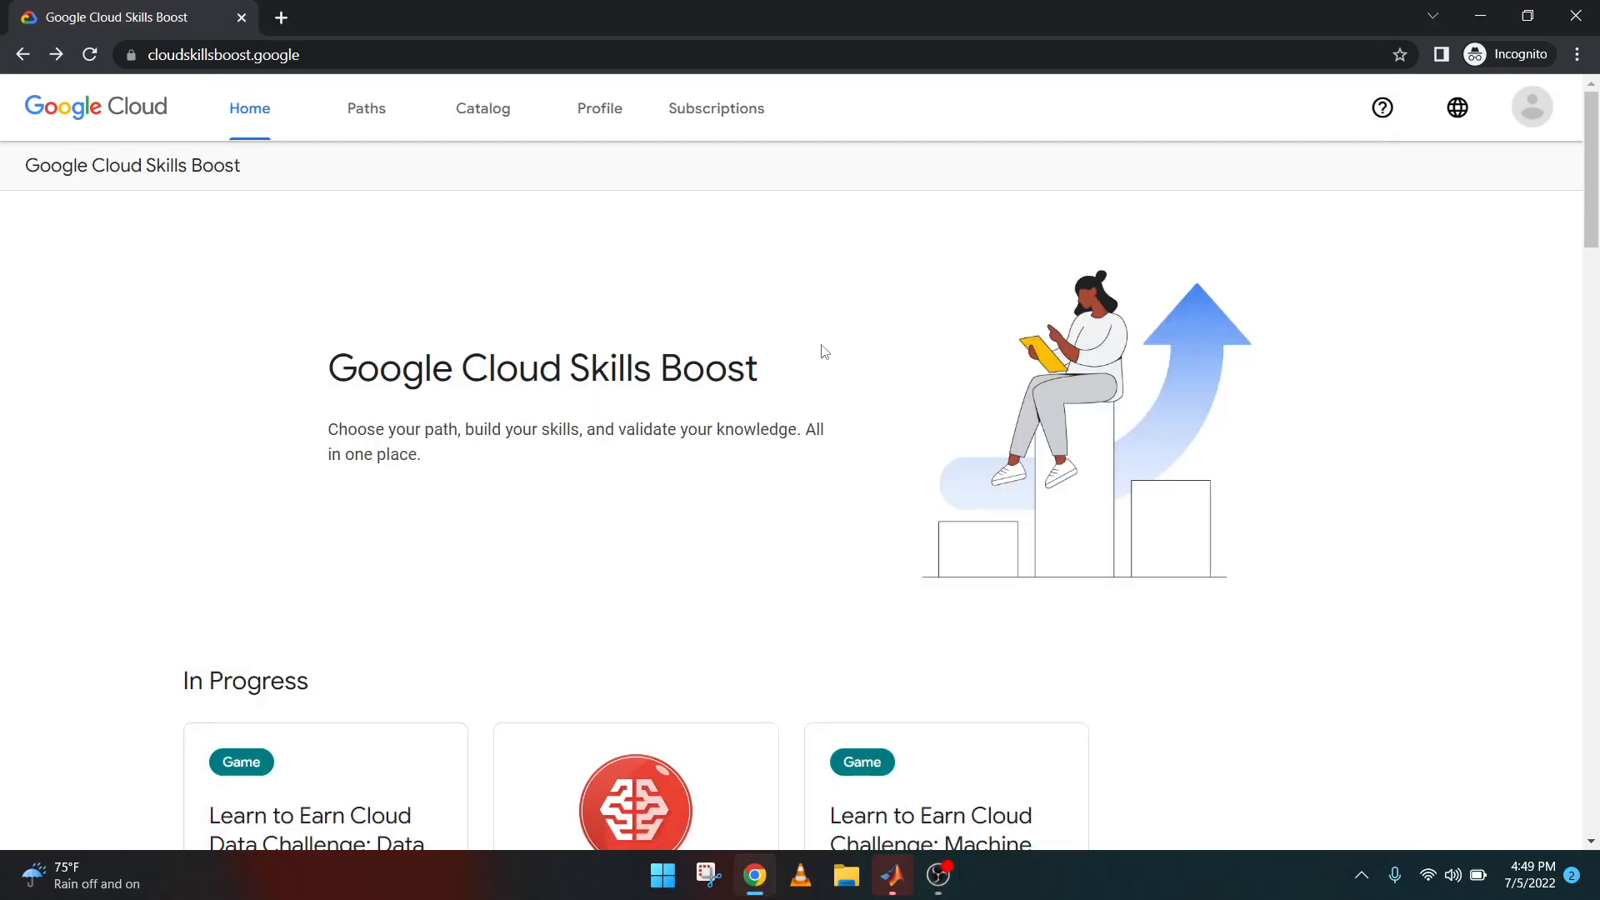
Continue into the Machine Learning Engineering Skills game from the Skills Boost catalog
scroll(down, 3)
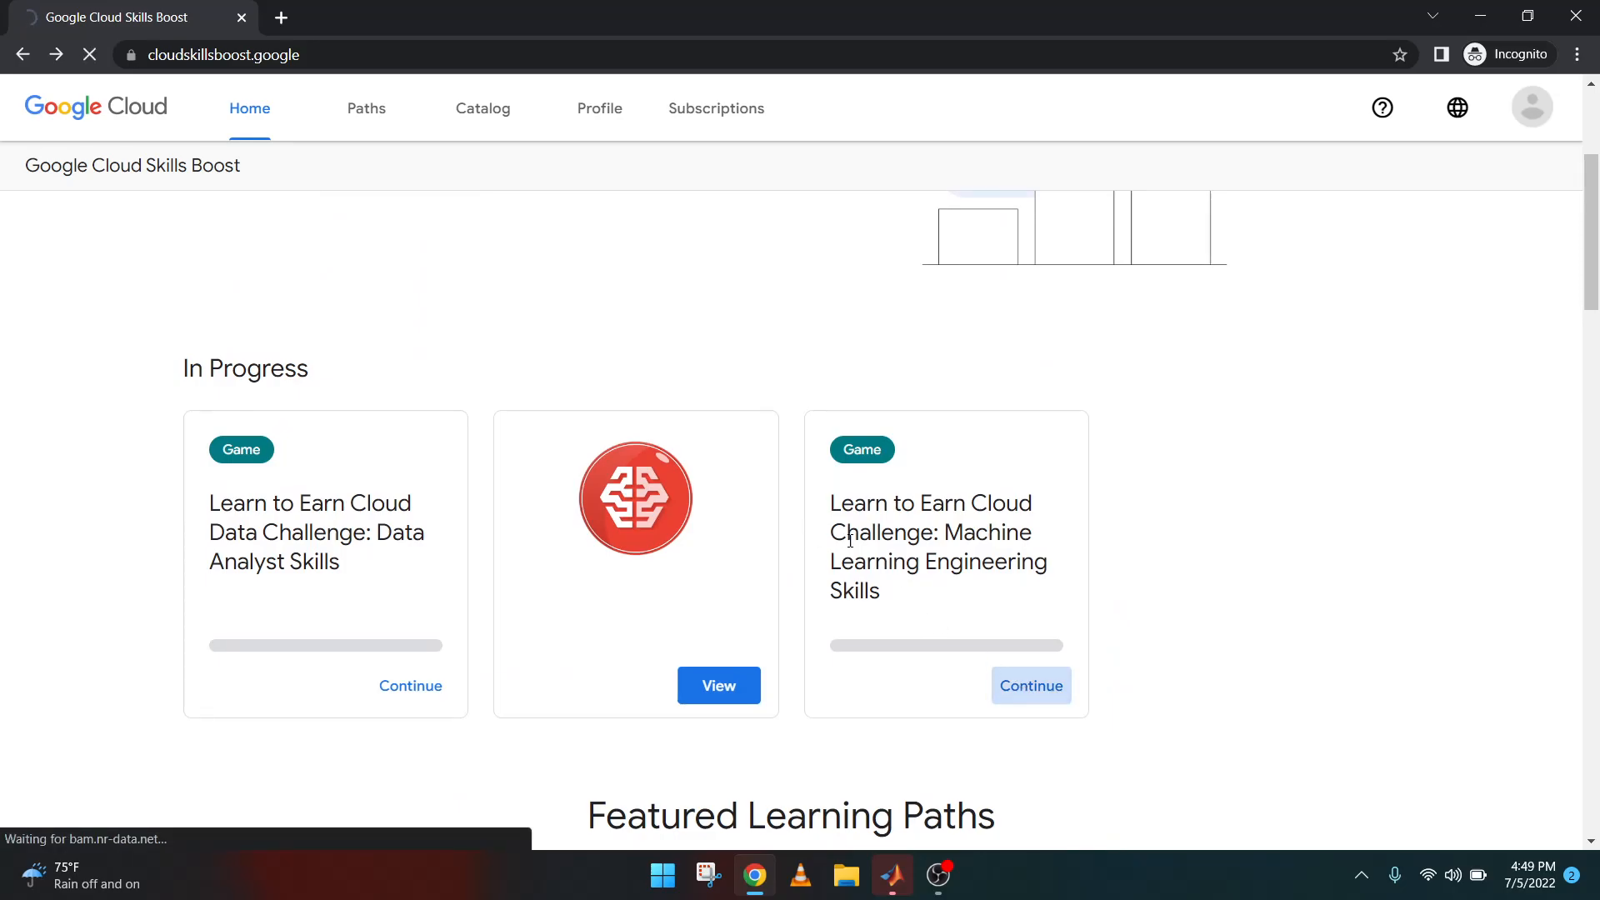
click(719, 686)
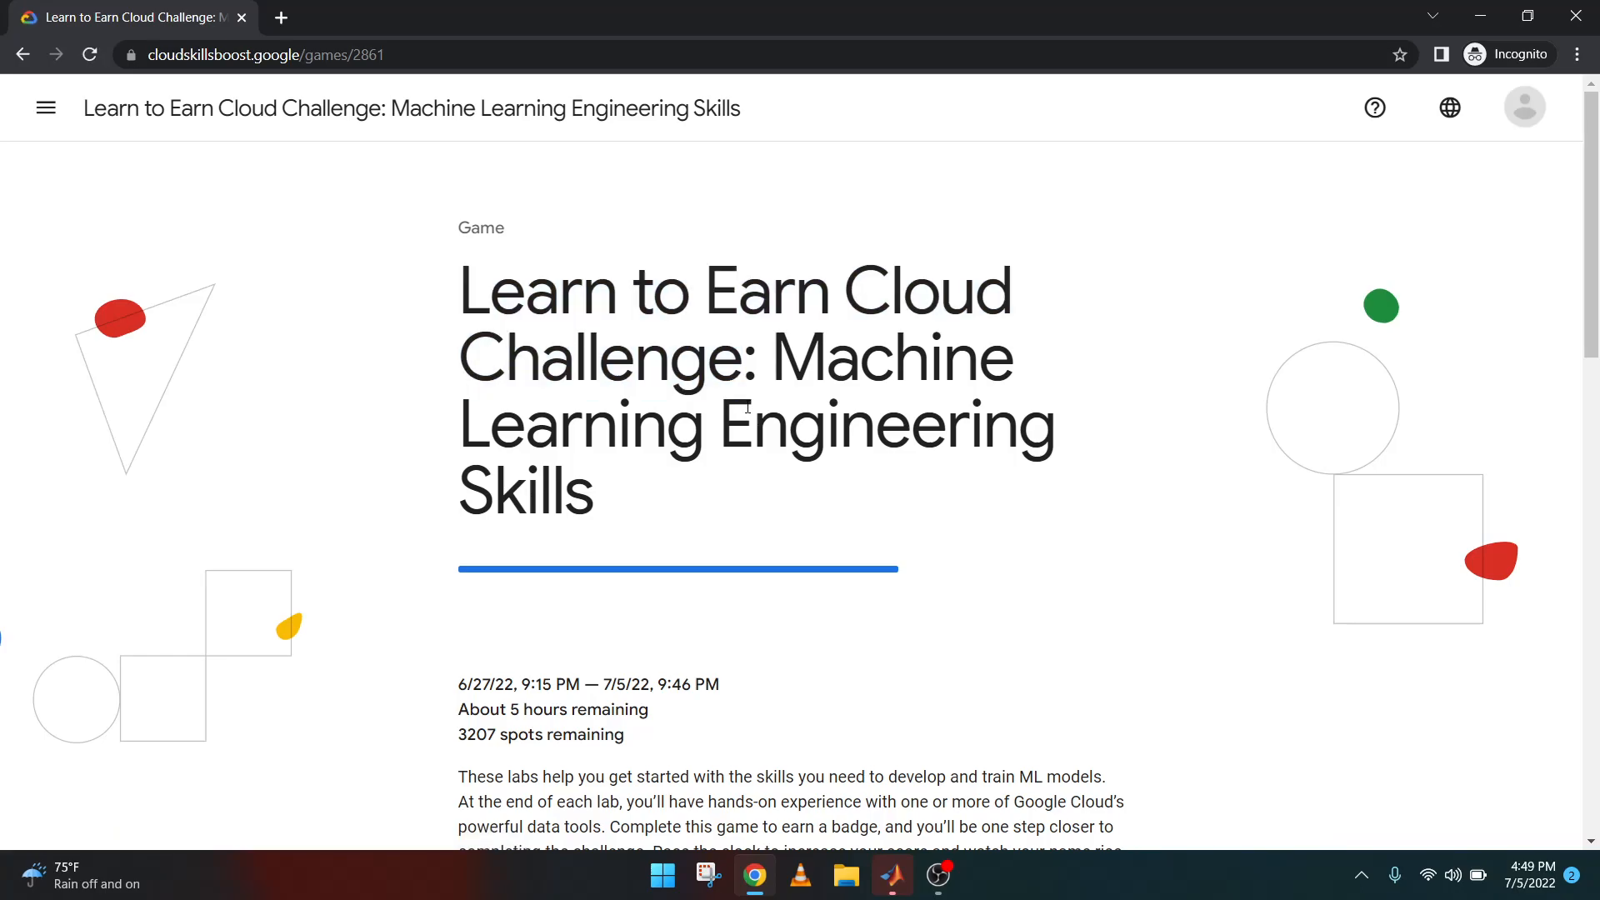
scroll(down, 3)
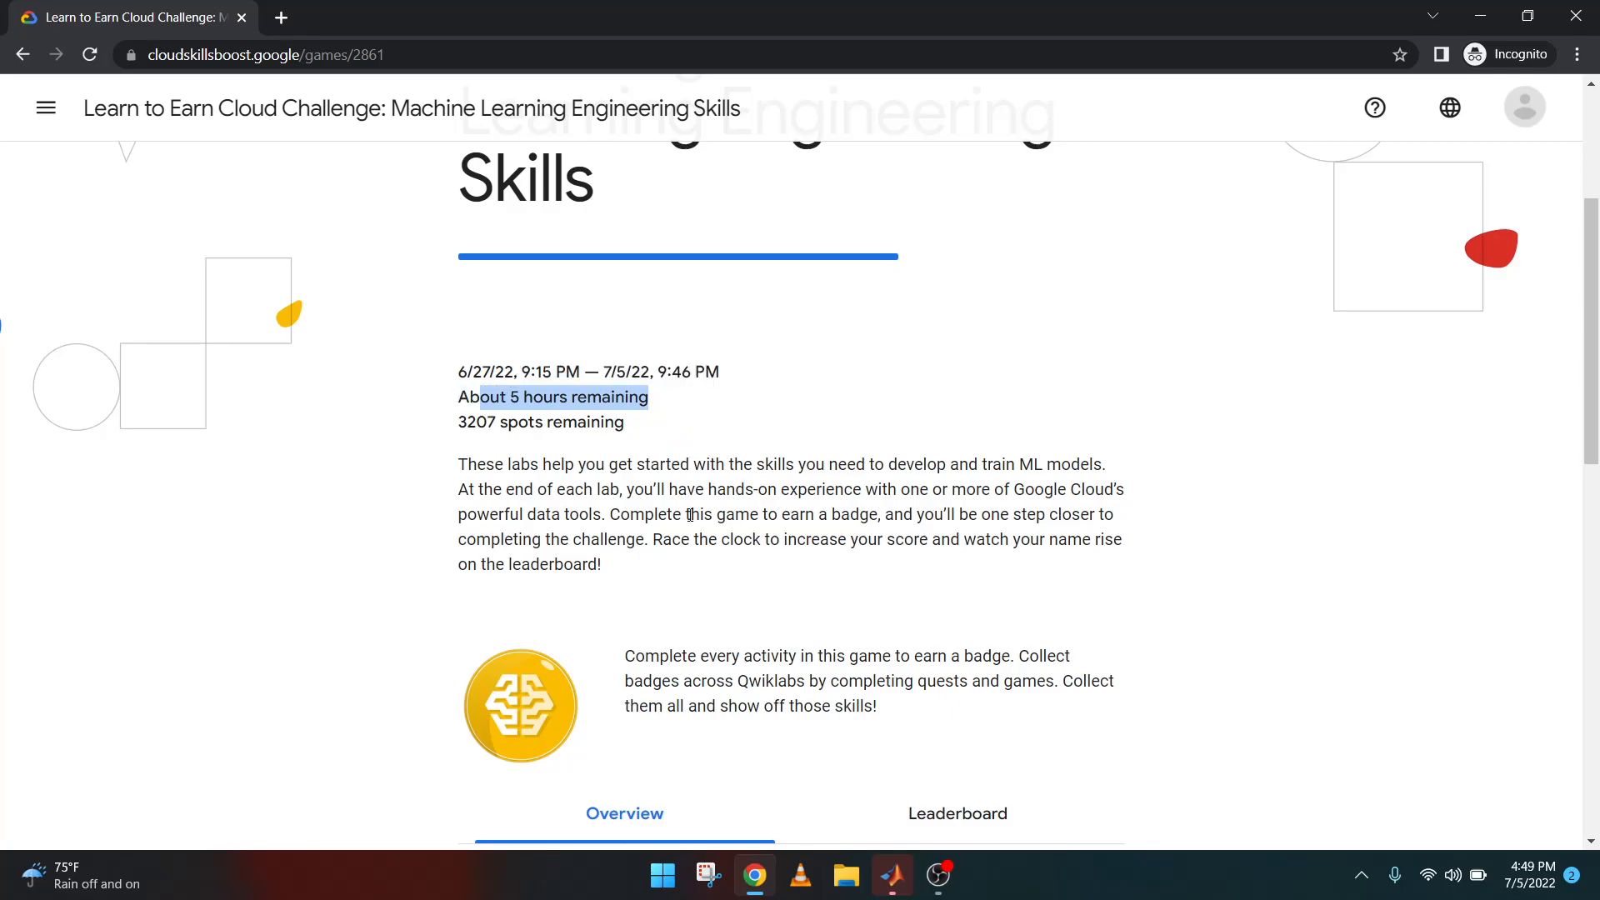
click(956, 814)
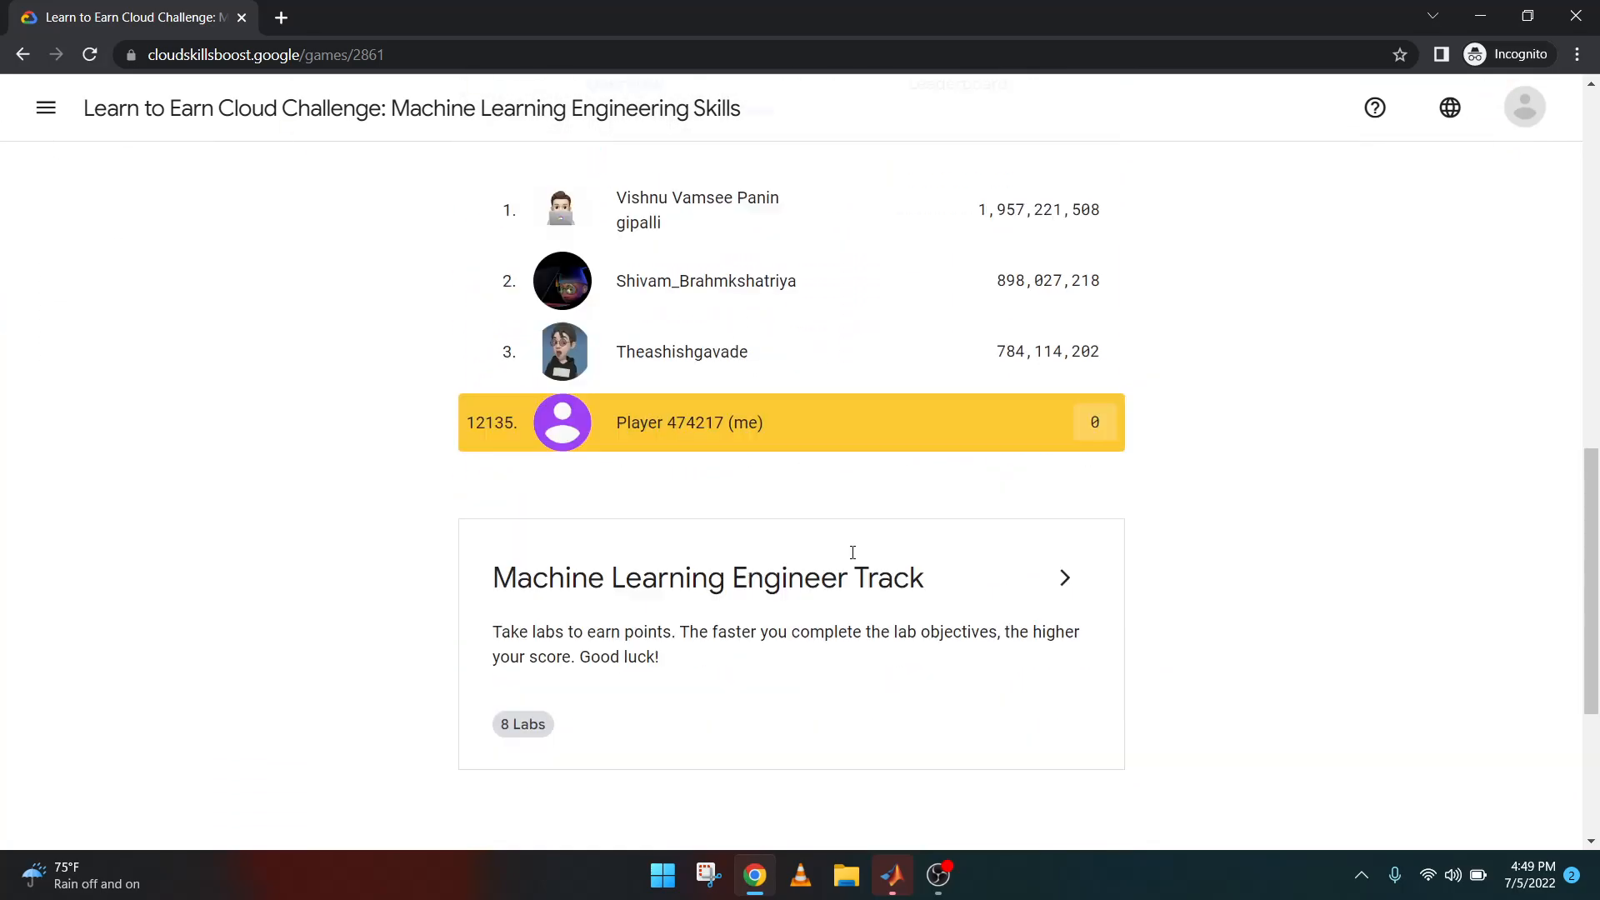
Expand the Machine Learning Engineer Track and open the Real Time Machine Learning lab
click(1064, 577)
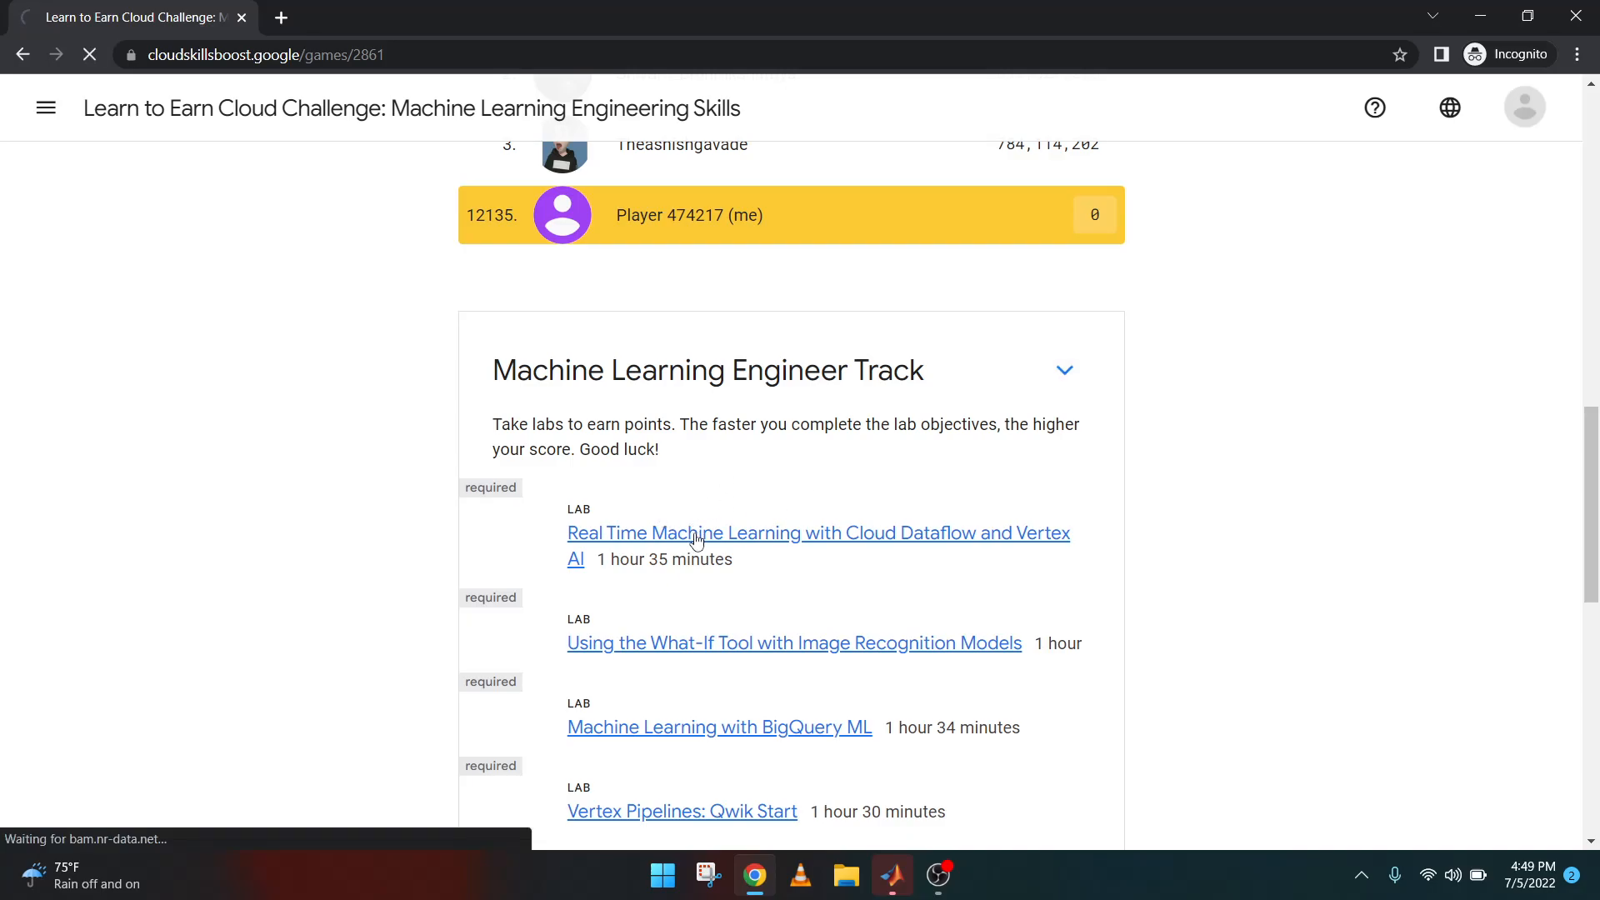
click(715, 532)
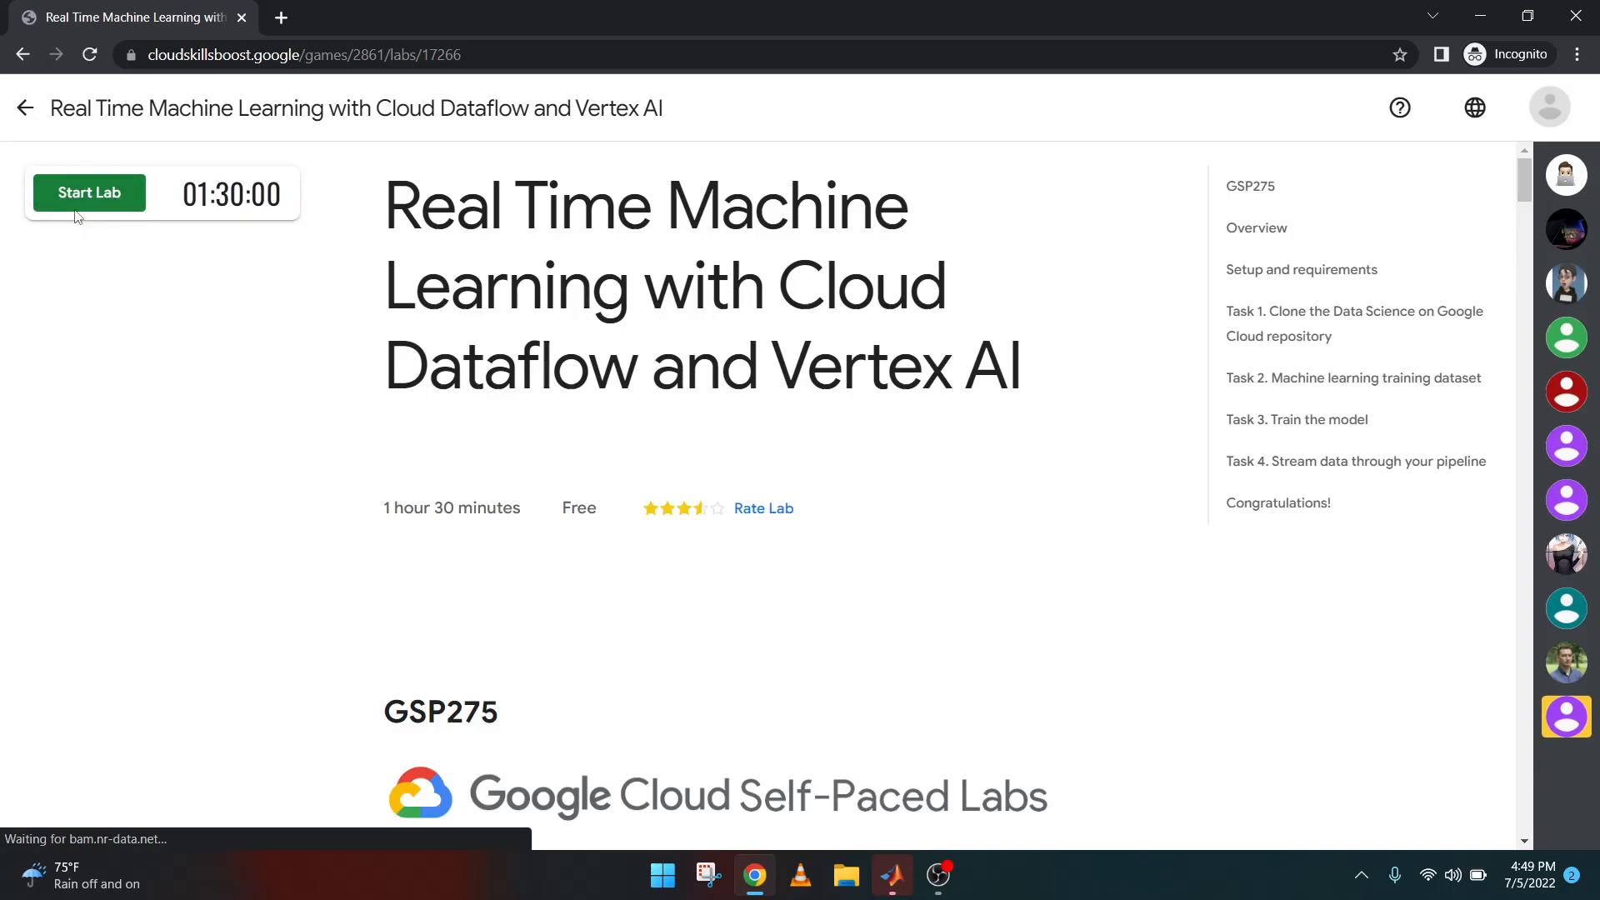
Start the lab, open the Google Console sign-in and copy the lab password into it
click(89, 192)
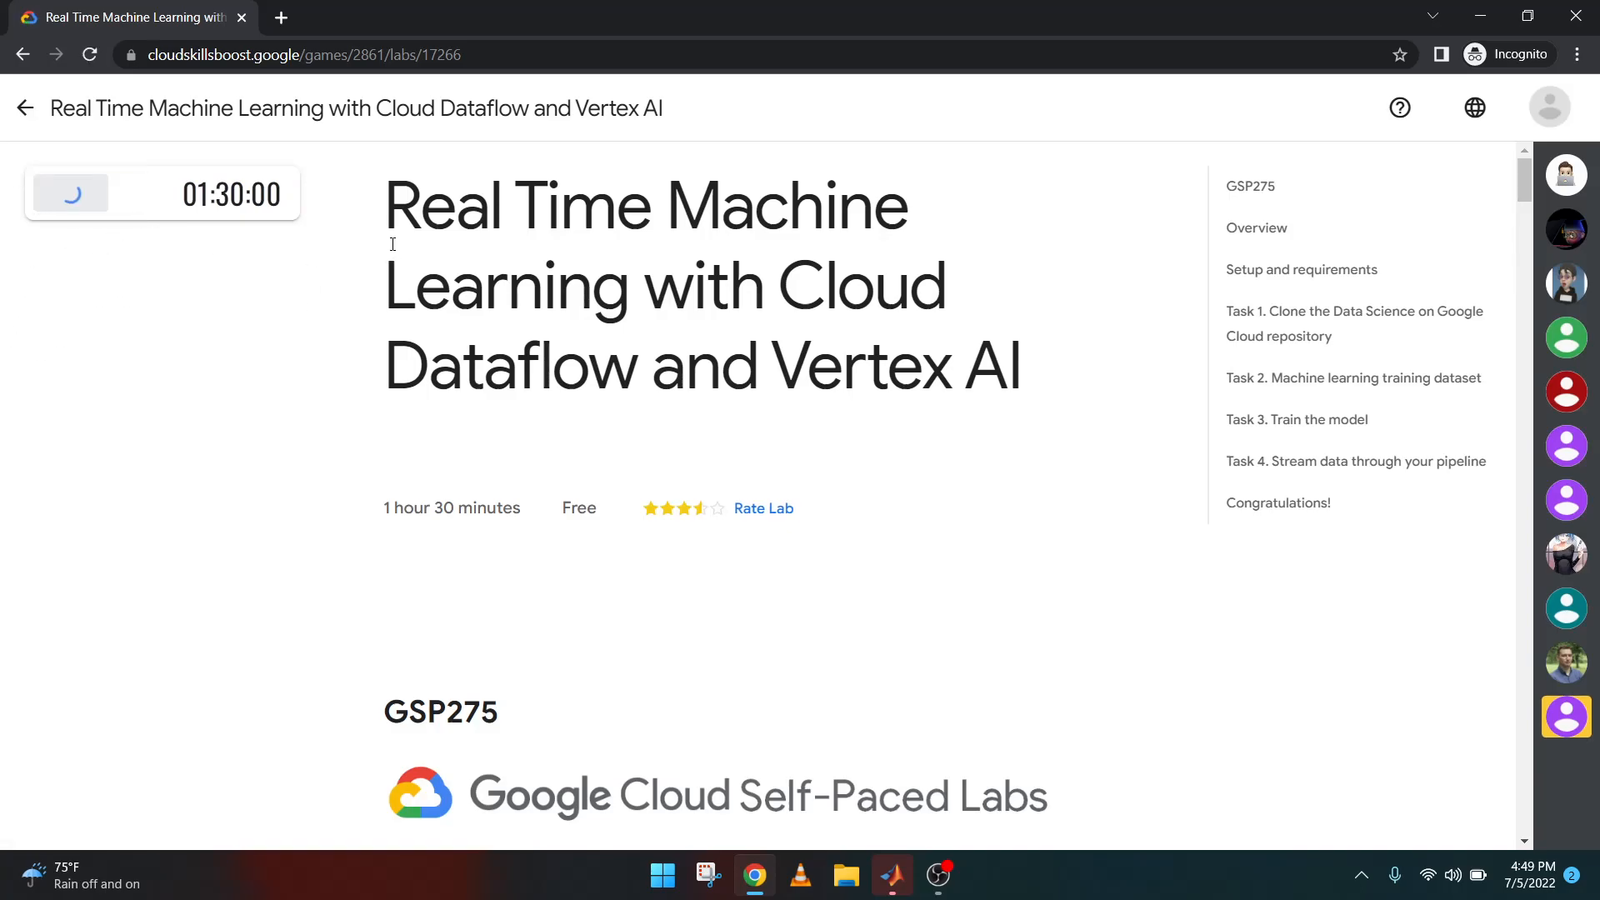
click(70, 193)
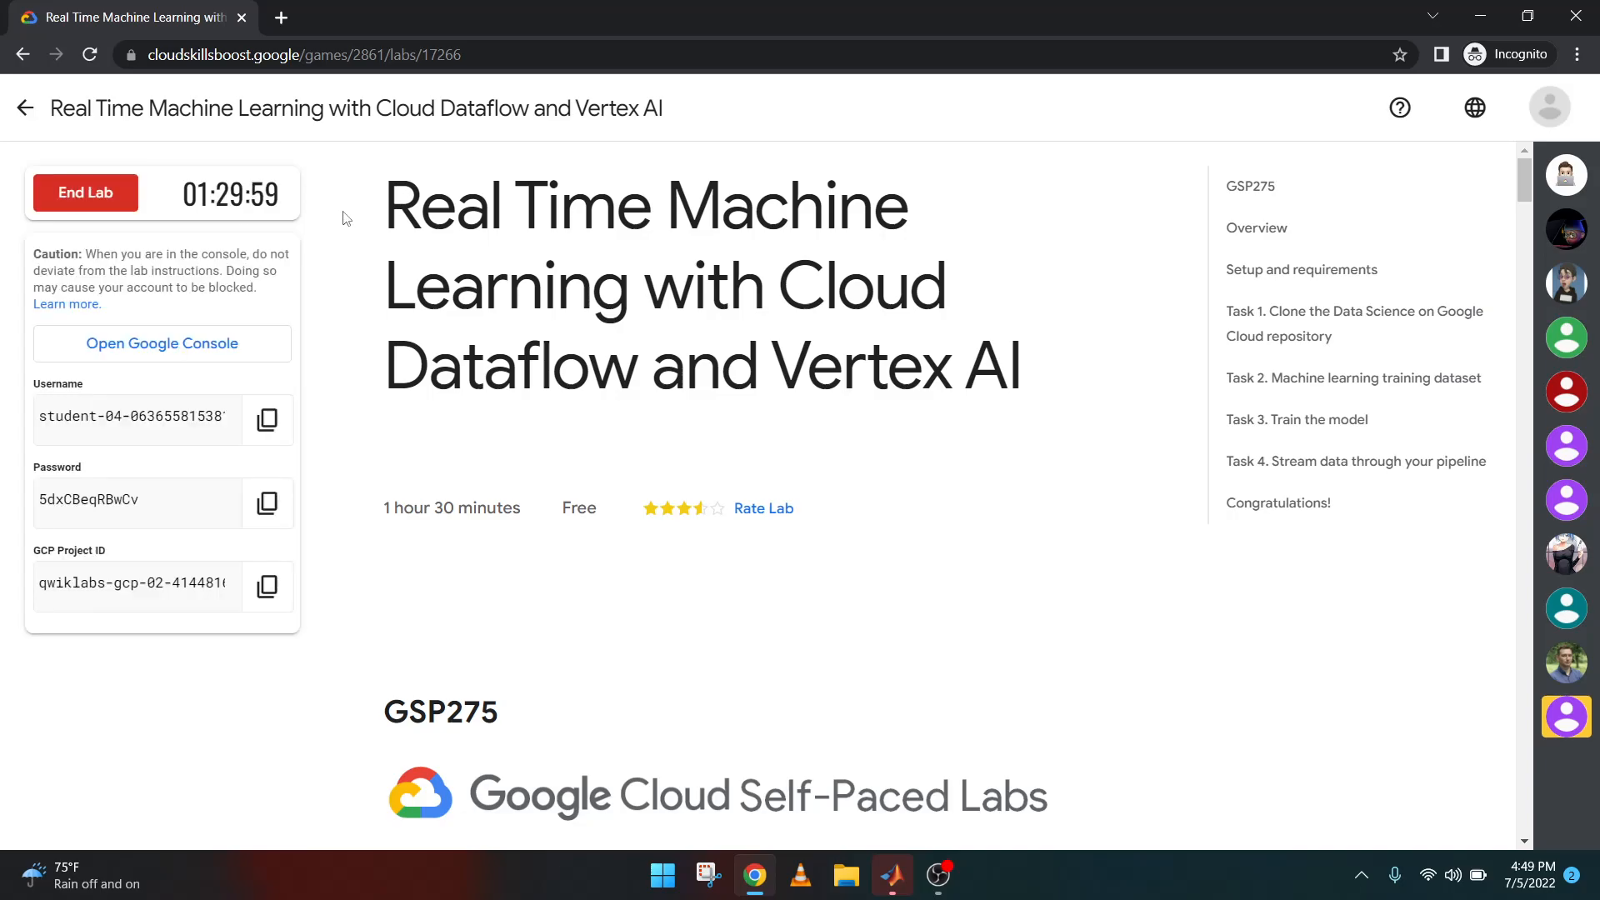
click(161, 343)
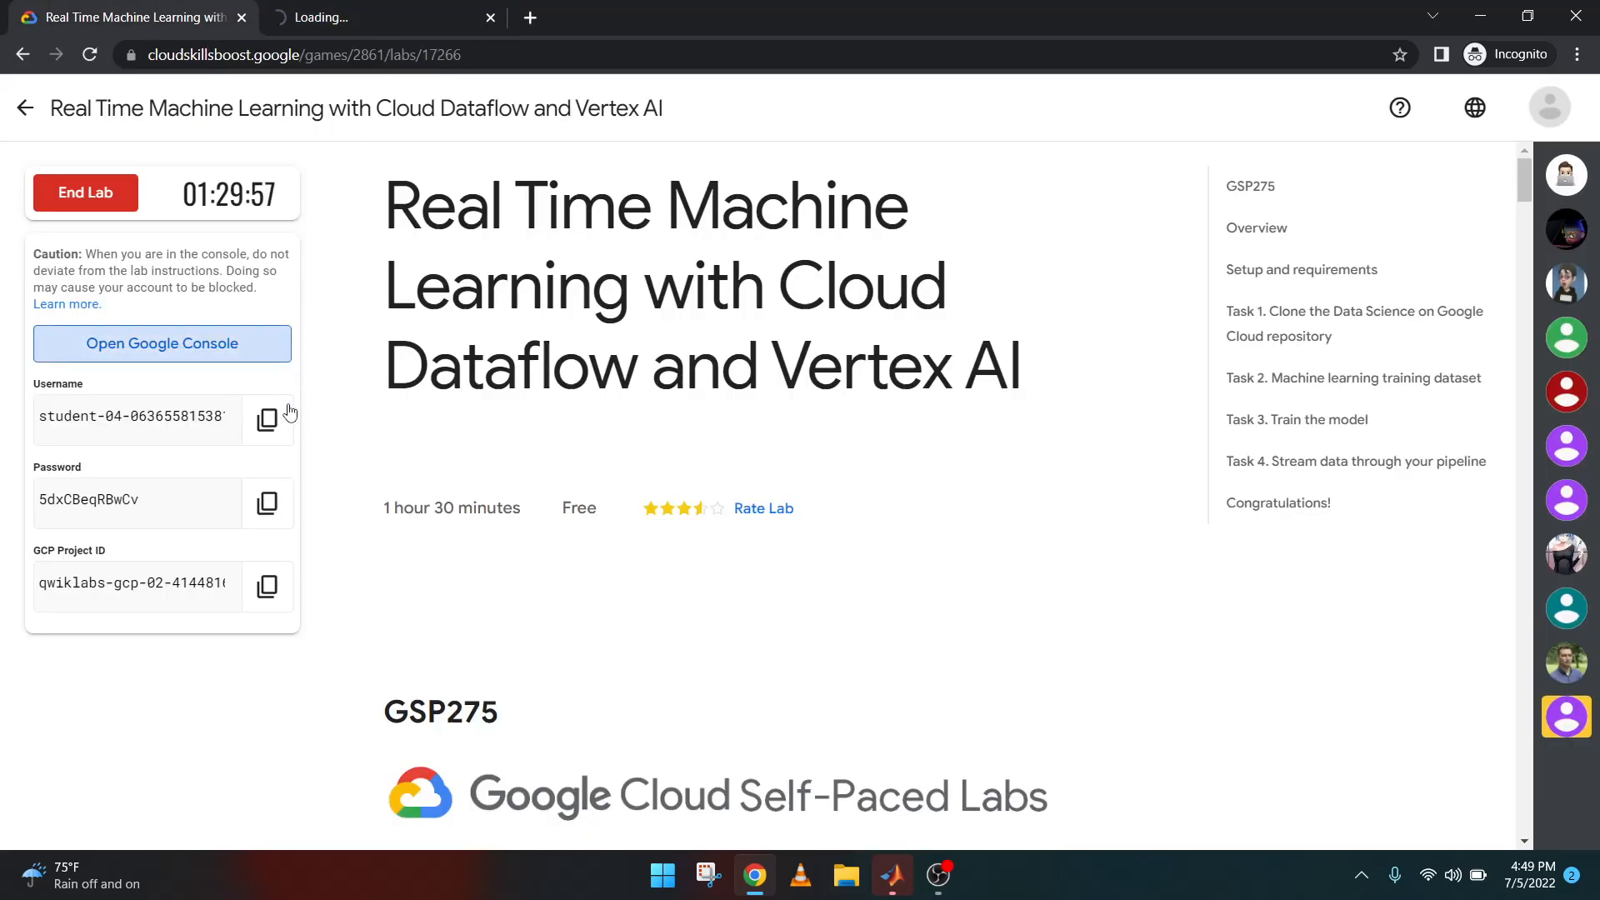
click(160, 343)
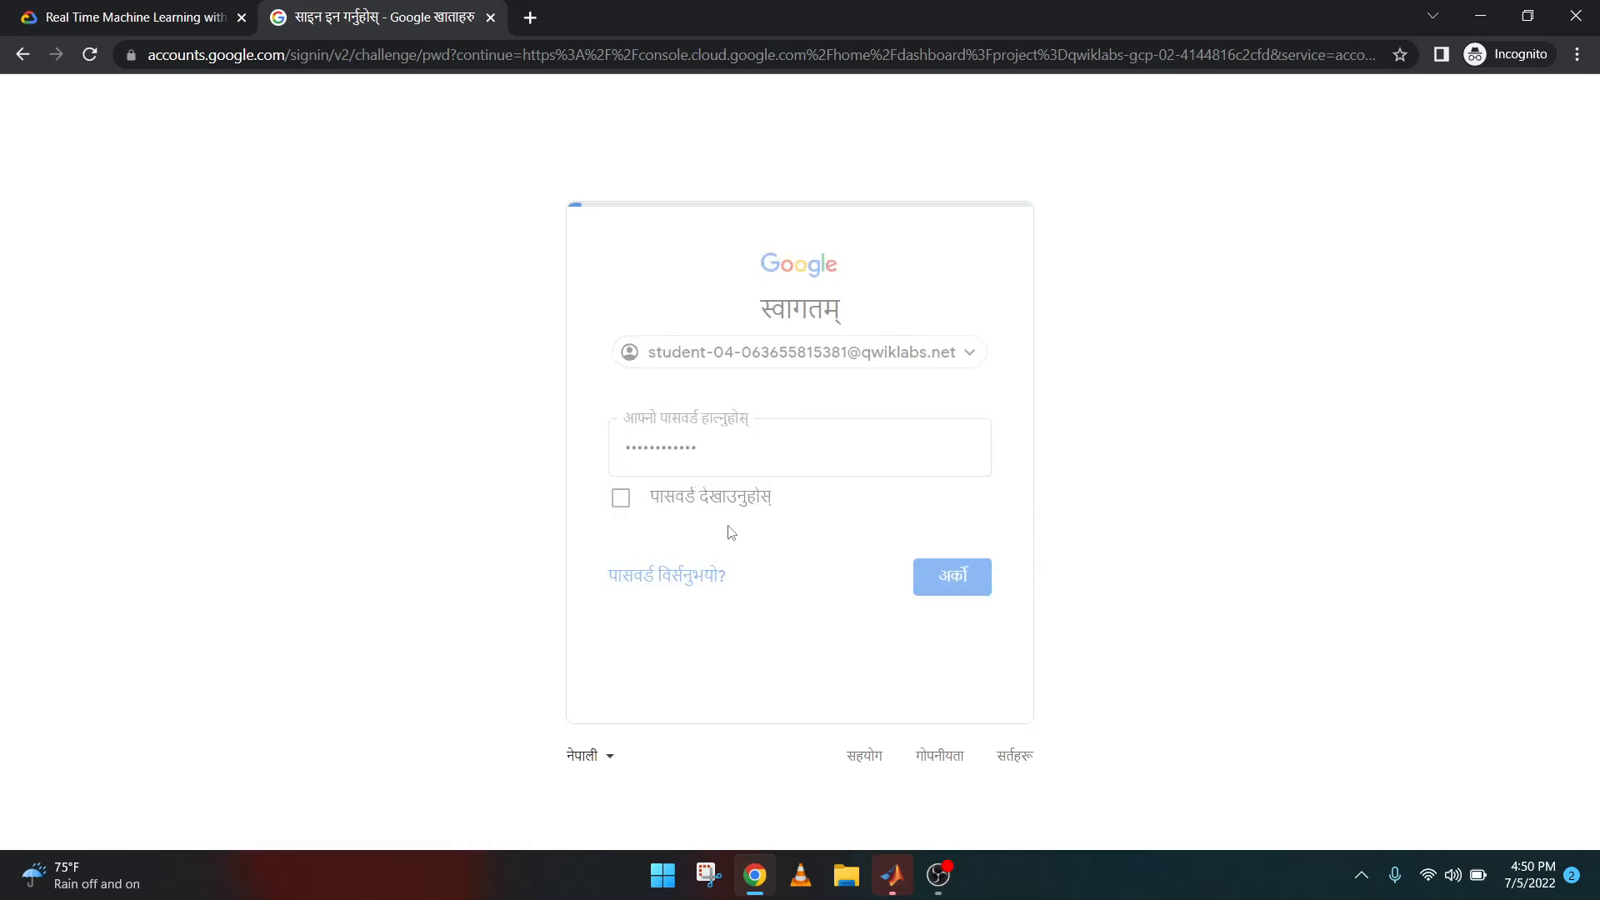
Finish signing in, accept the new-account notice and scroll the lab to Task 1
click(950, 576)
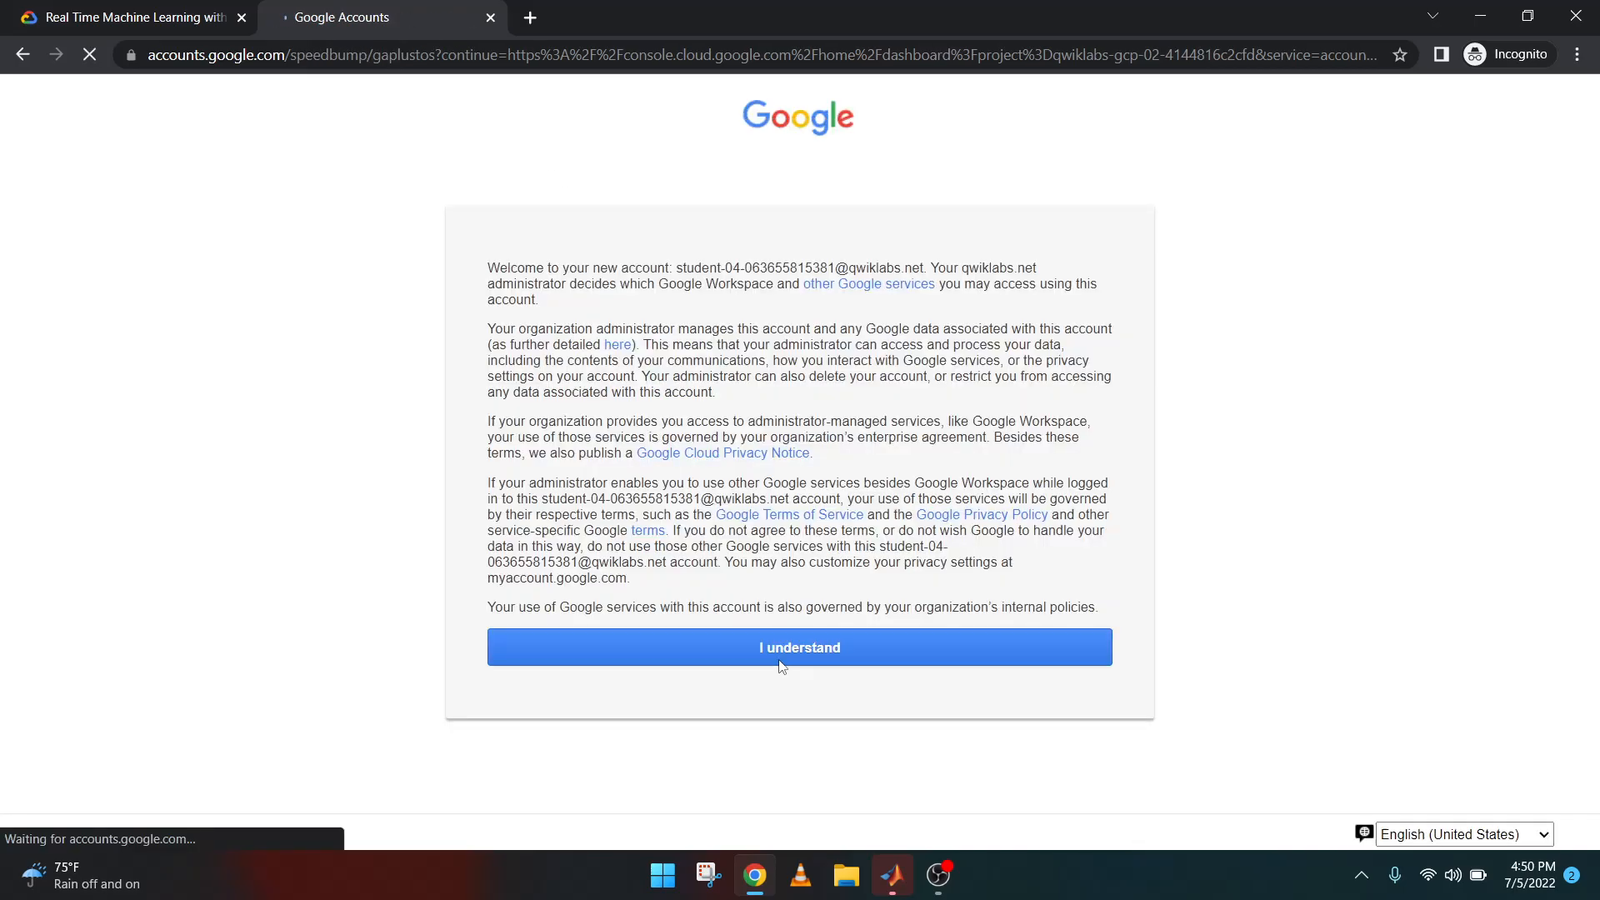
click(799, 647)
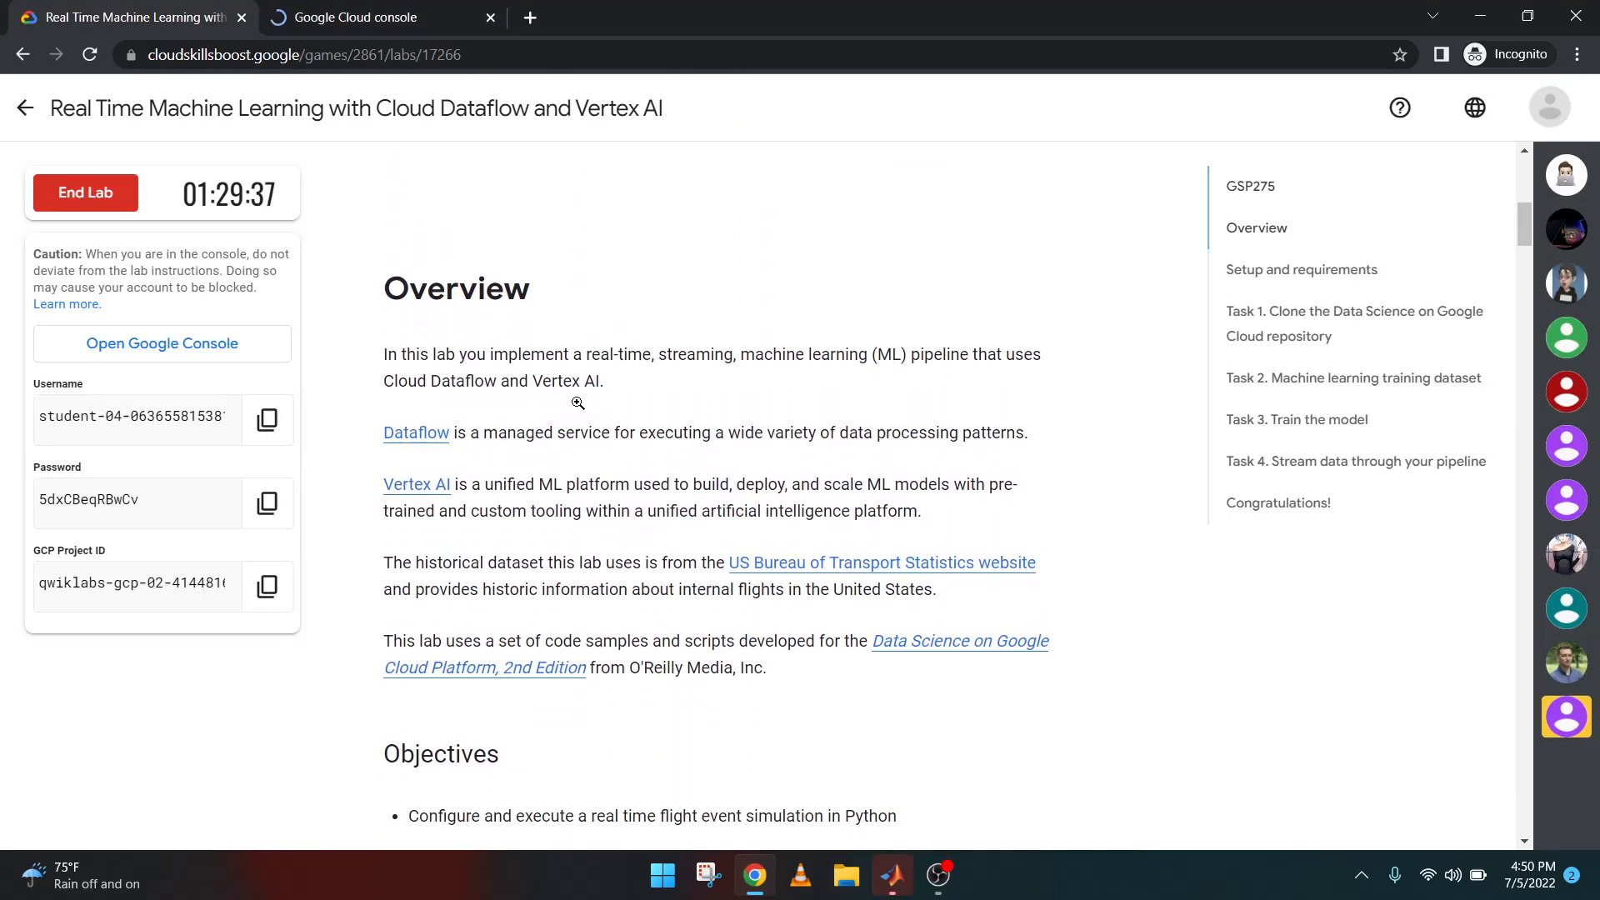
scroll(down, 3)
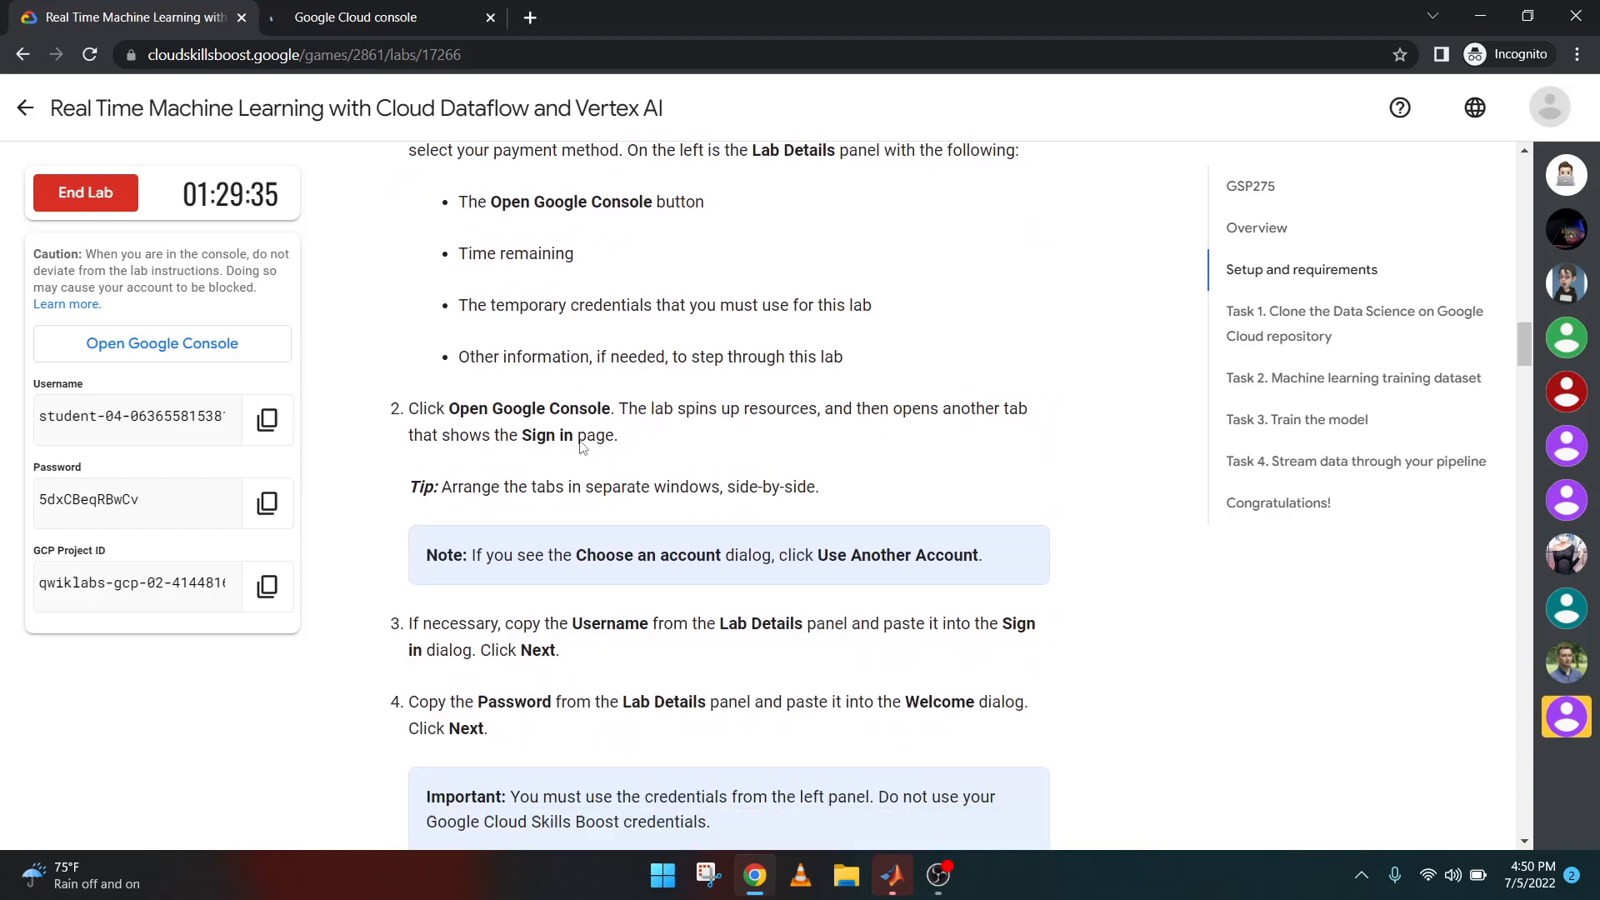
scroll(down, 3)
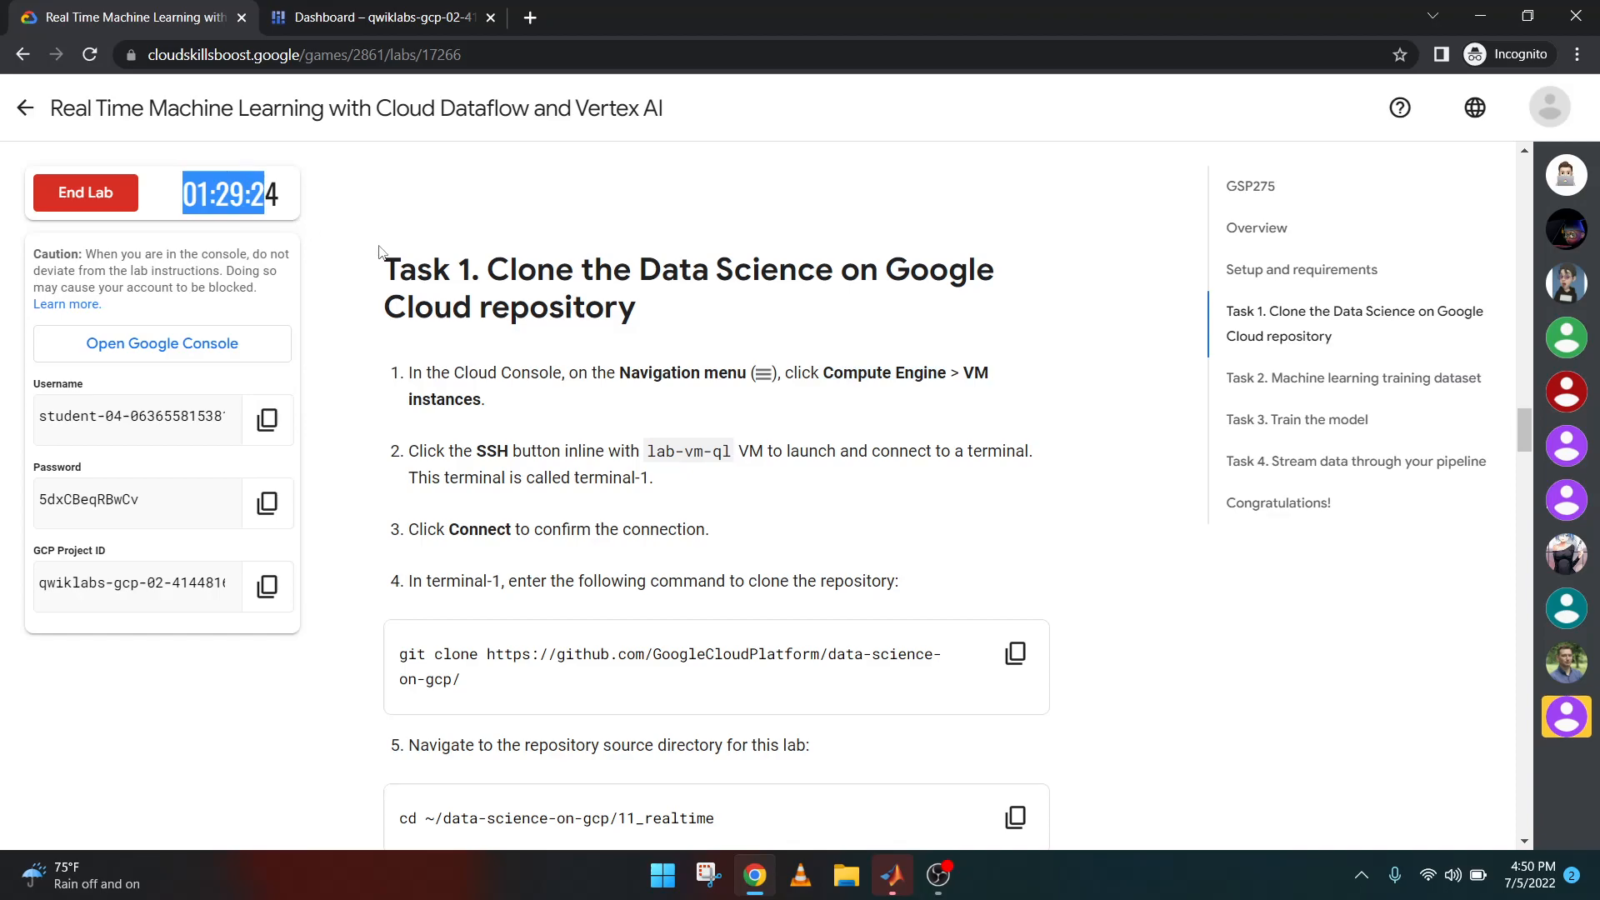
Accept the Cloud Console terms of service and search for Compute Engine VM instances
click(377, 18)
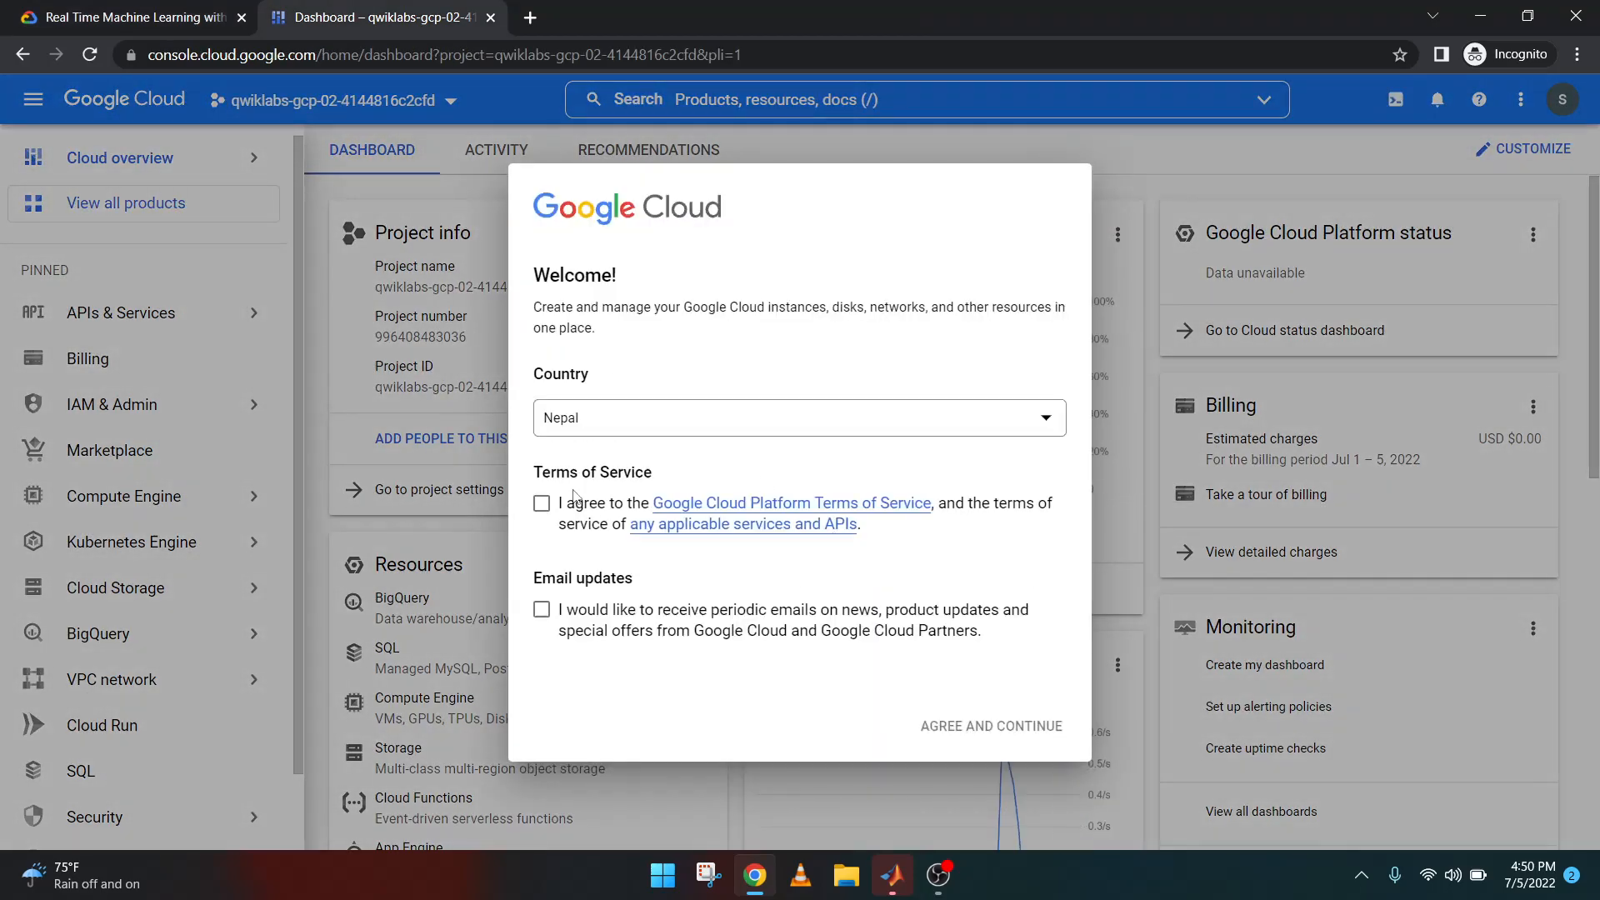
click(541, 504)
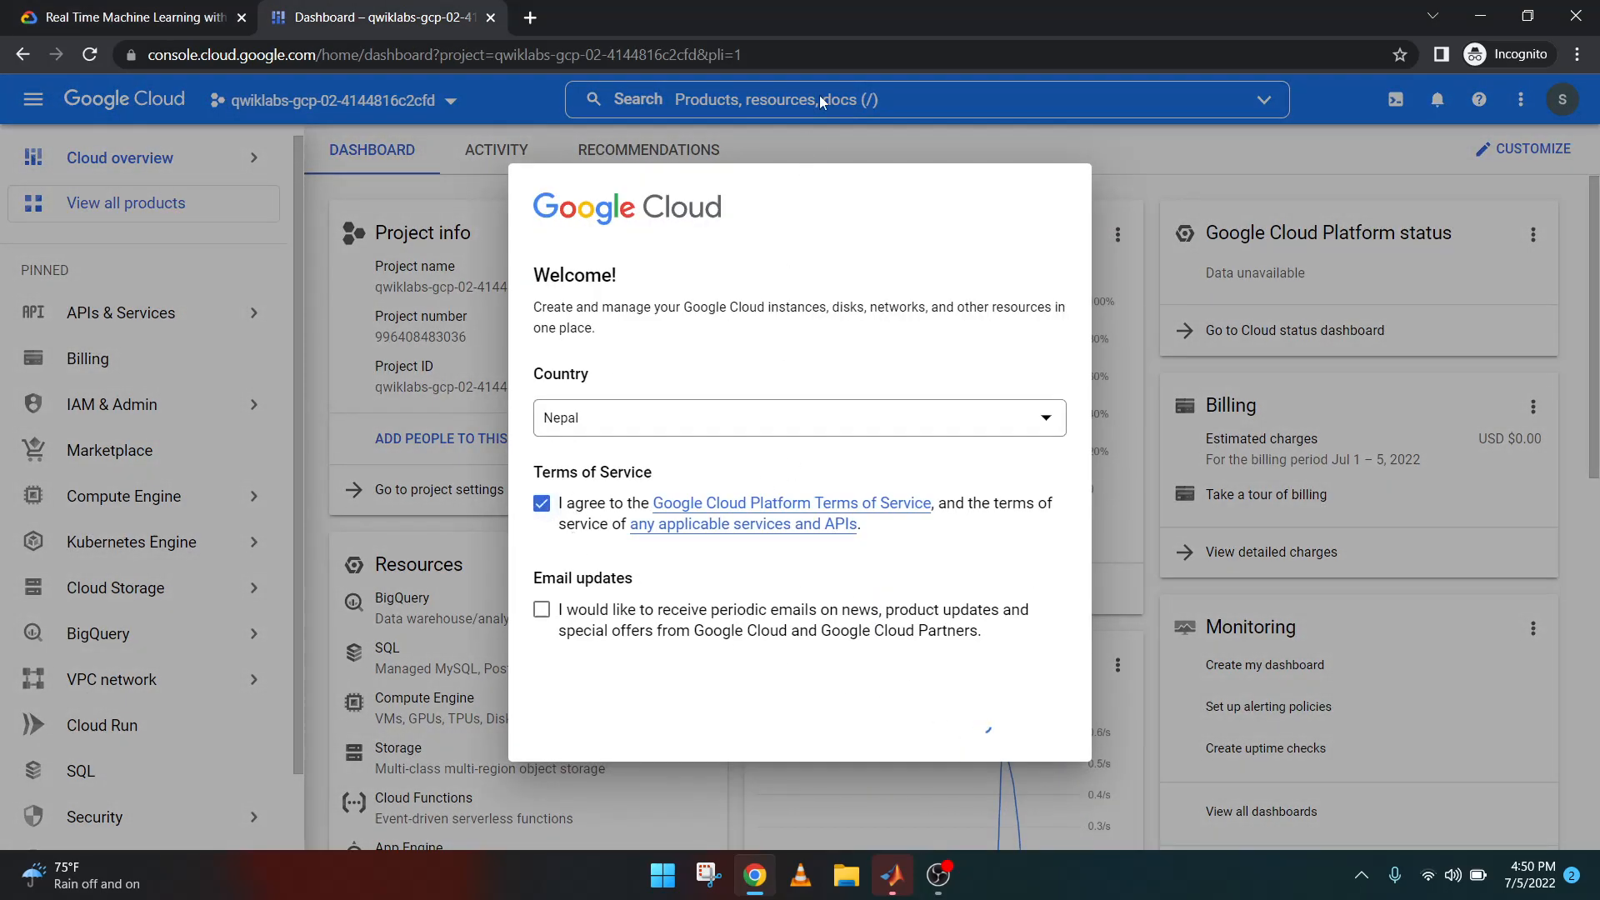
mouse_move(1479, 101)
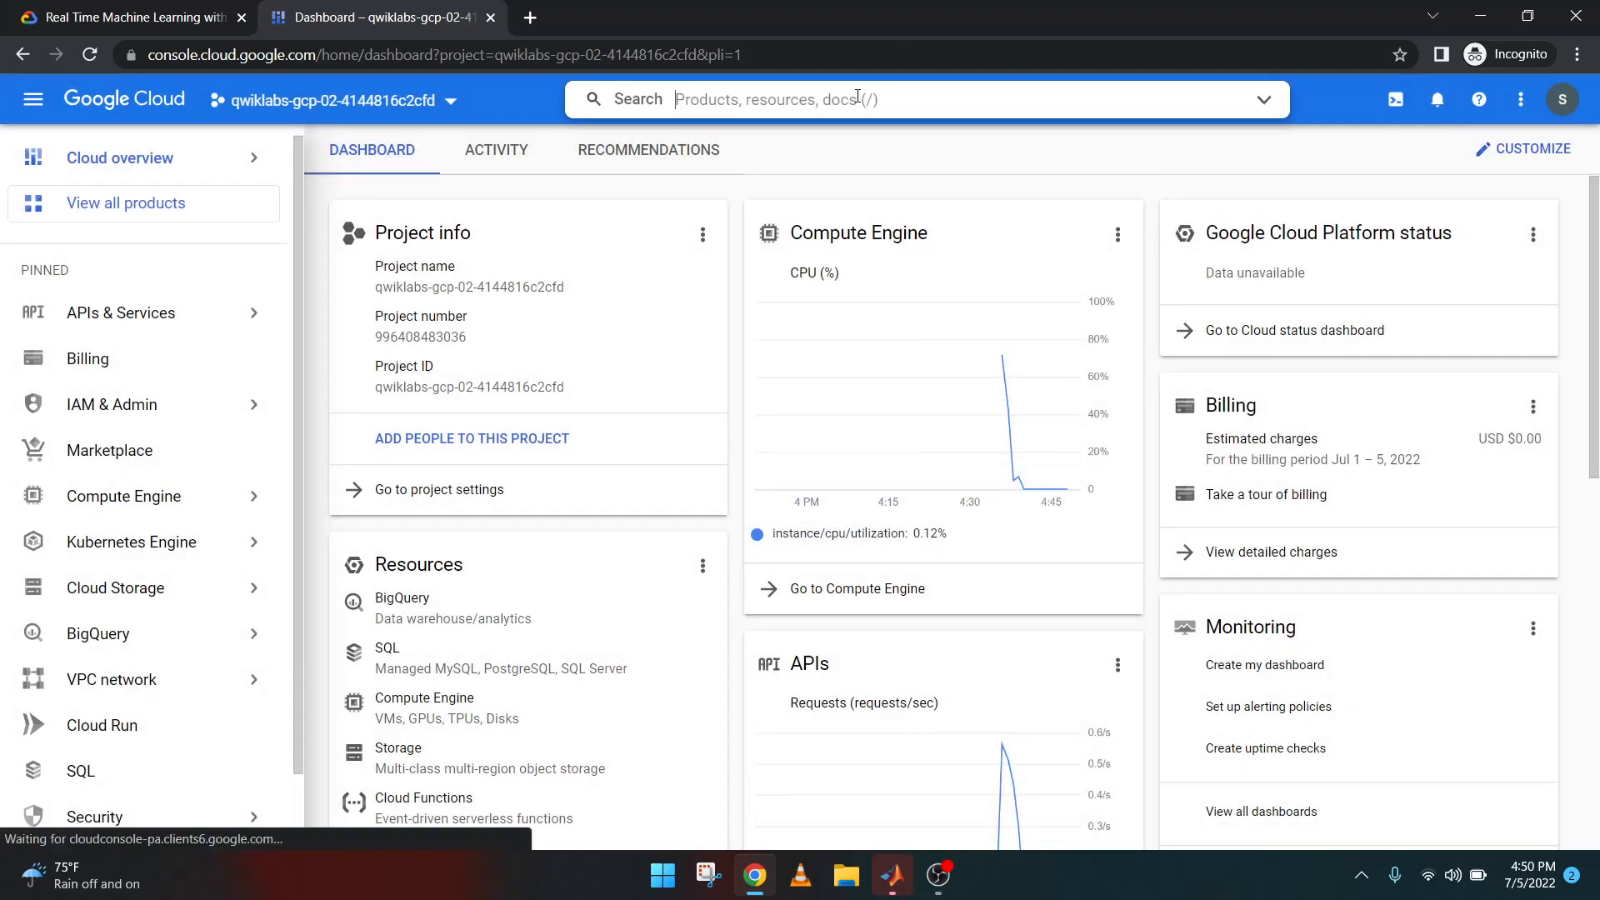
text(Compute Engine)
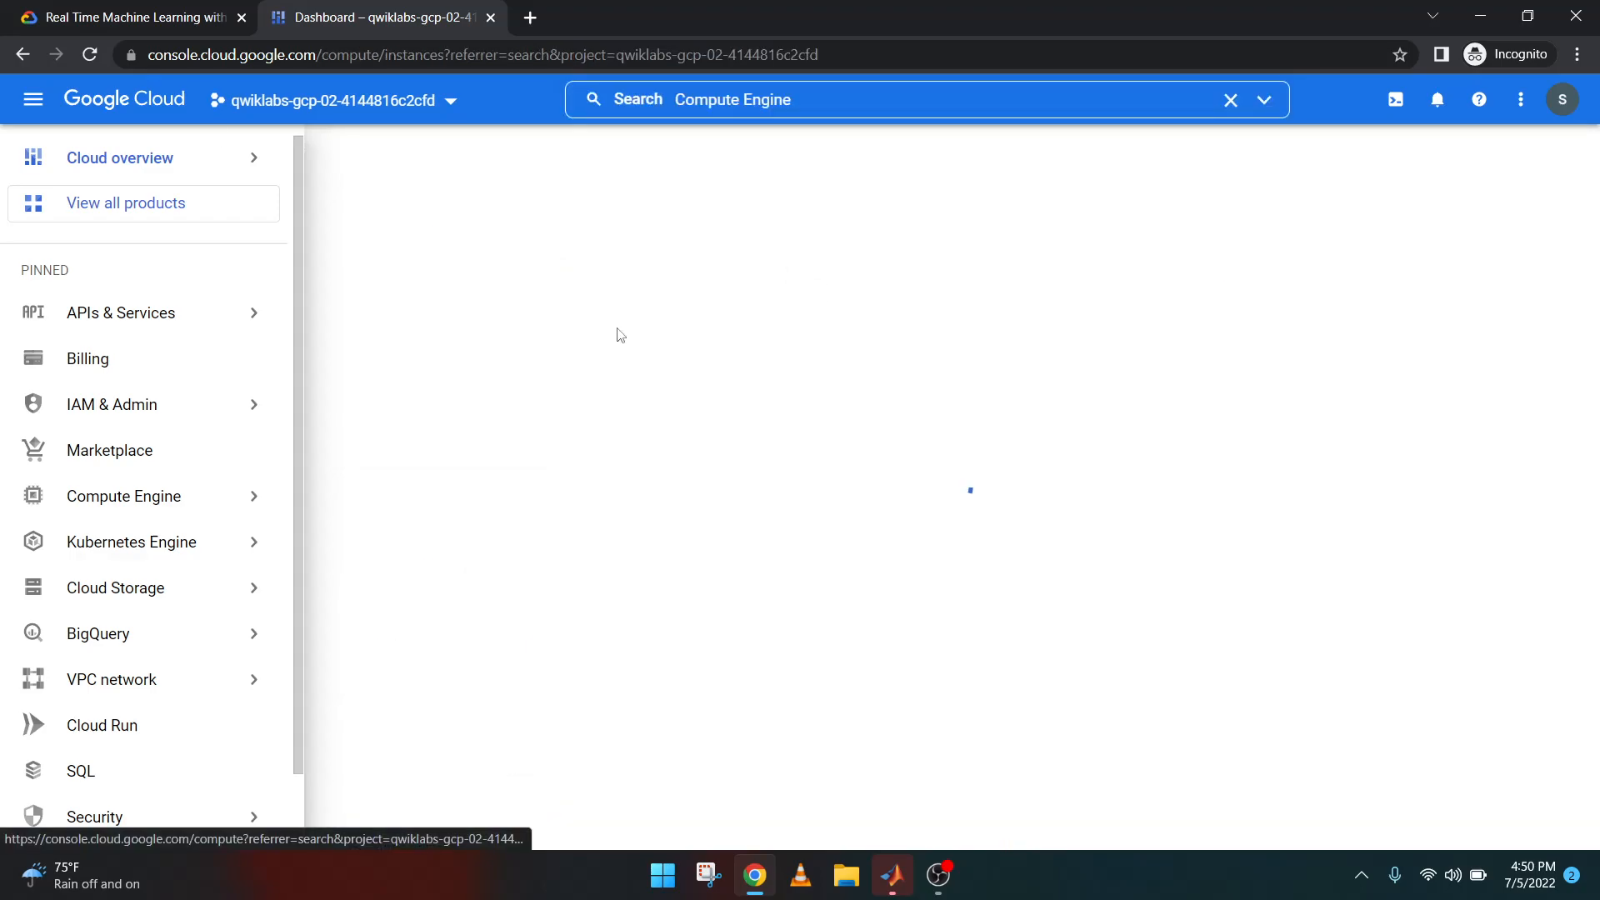
click(127, 18)
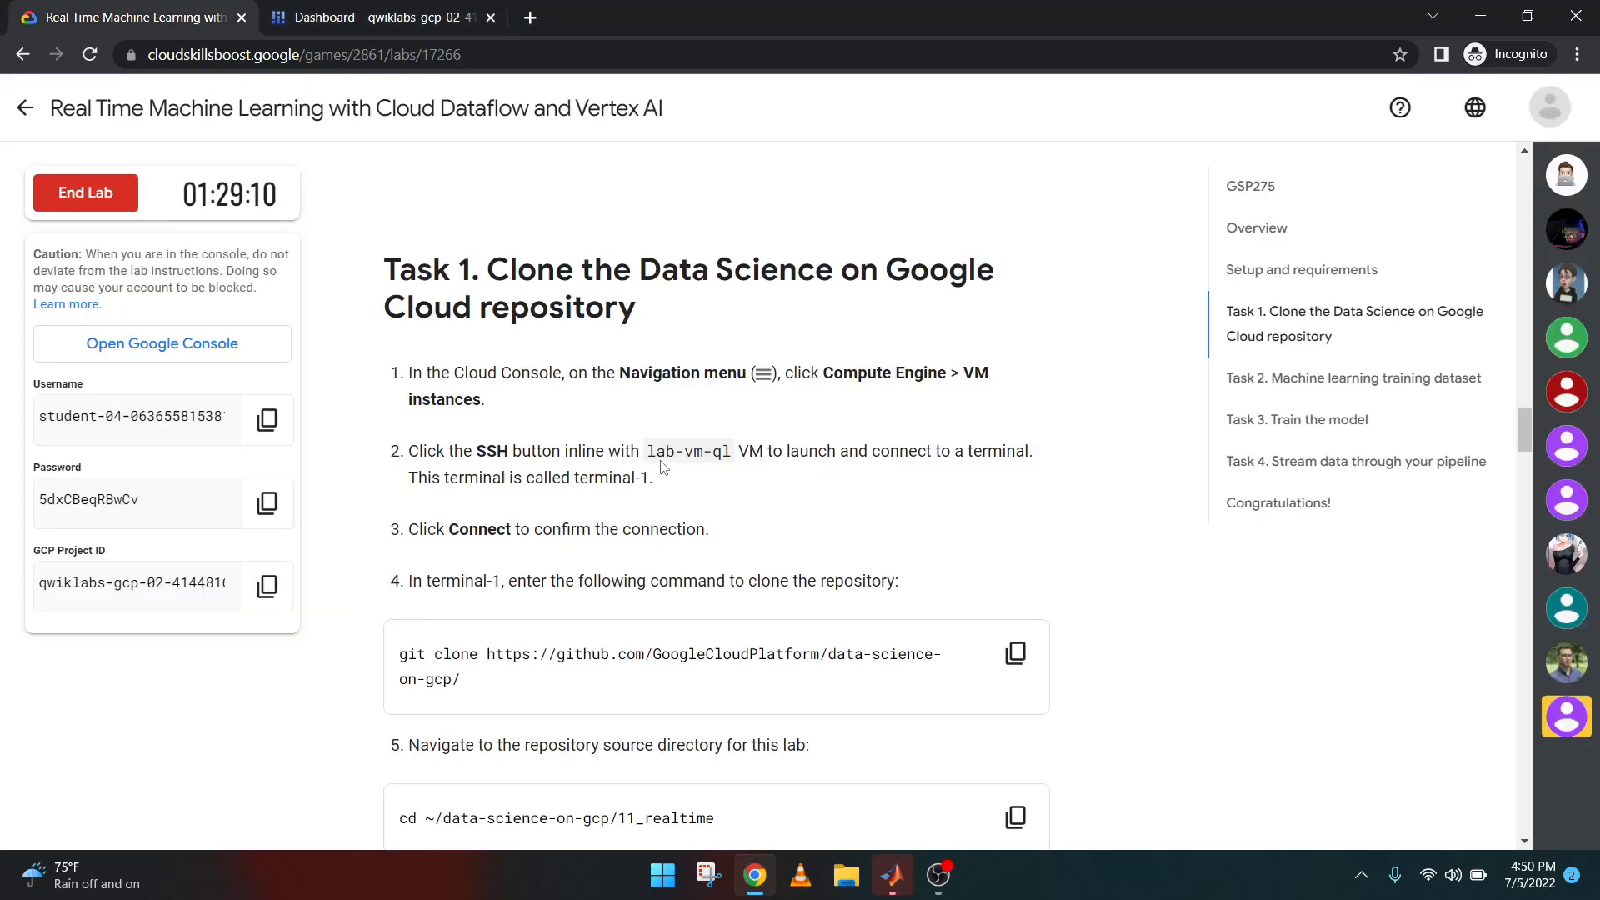
scroll(down, 3)
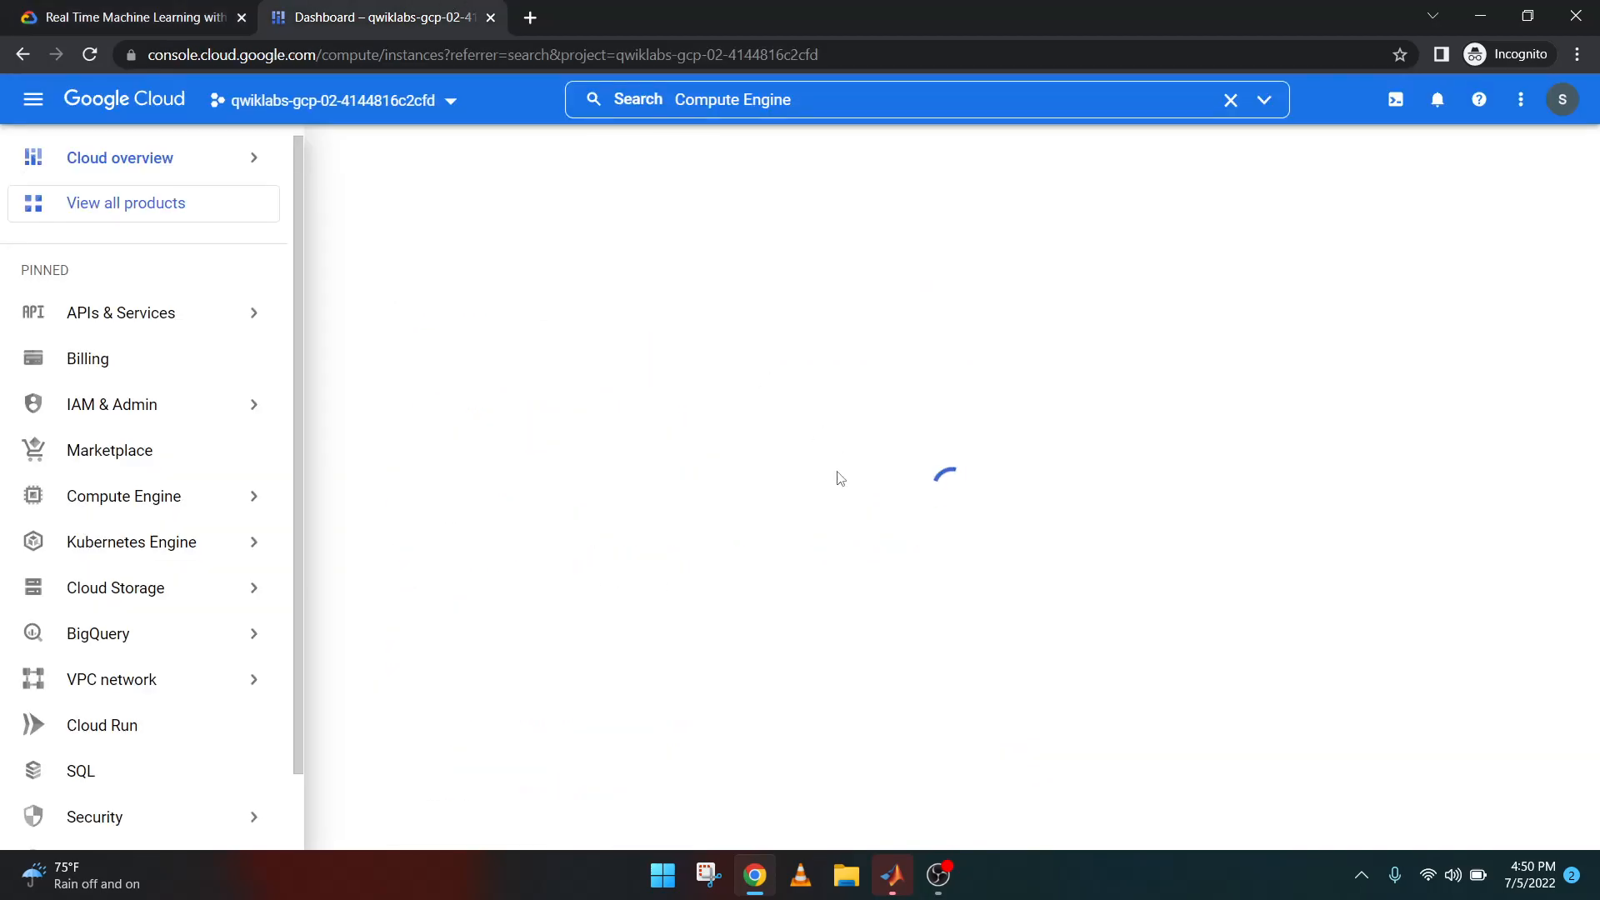
mouse_move(454, 344)
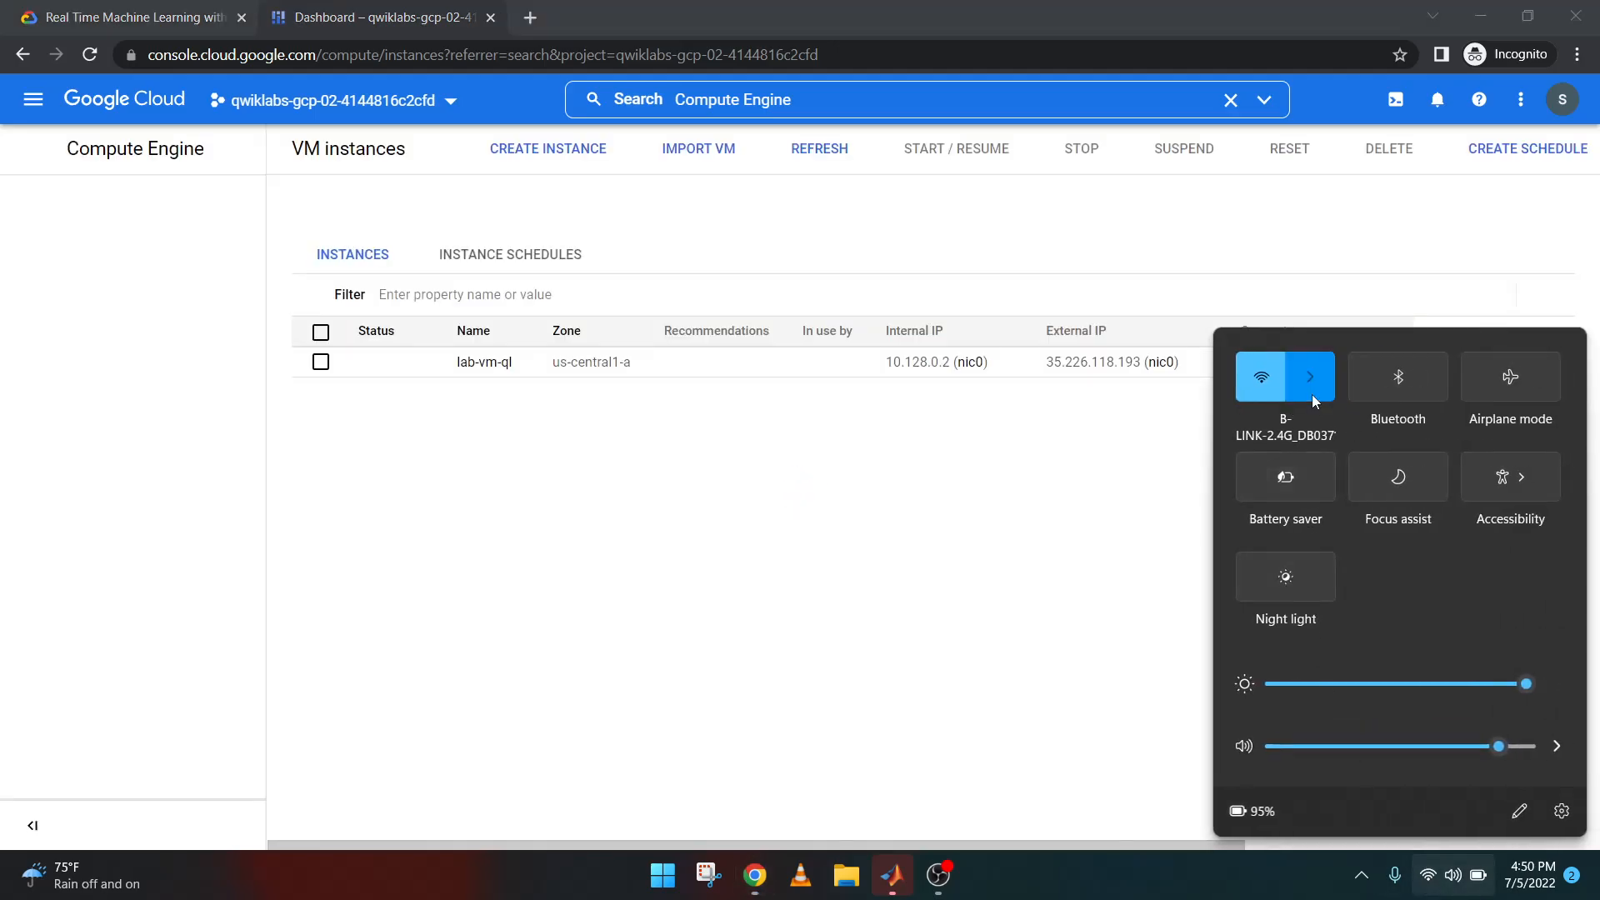
Dismiss the quick settings overlay and close the console's tutorial side panel
click(1310, 377)
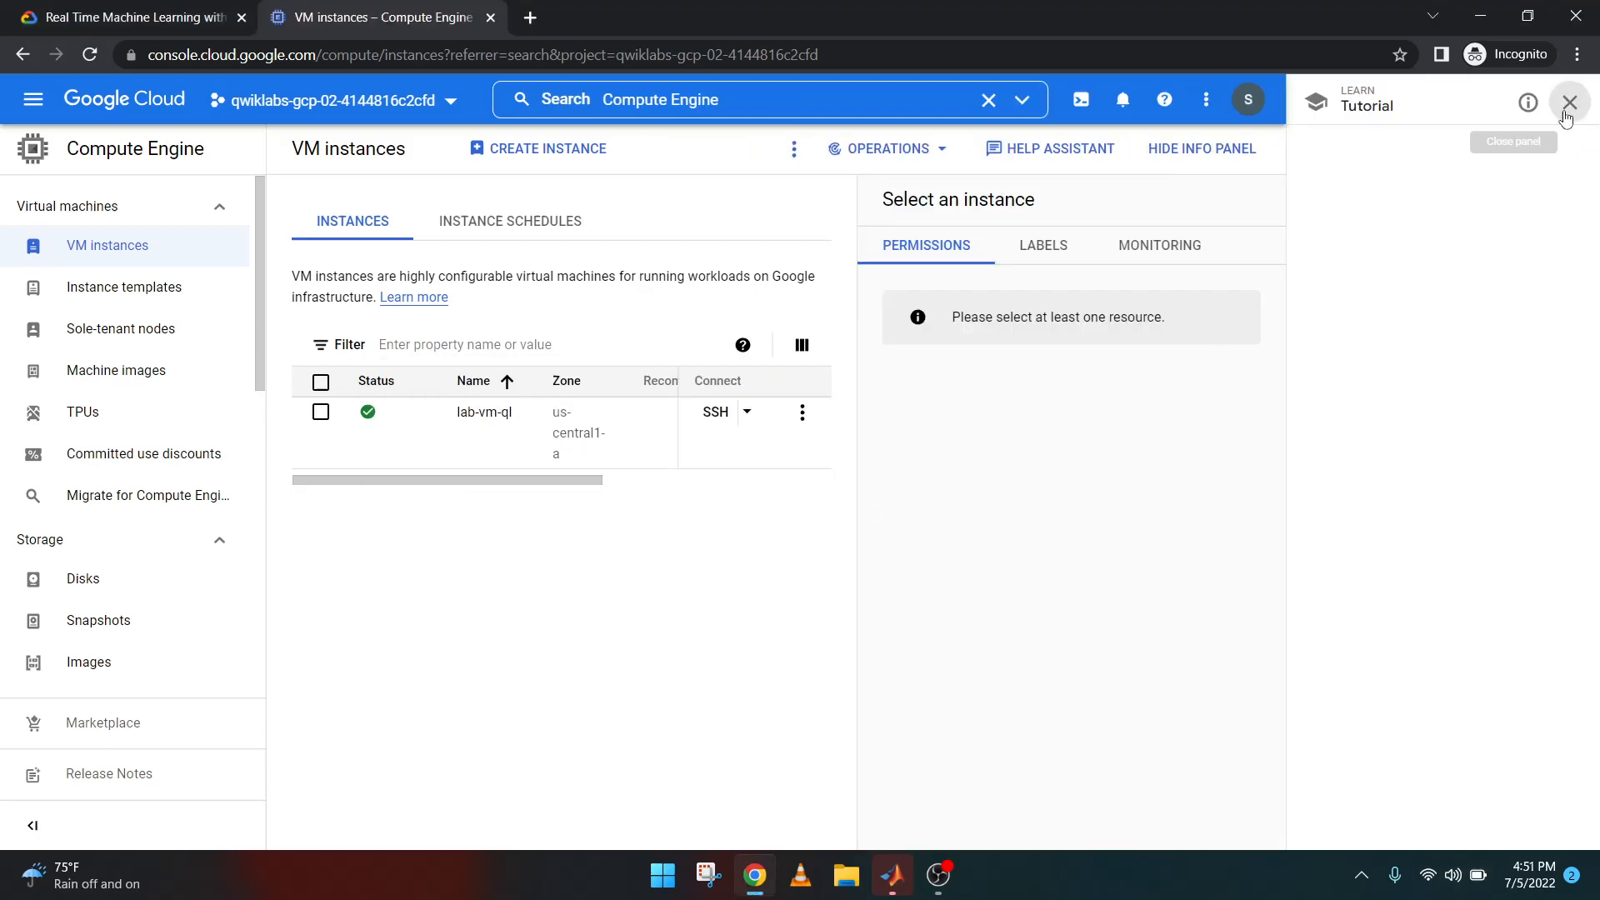
click(1570, 102)
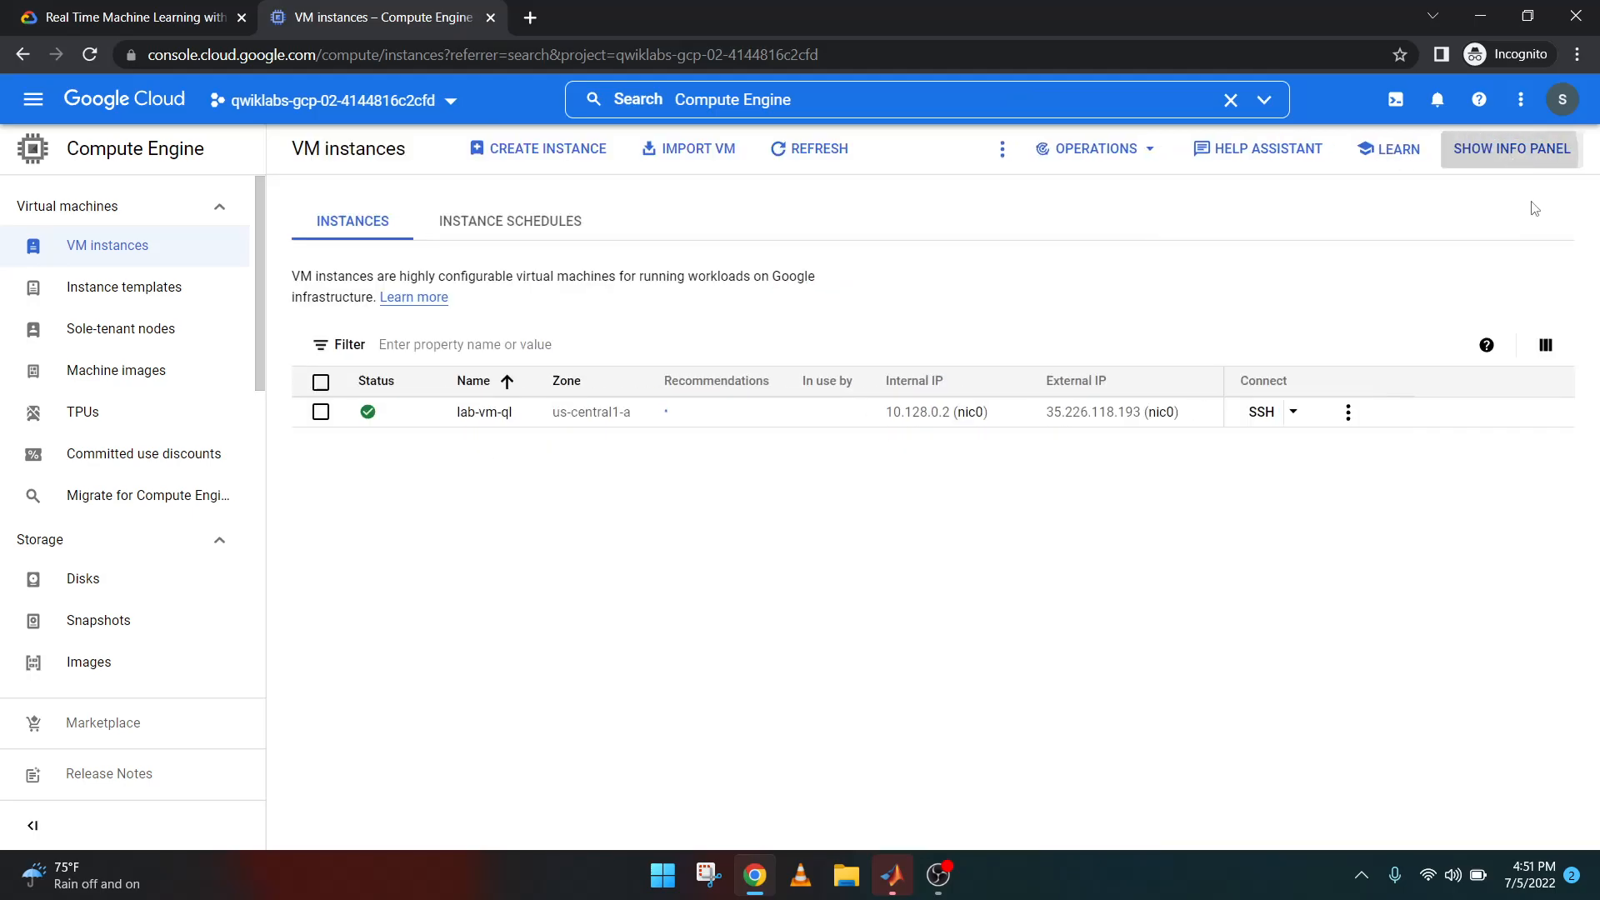
mouse_move(1142, 432)
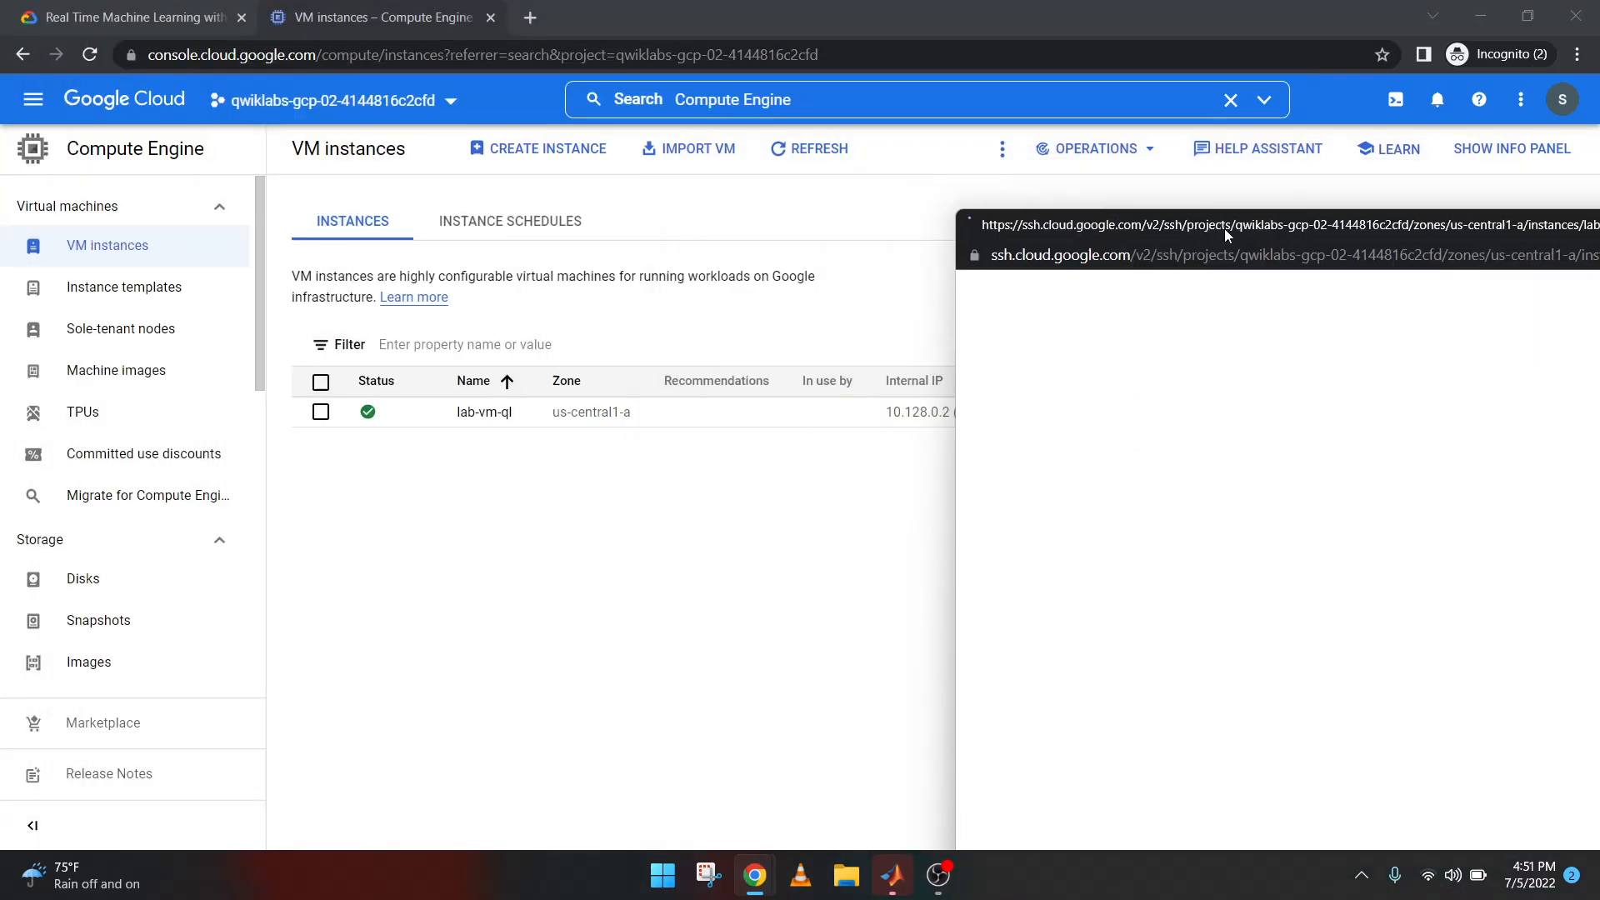
Focus the SSH-in-browser window for lab-vm-ql while it connects
click(1224, 224)
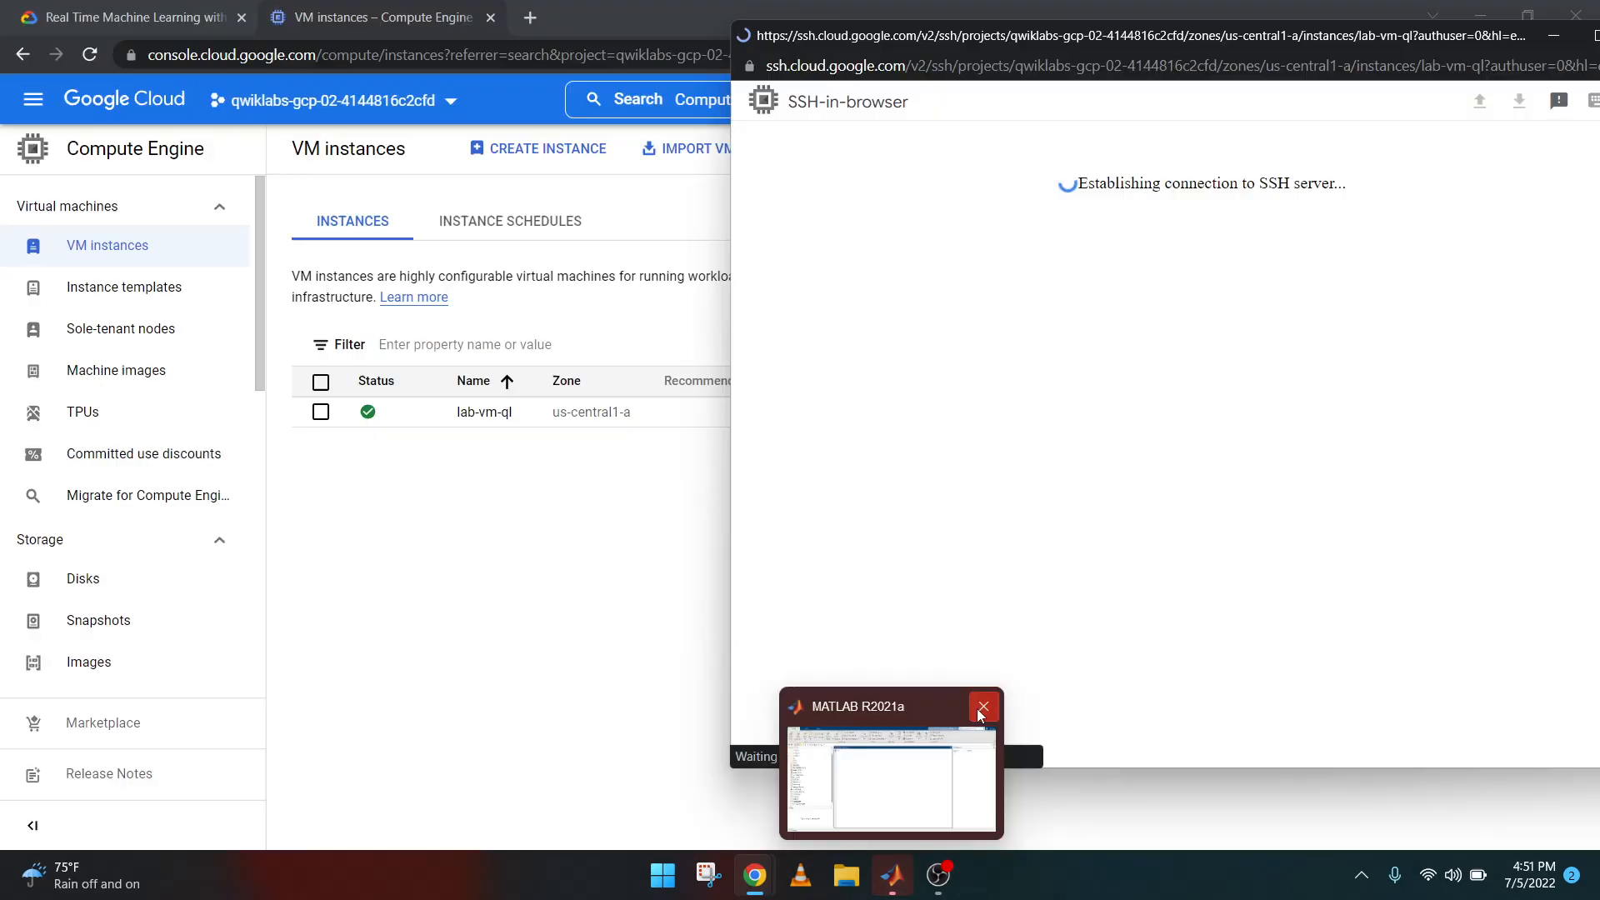
click(982, 705)
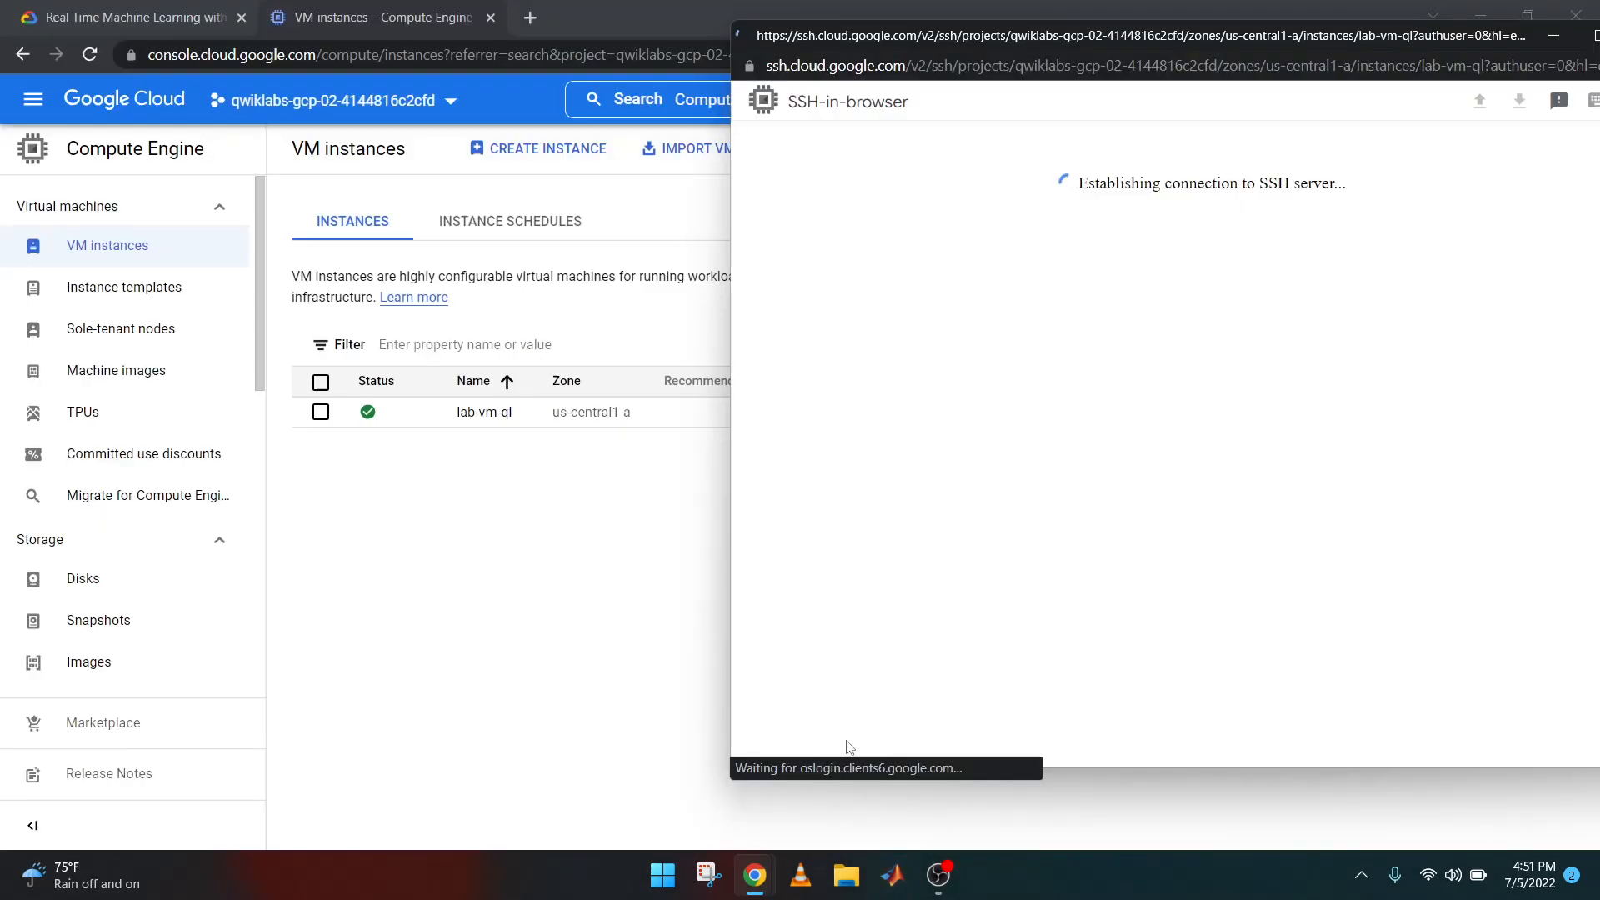
mouse_move(932, 378)
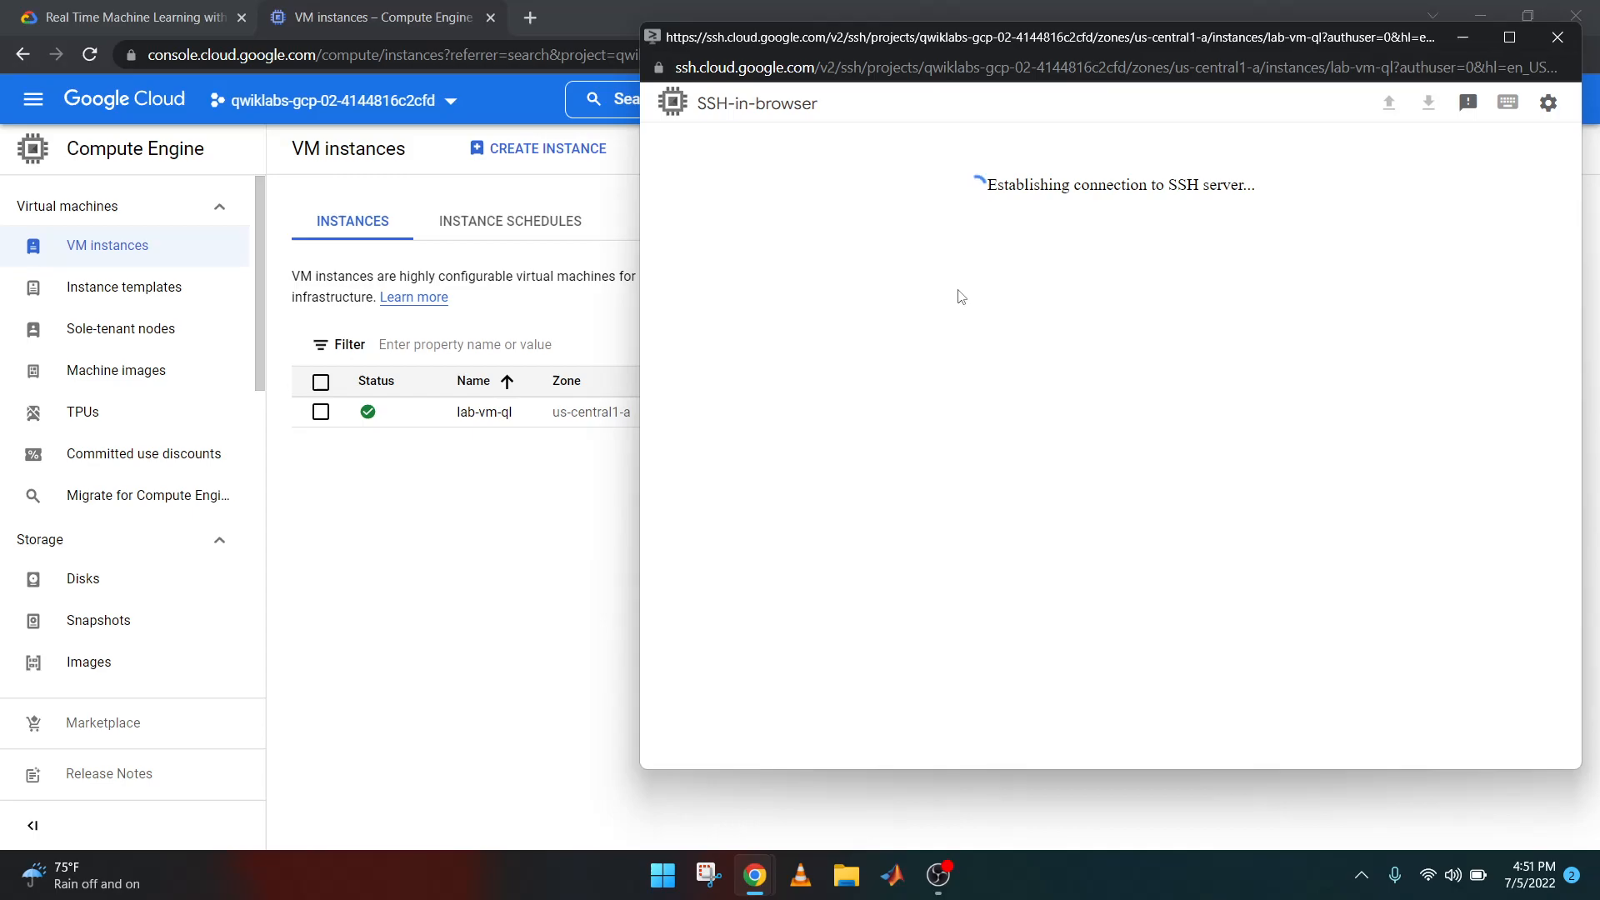
mouse_move(1064, 434)
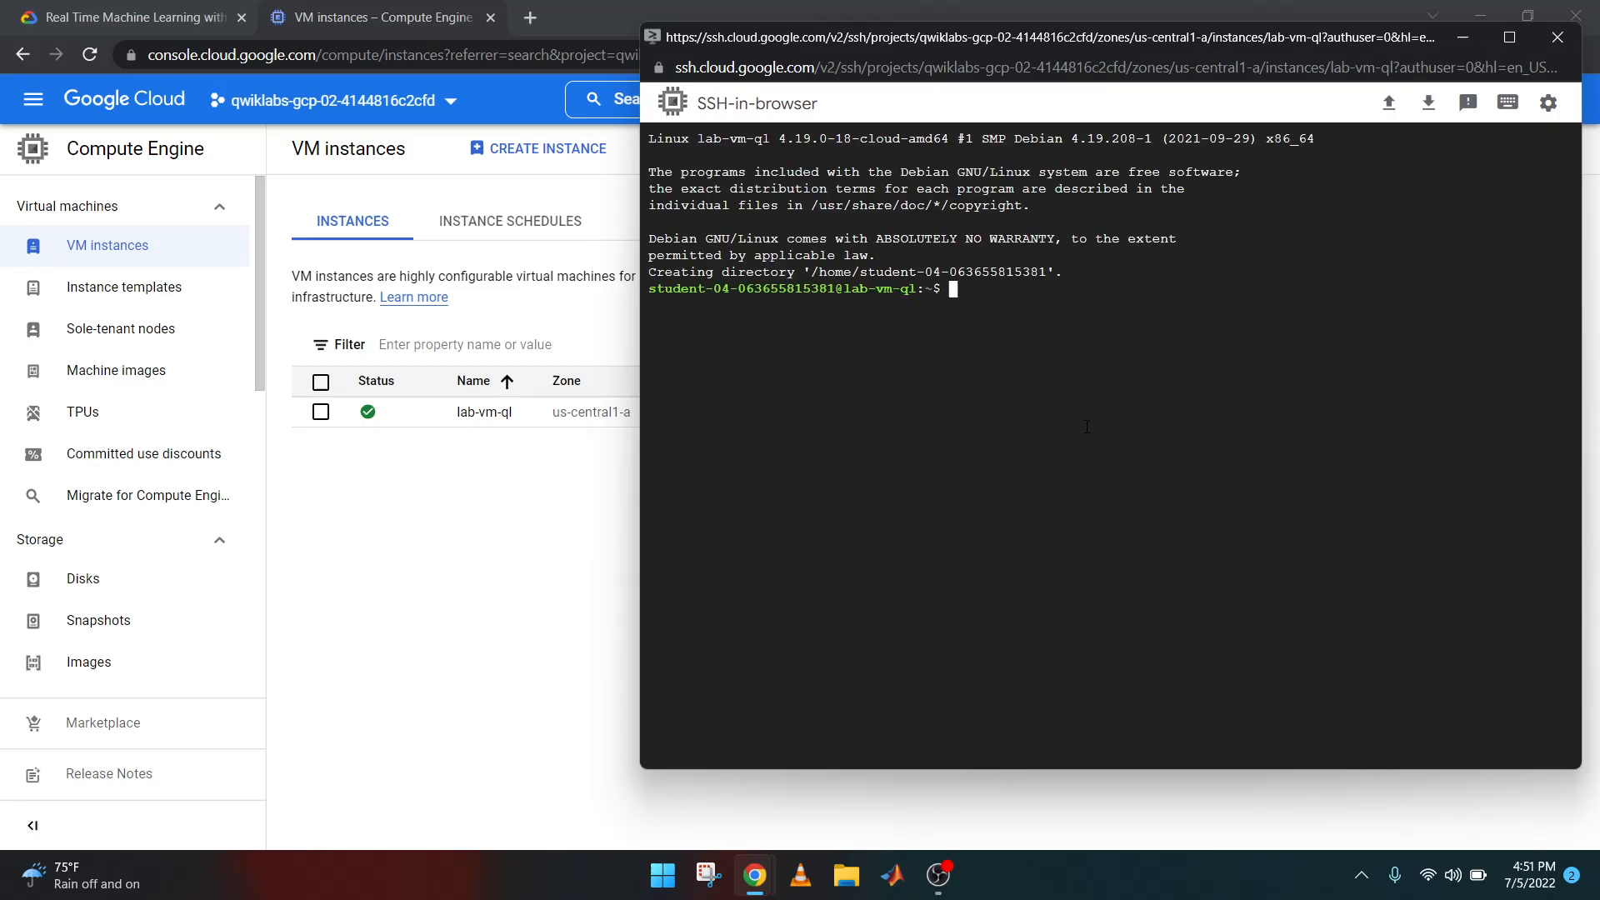
mouse_move(1026, 422)
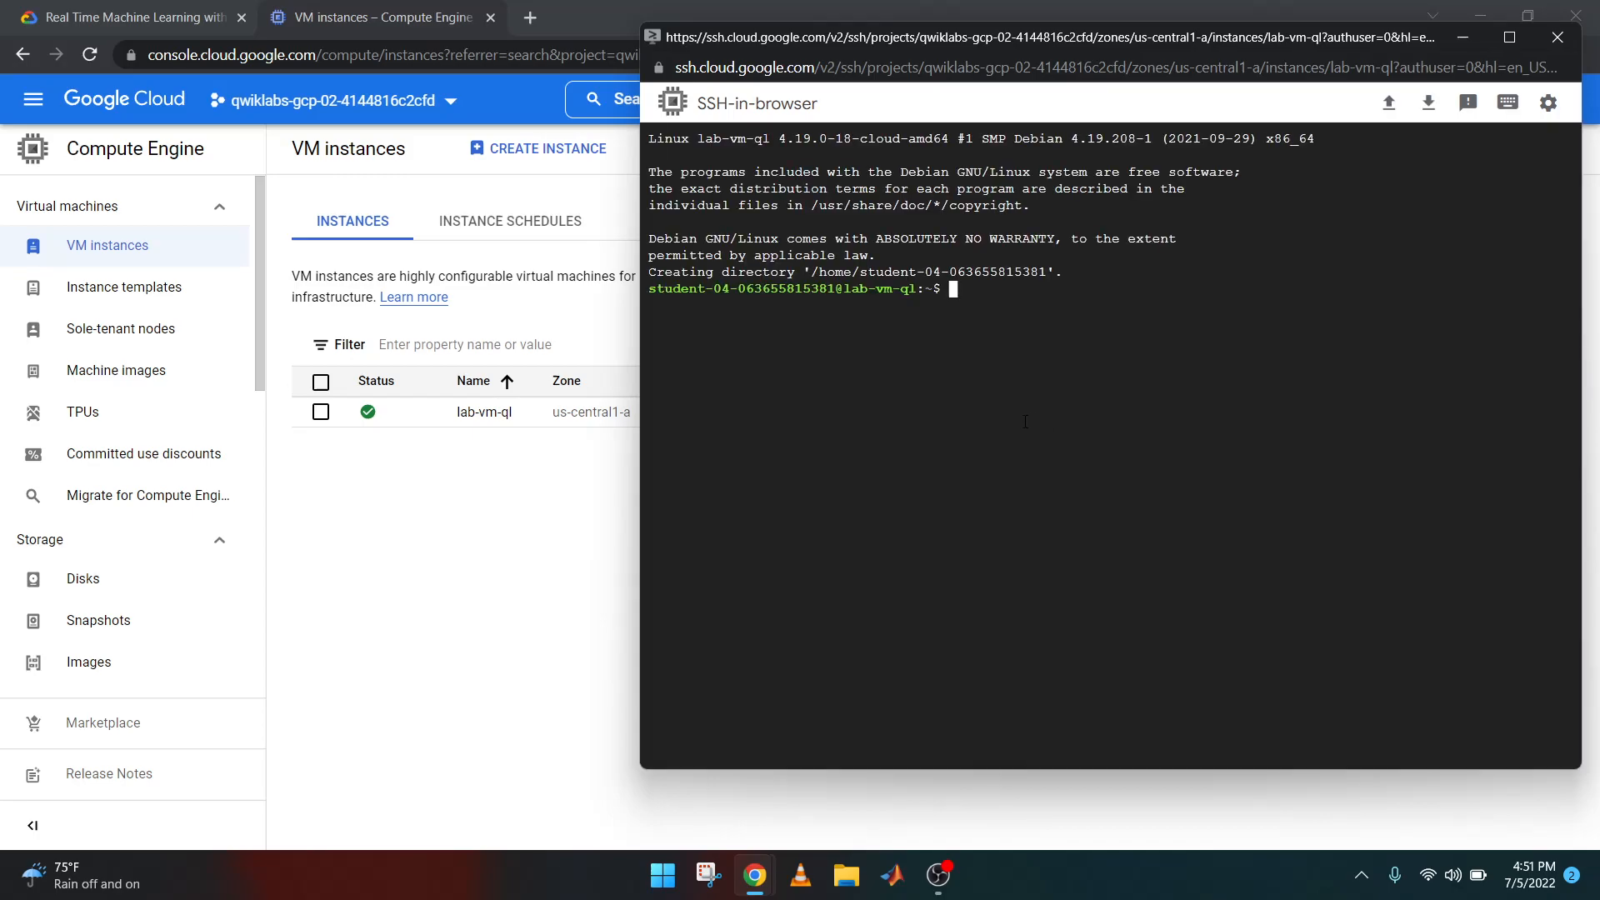
Return to the lab's Task 1 instructions and copy the repository clone command
click(123, 17)
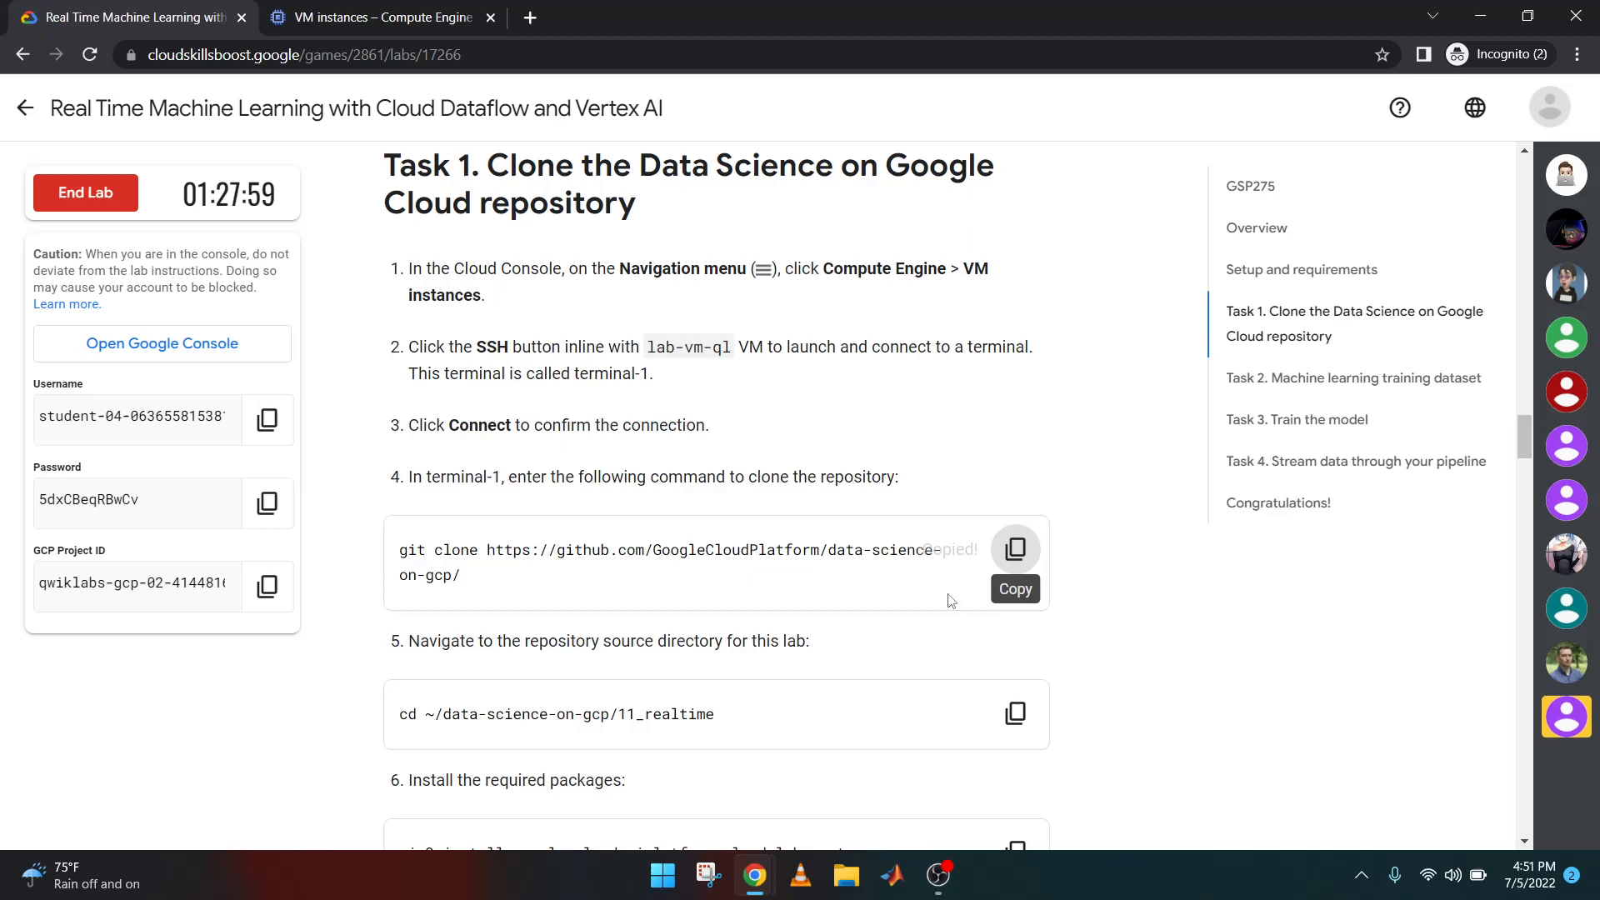
click(378, 18)
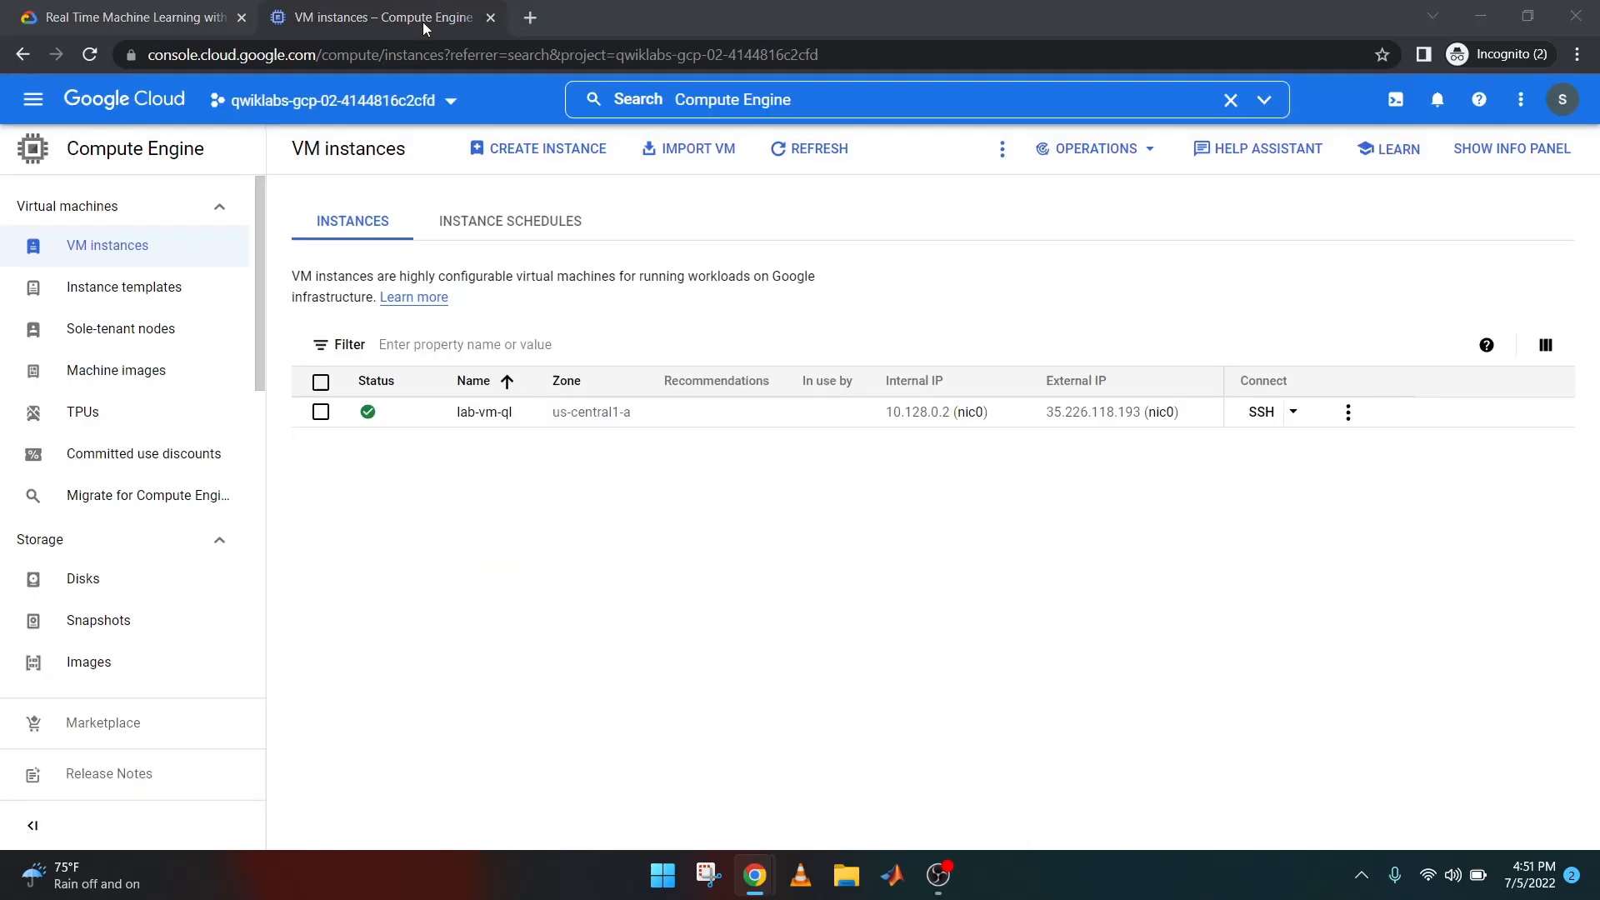
click(1260, 411)
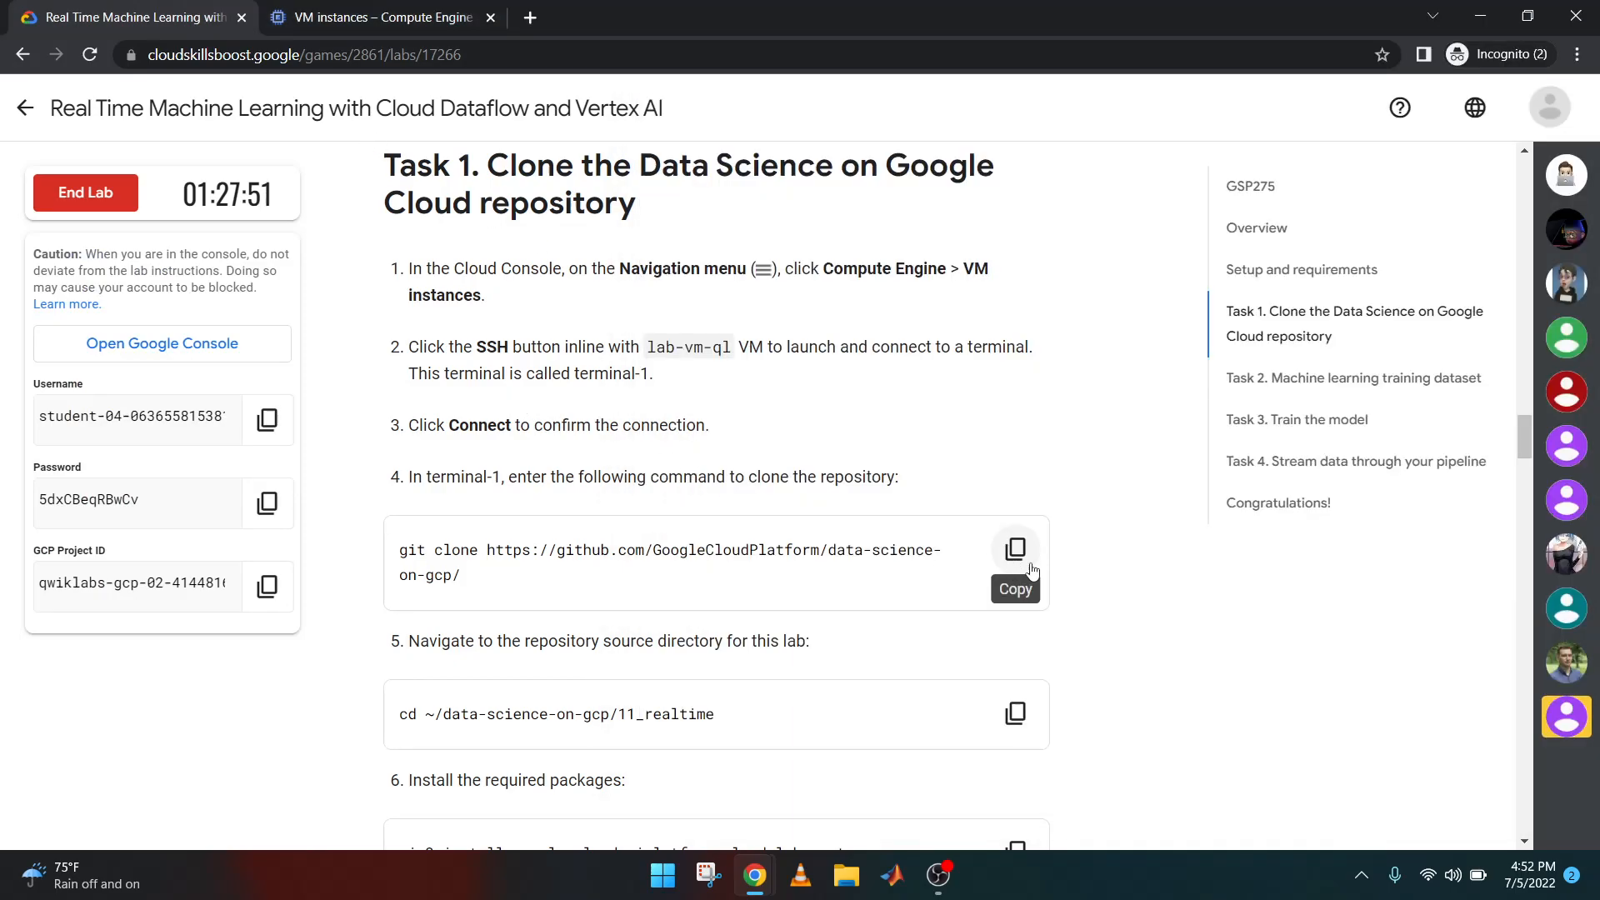
click(1014, 504)
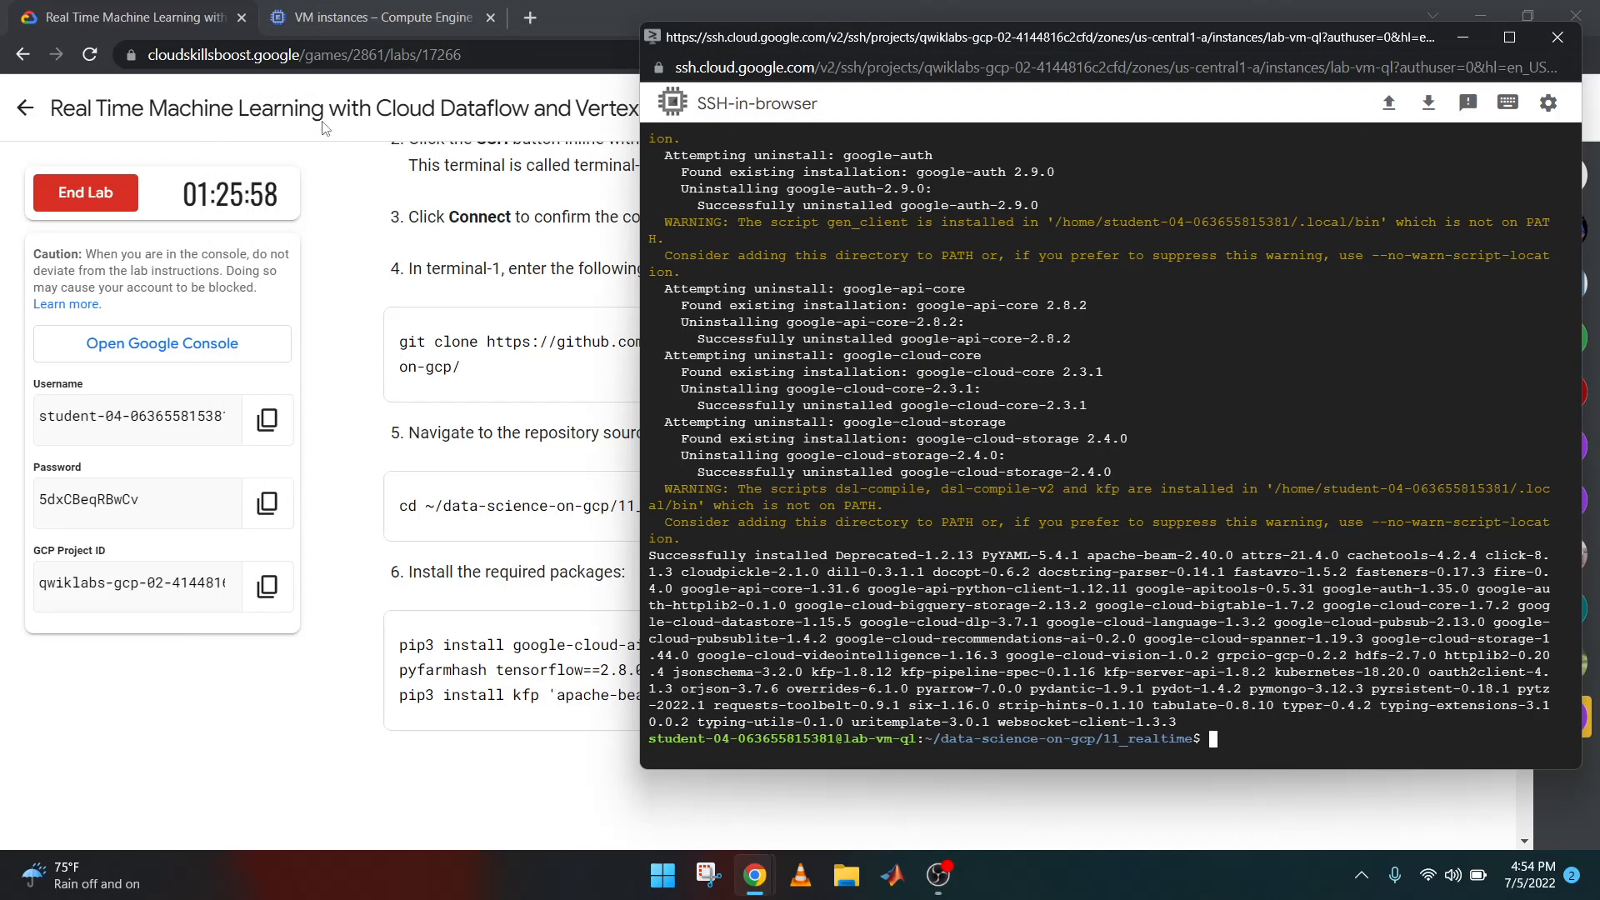
mouse_move(273, 306)
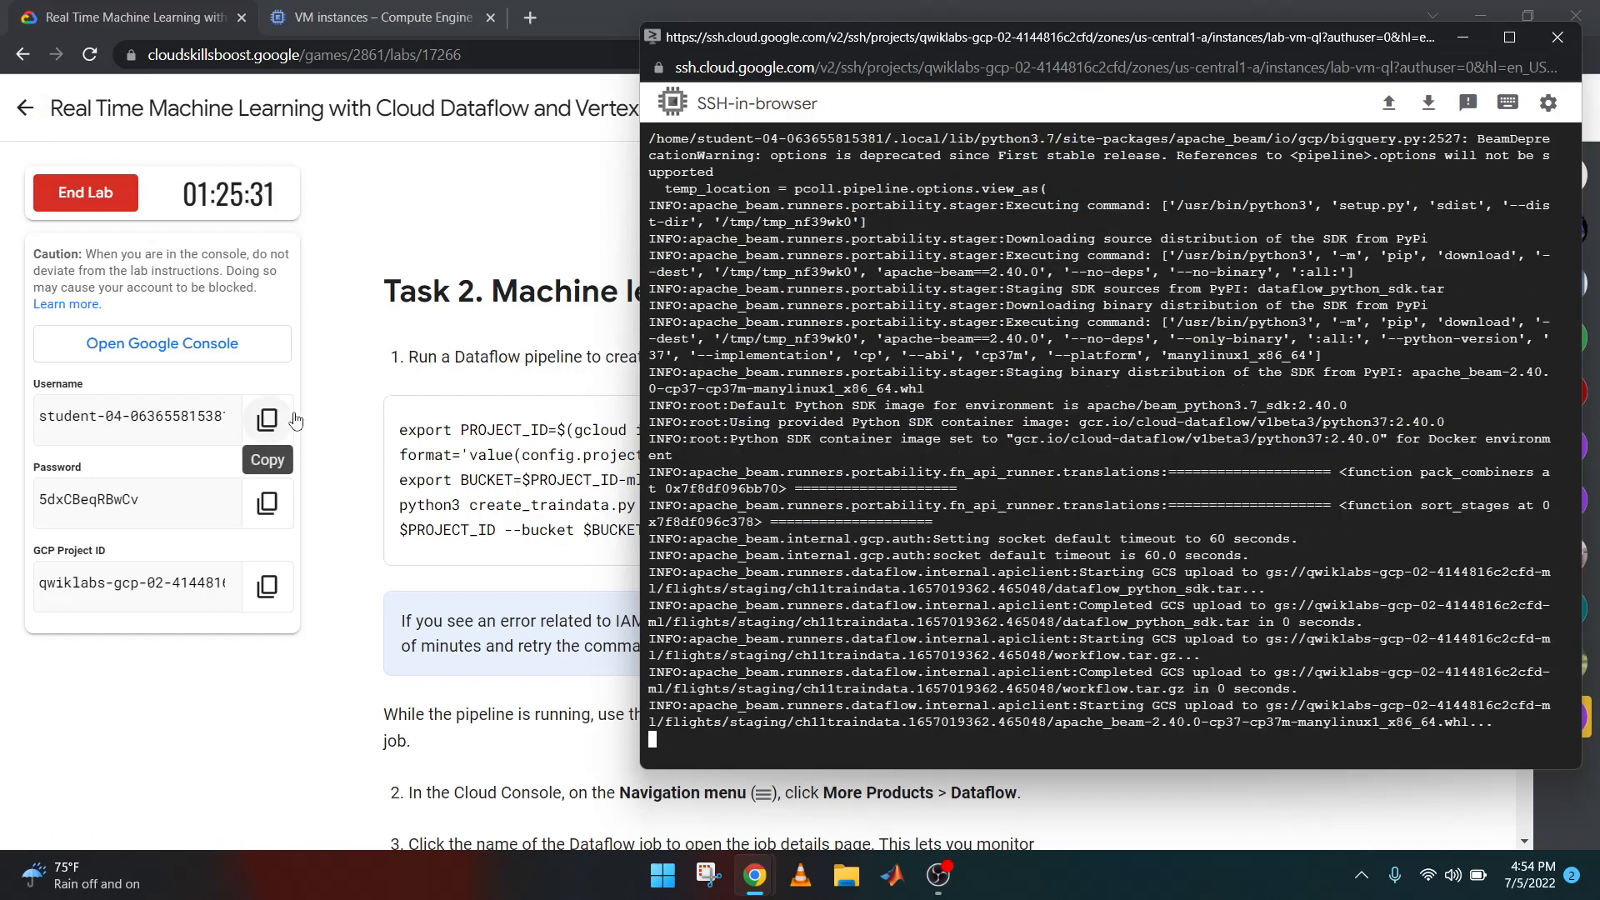
mouse_move(325, 223)
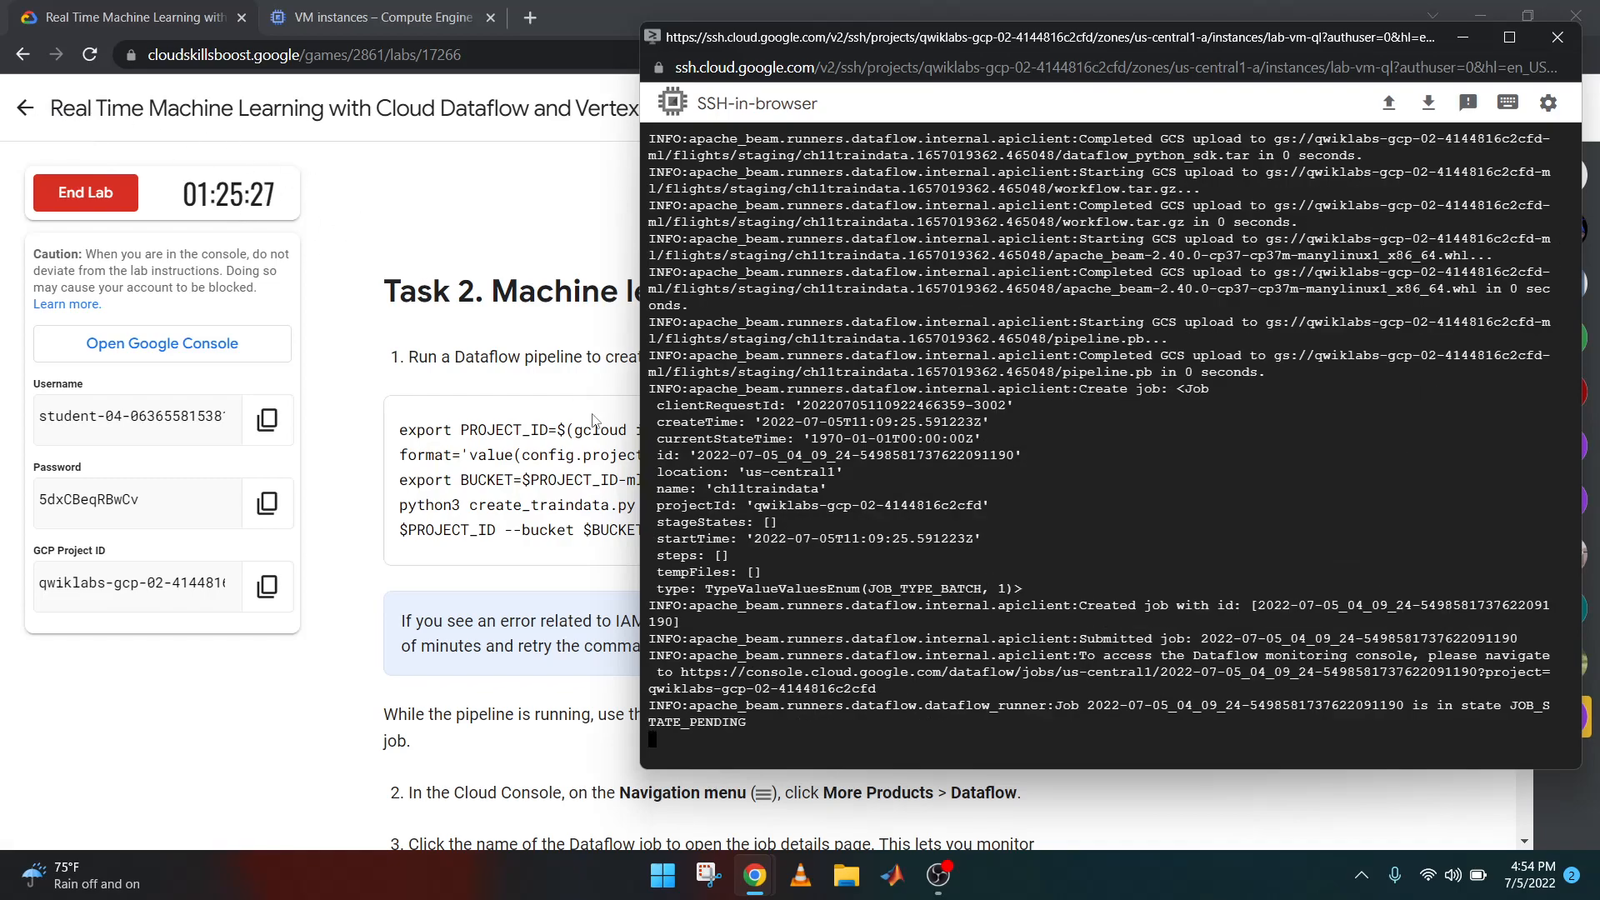
mouse_move(487, 322)
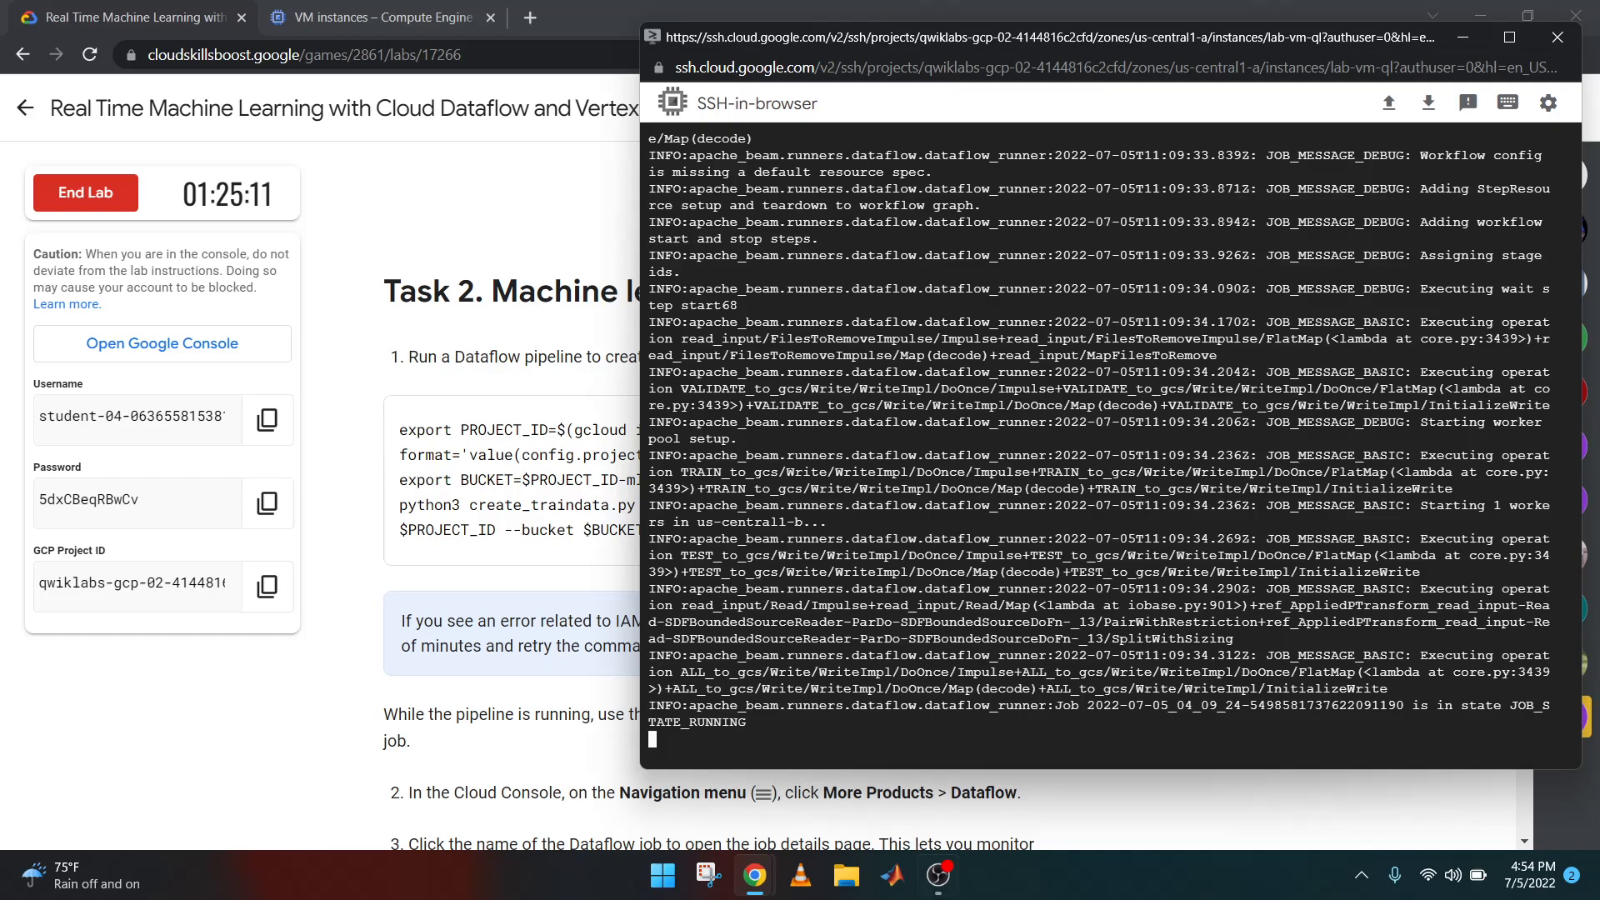
Bring the lab instructions back in front and scroll to the Task 2 Dataflow pipeline step
click(936, 876)
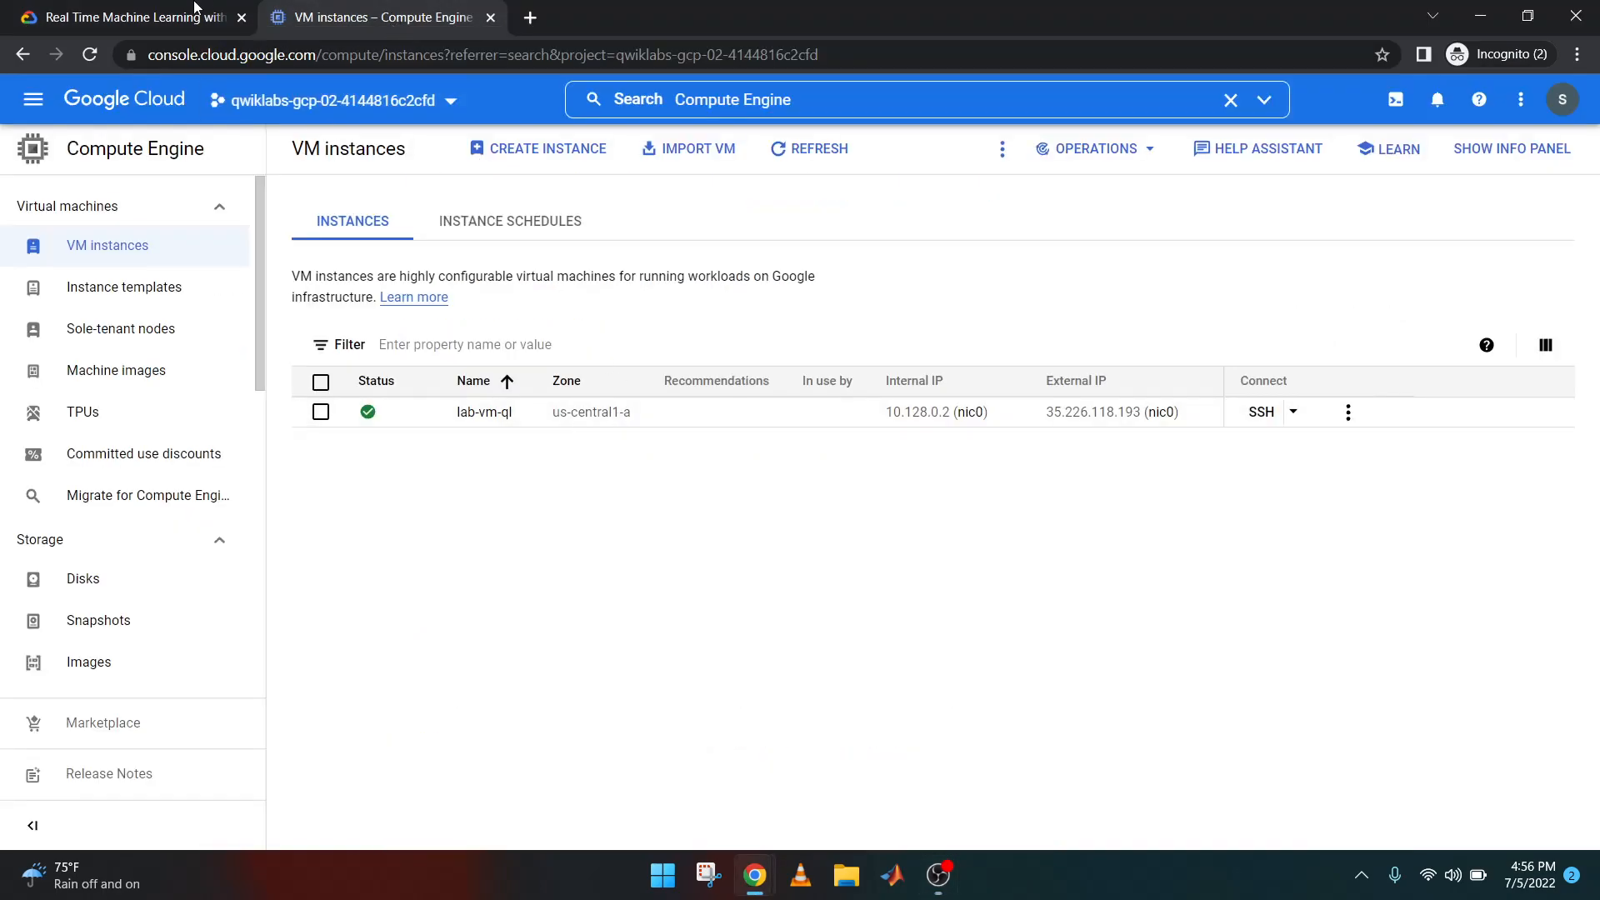
click(123, 17)
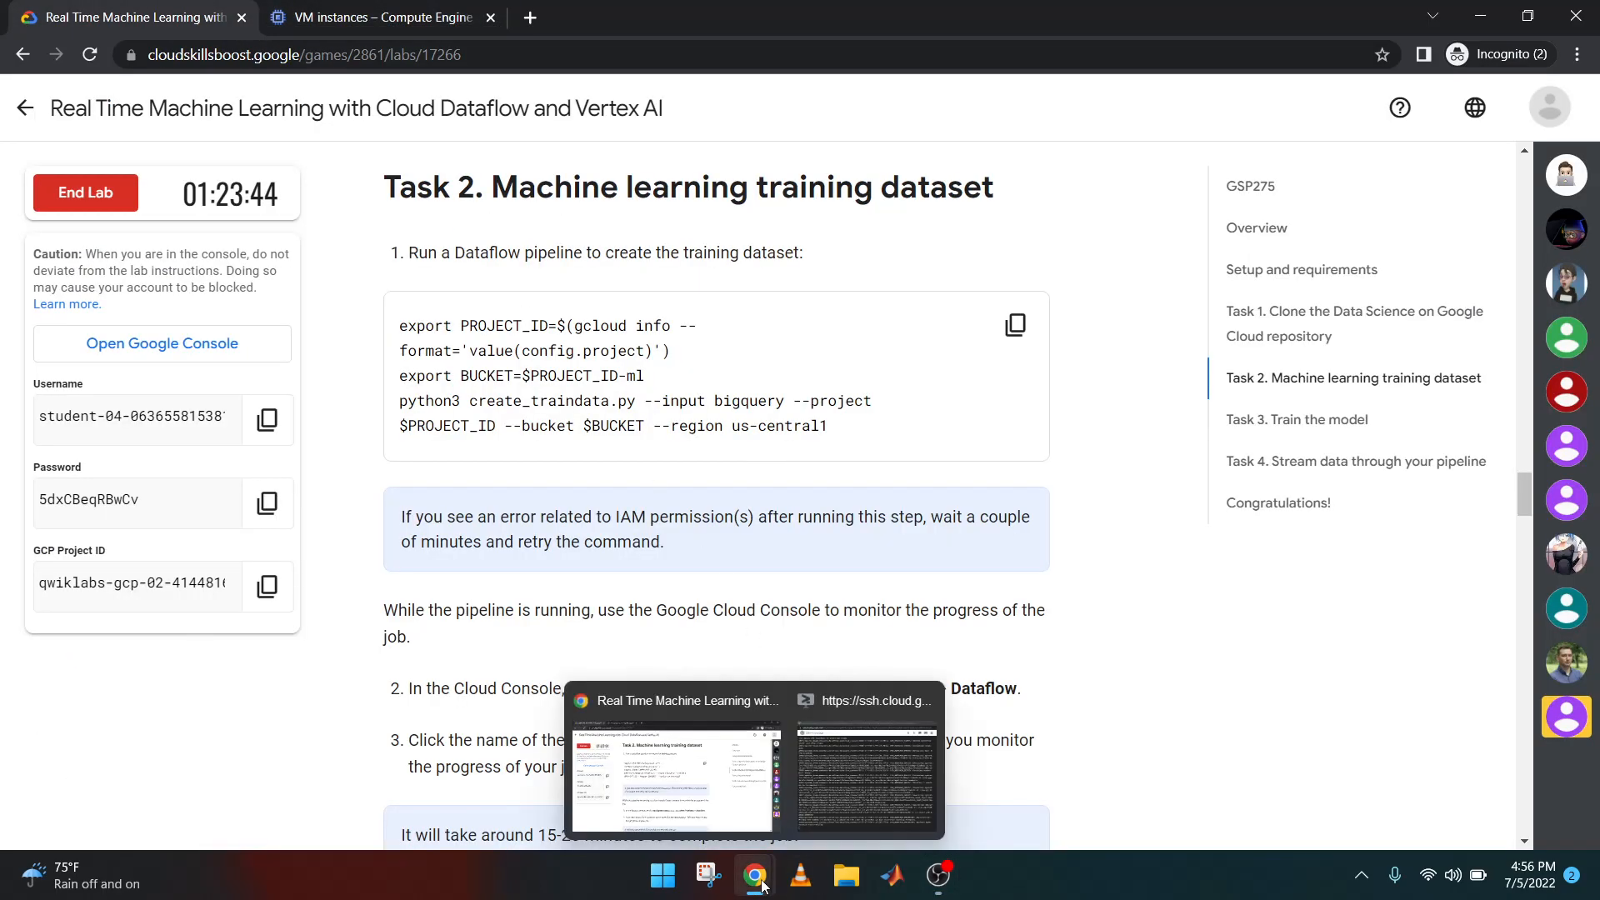
click(865, 760)
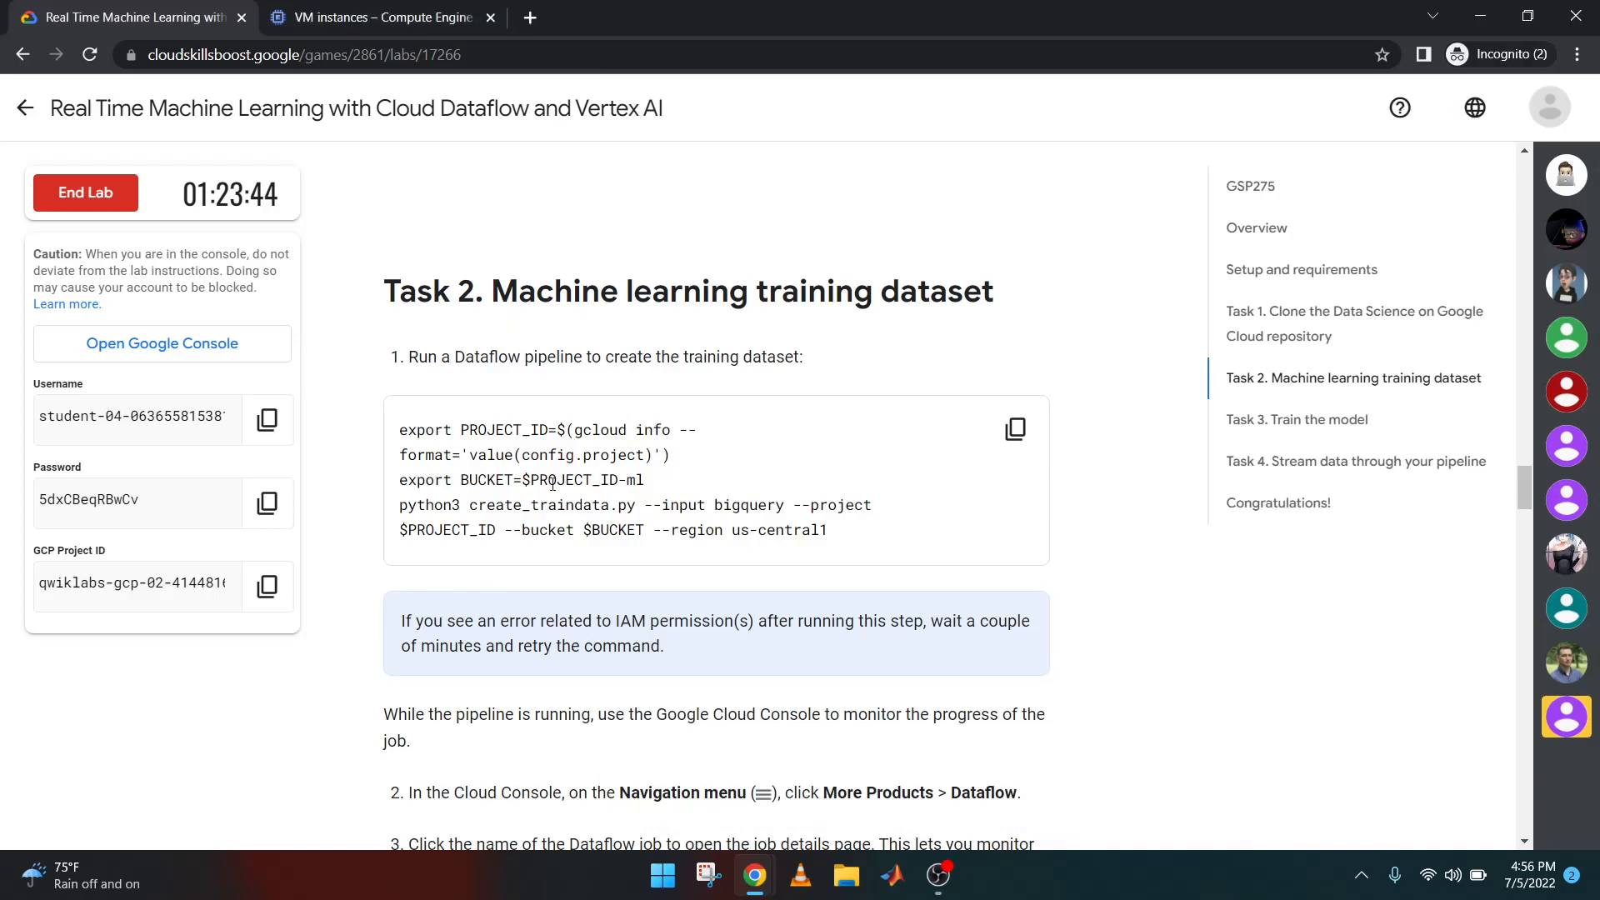
click(1297, 420)
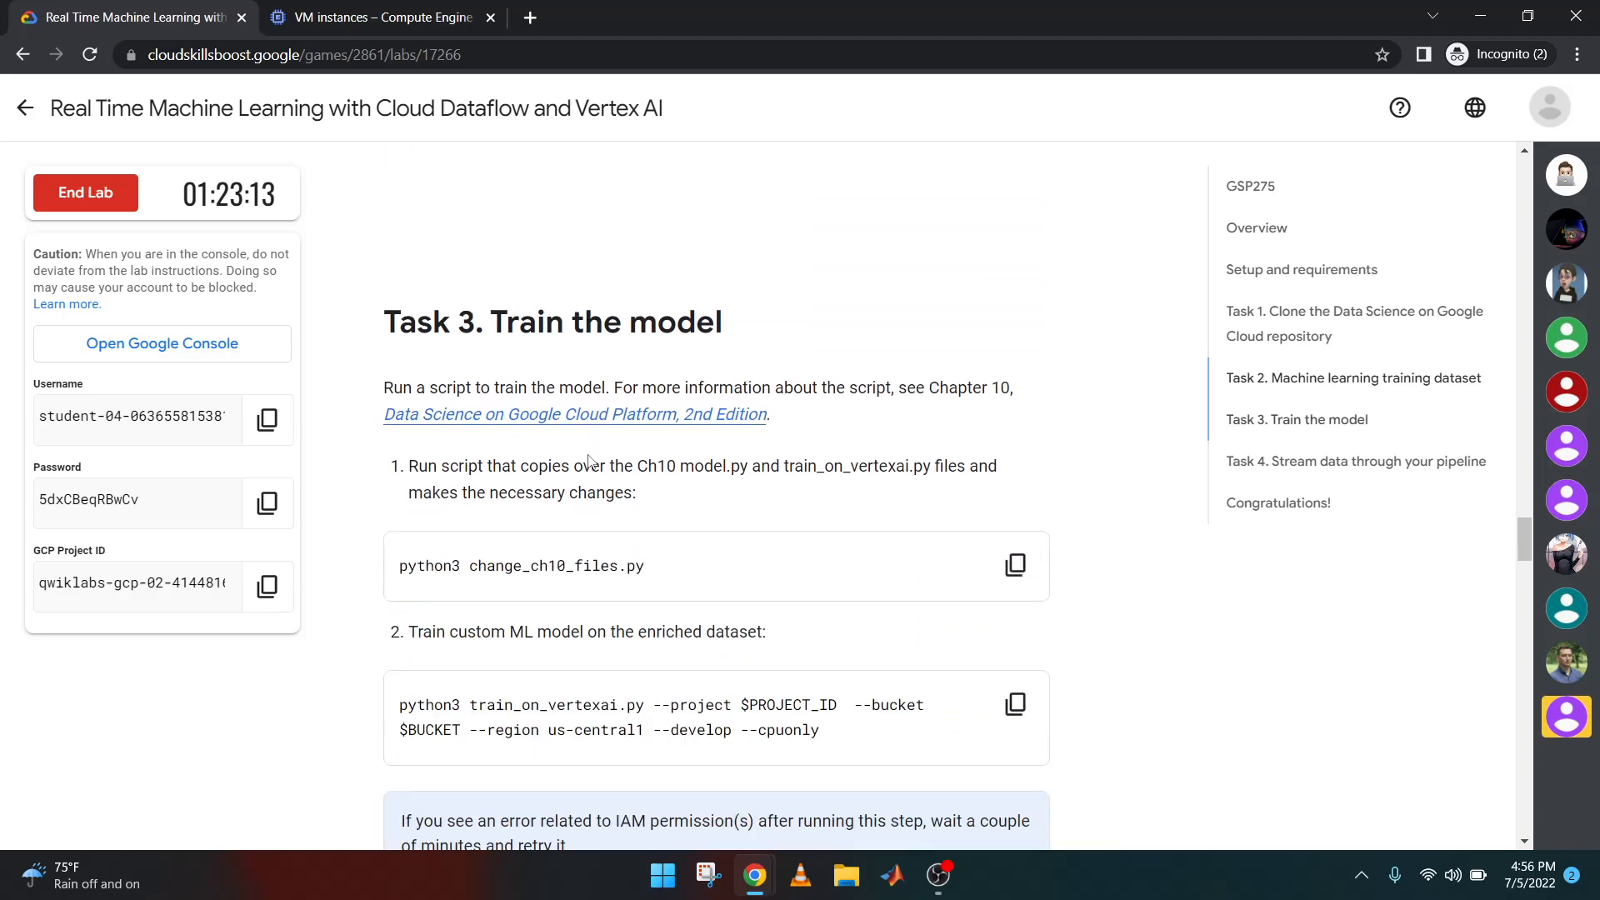
scroll(down, 3)
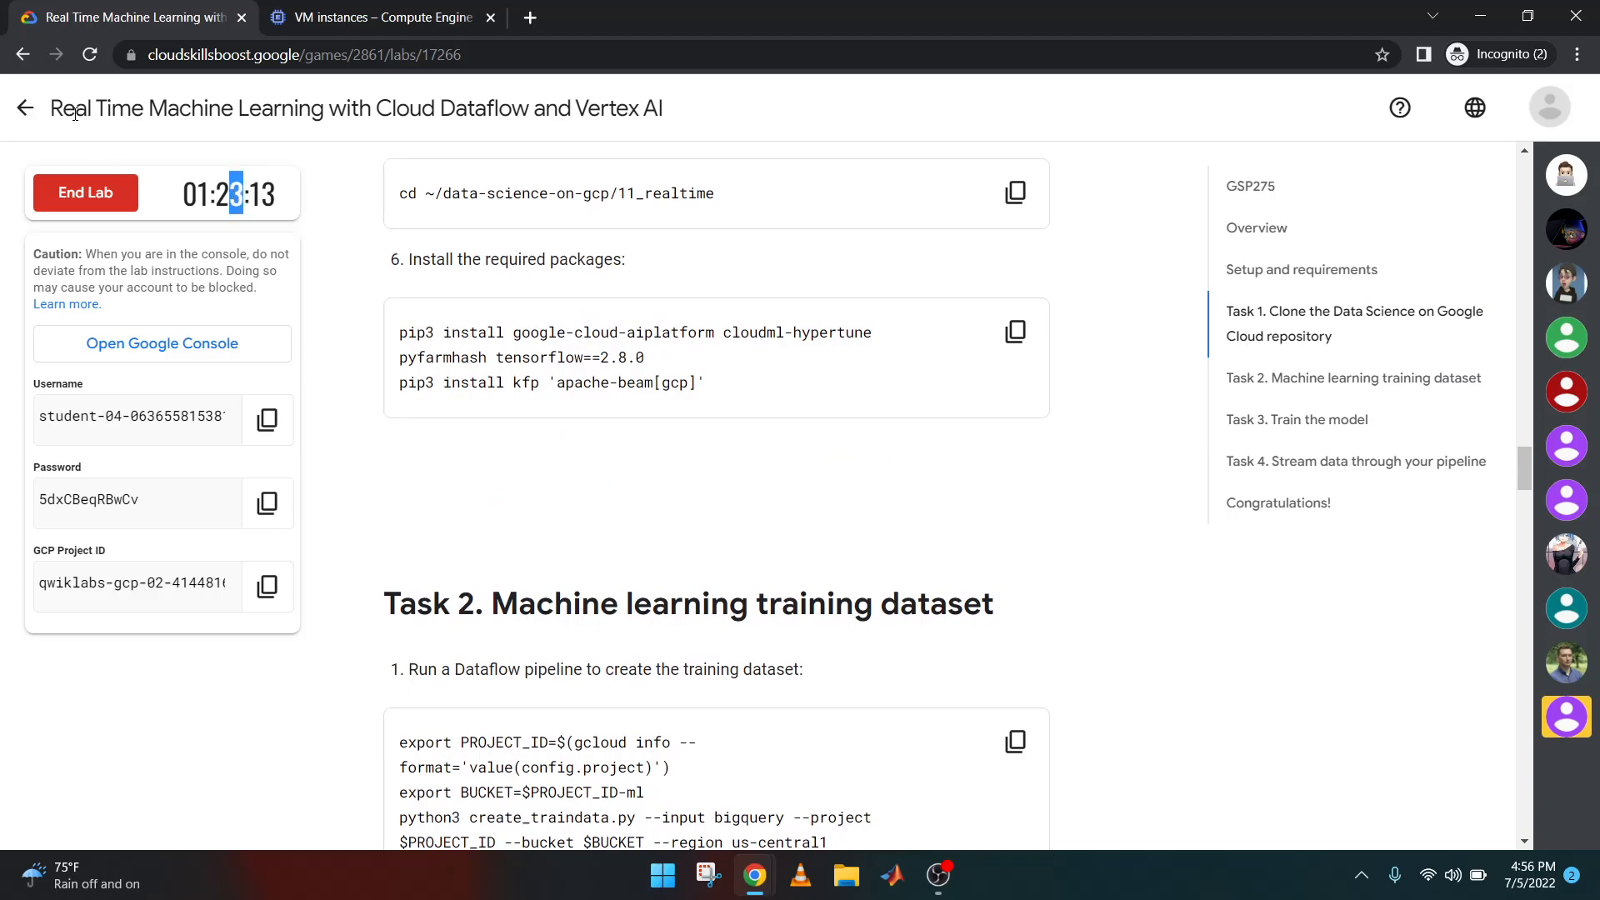
mouse_move(24, 110)
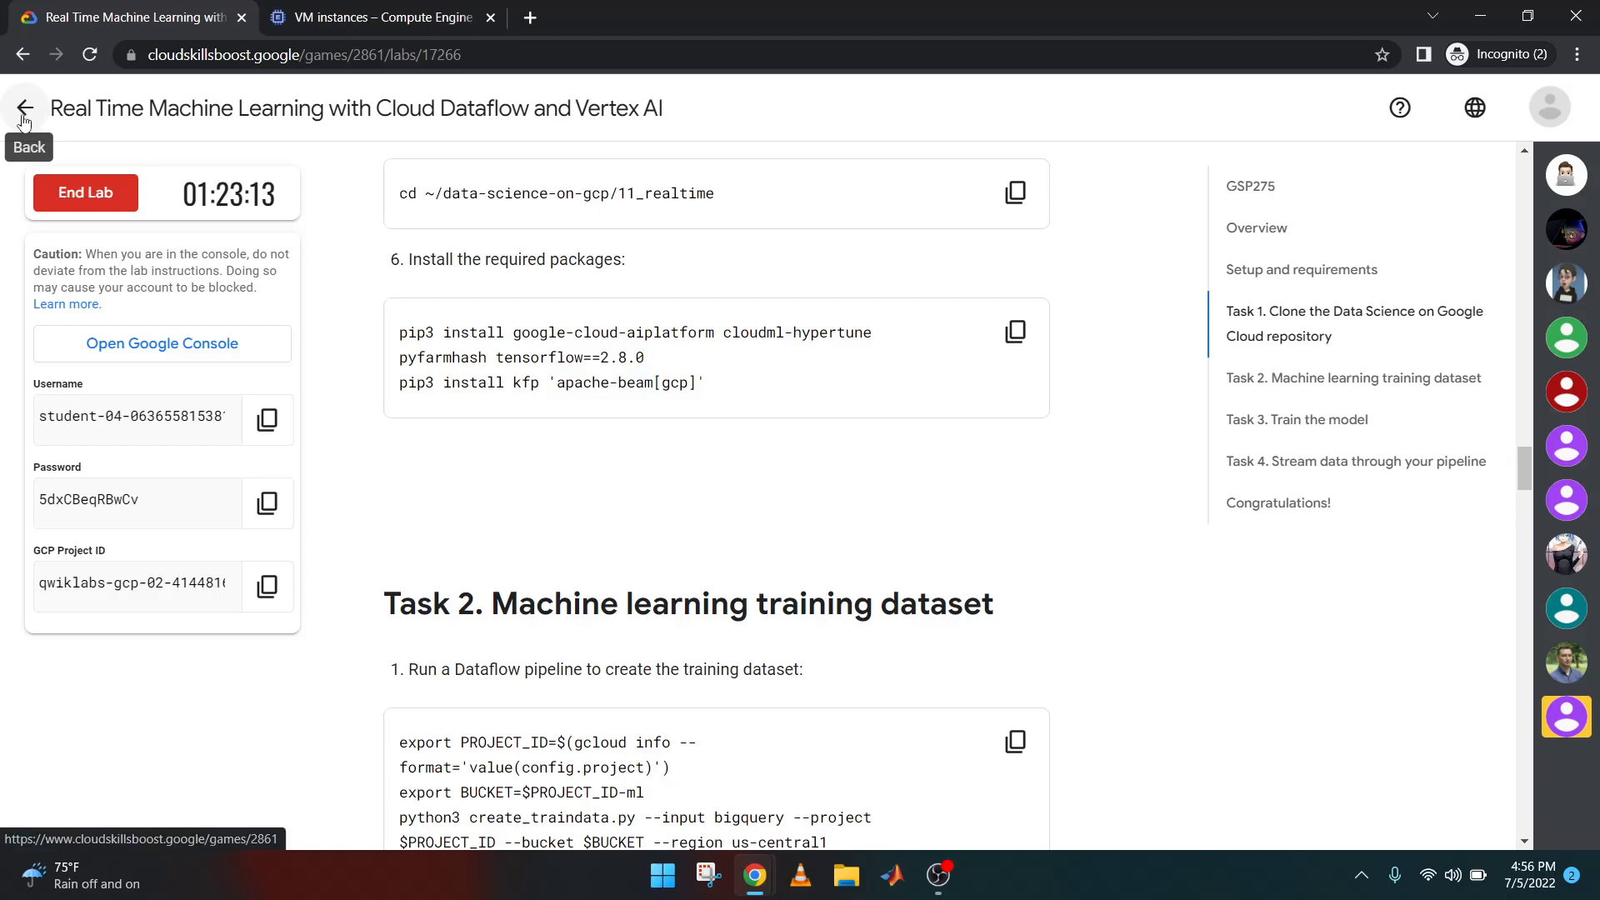
Reopen the in-progress lab from the challenge list and end it
click(24, 109)
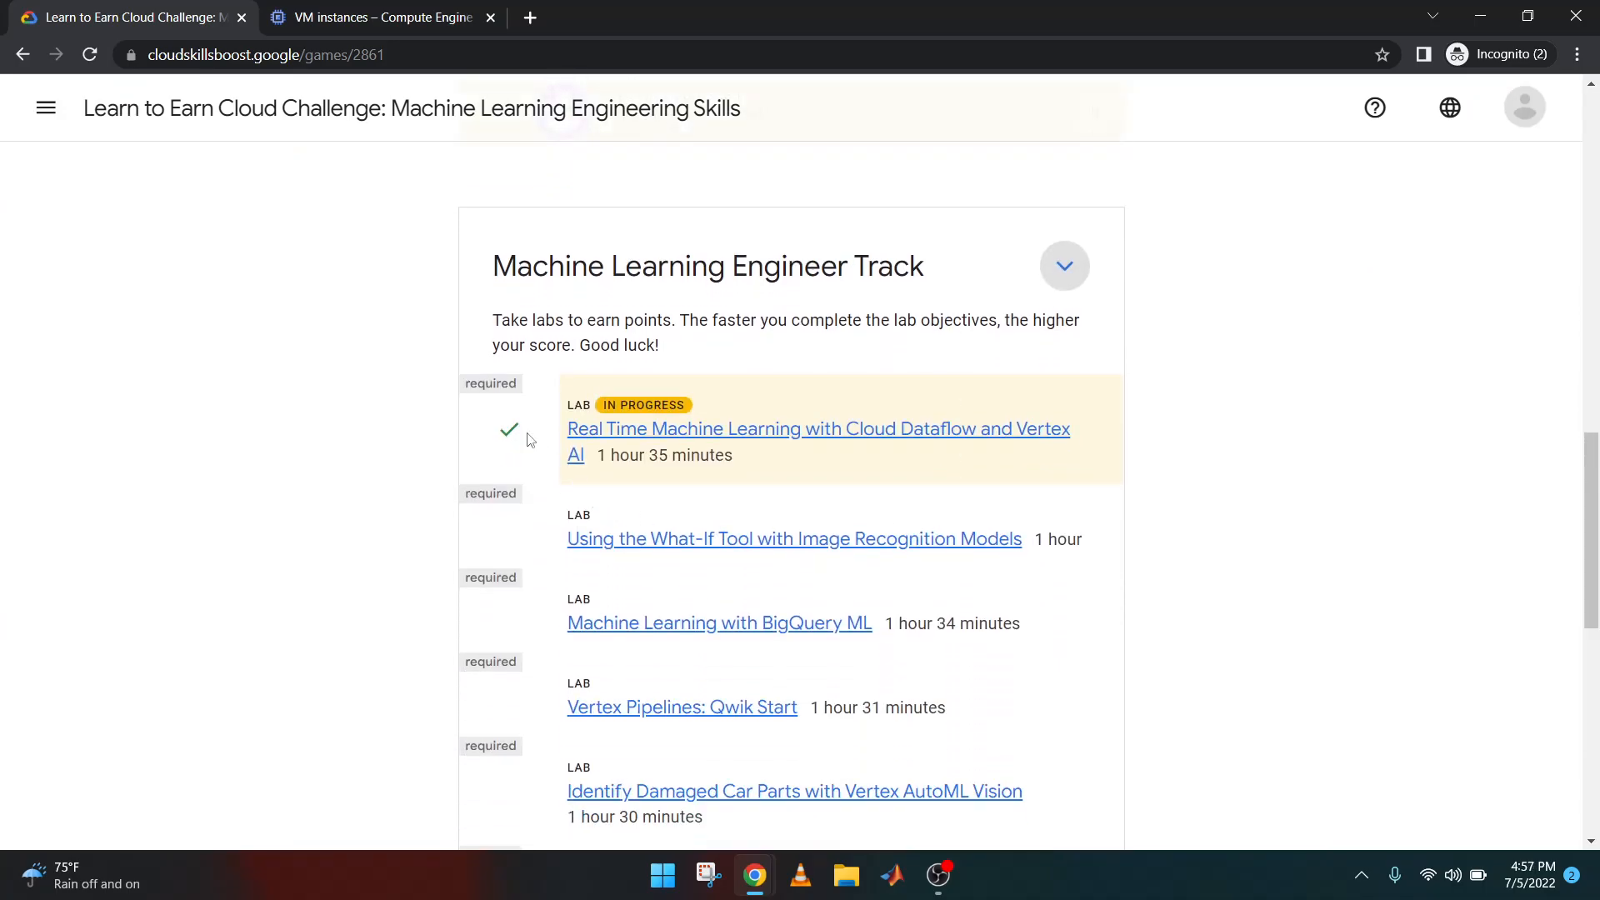
click(816, 428)
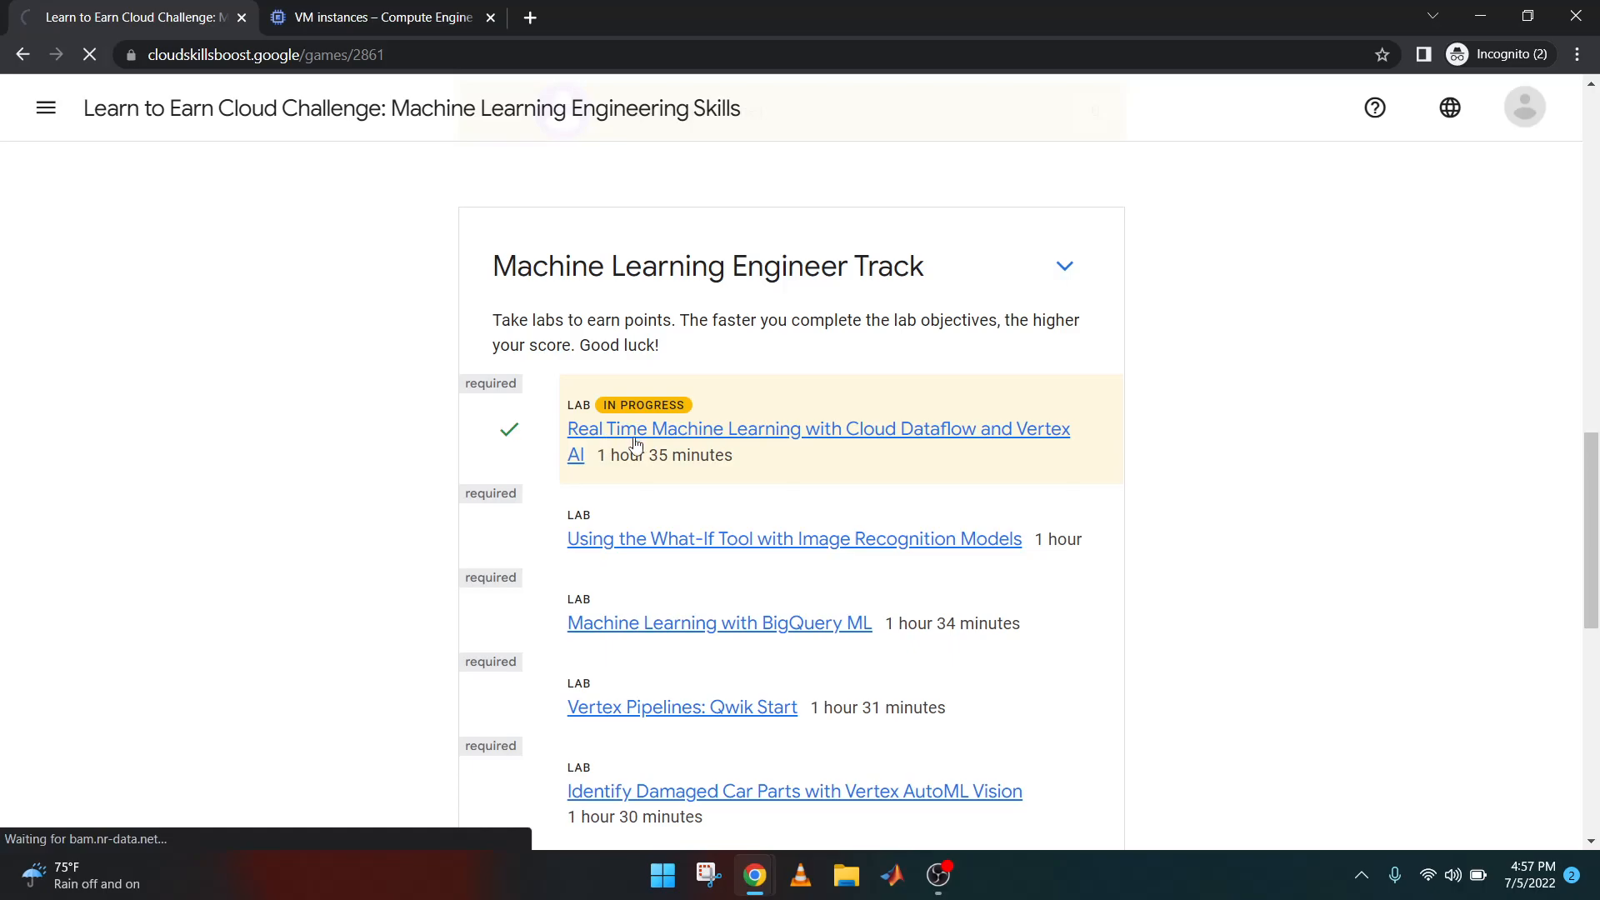
click(818, 429)
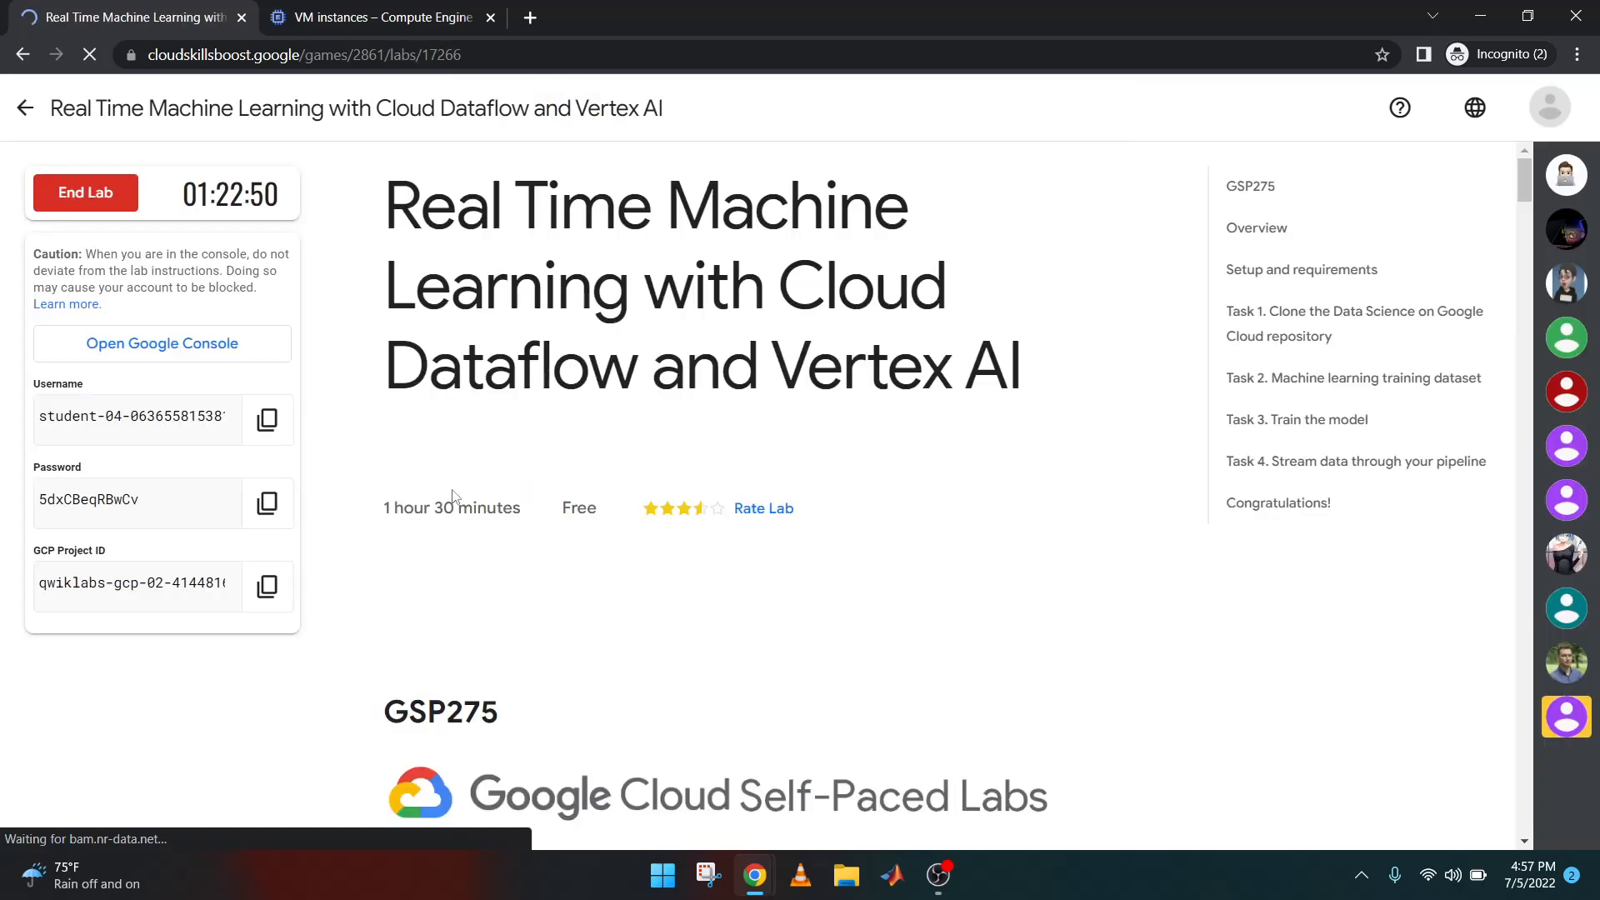
click(86, 192)
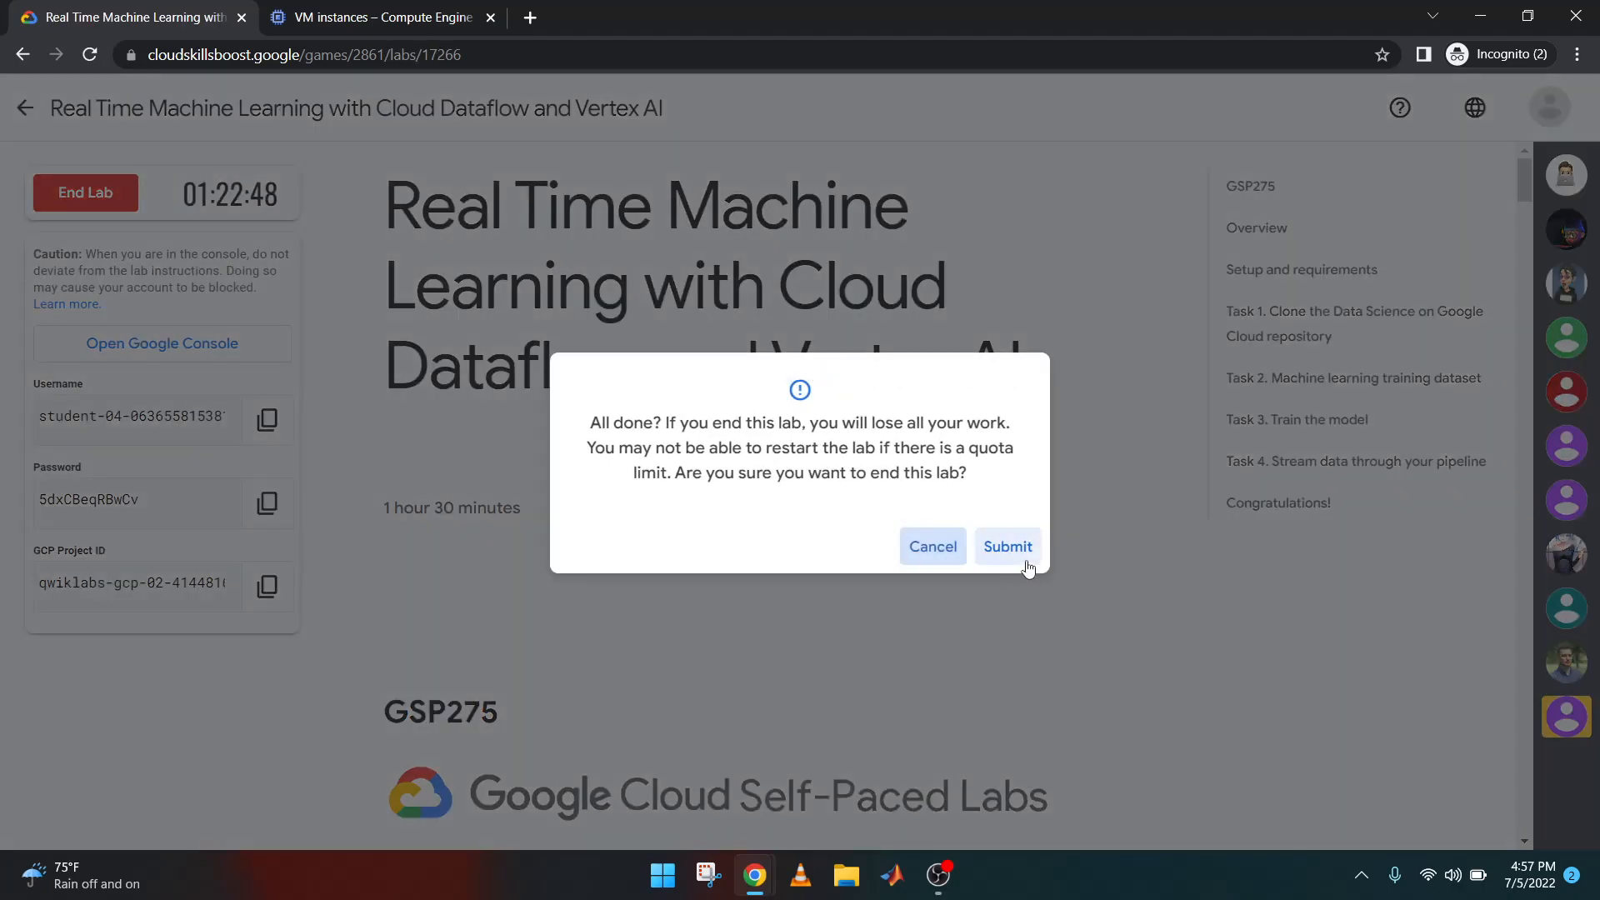
click(1006, 546)
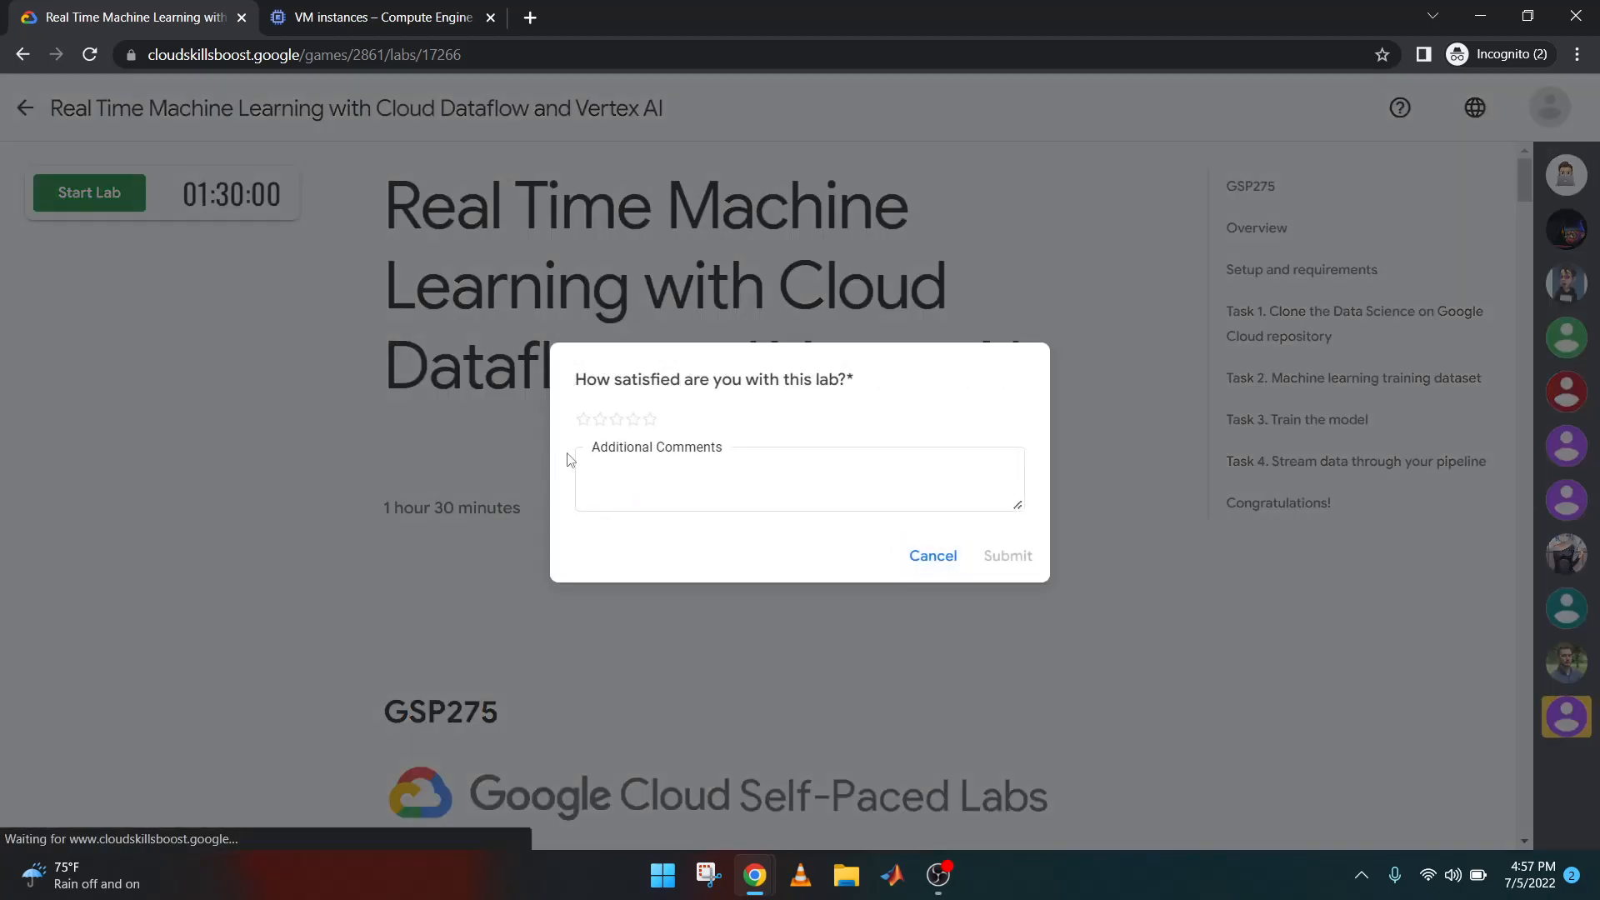
Rate the lab five stars, then close the Cloud Console tab and SSH window
click(649, 419)
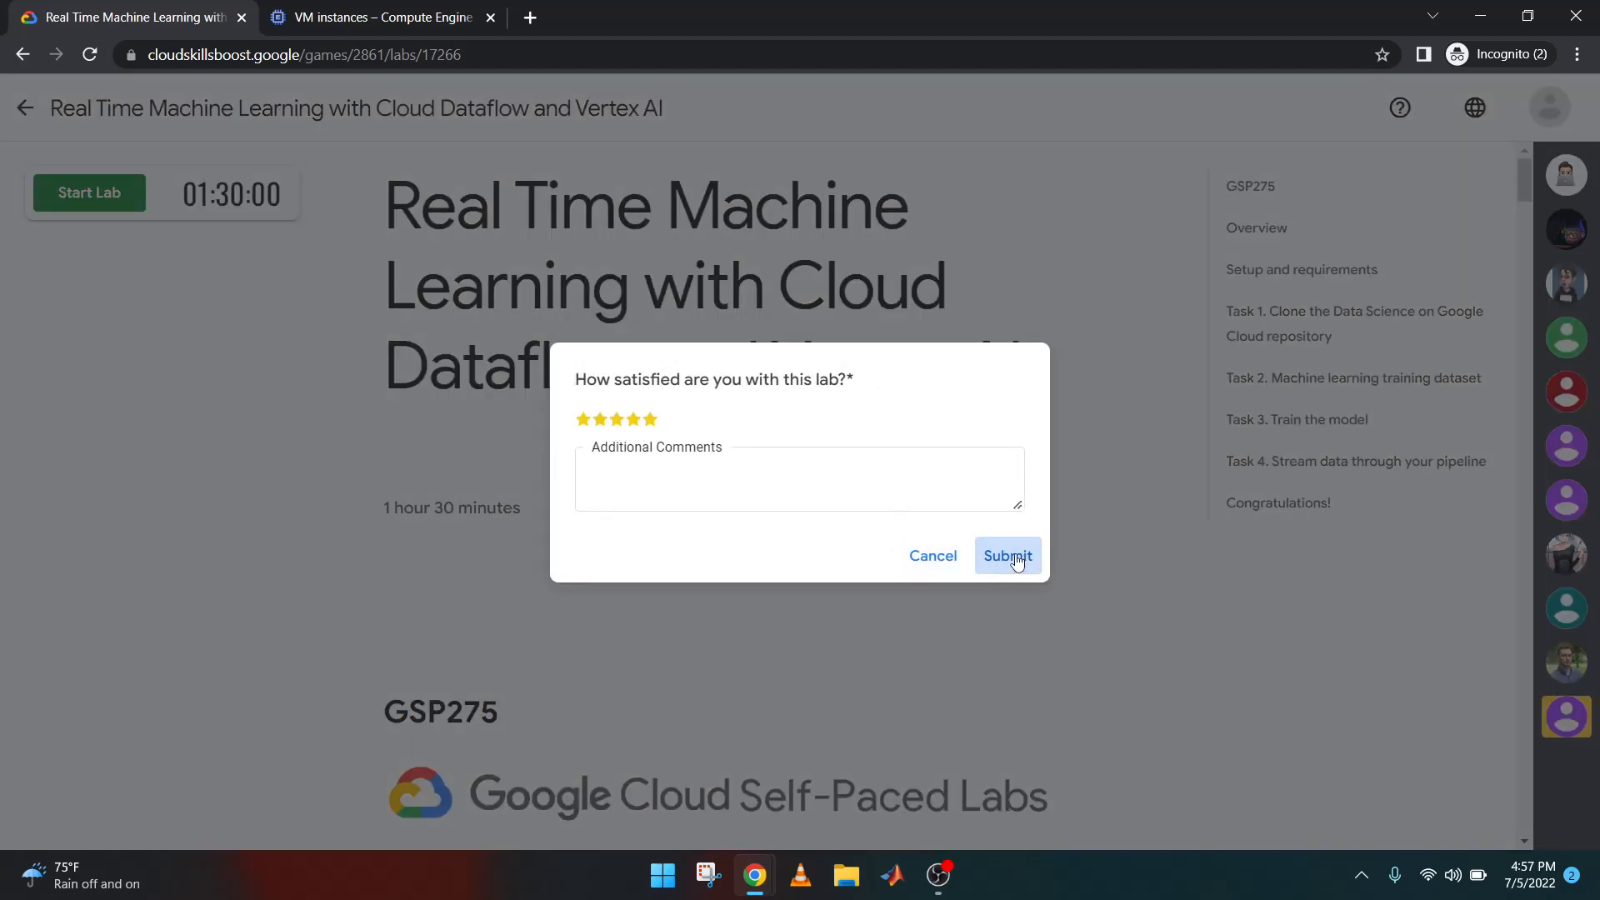
click(1006, 555)
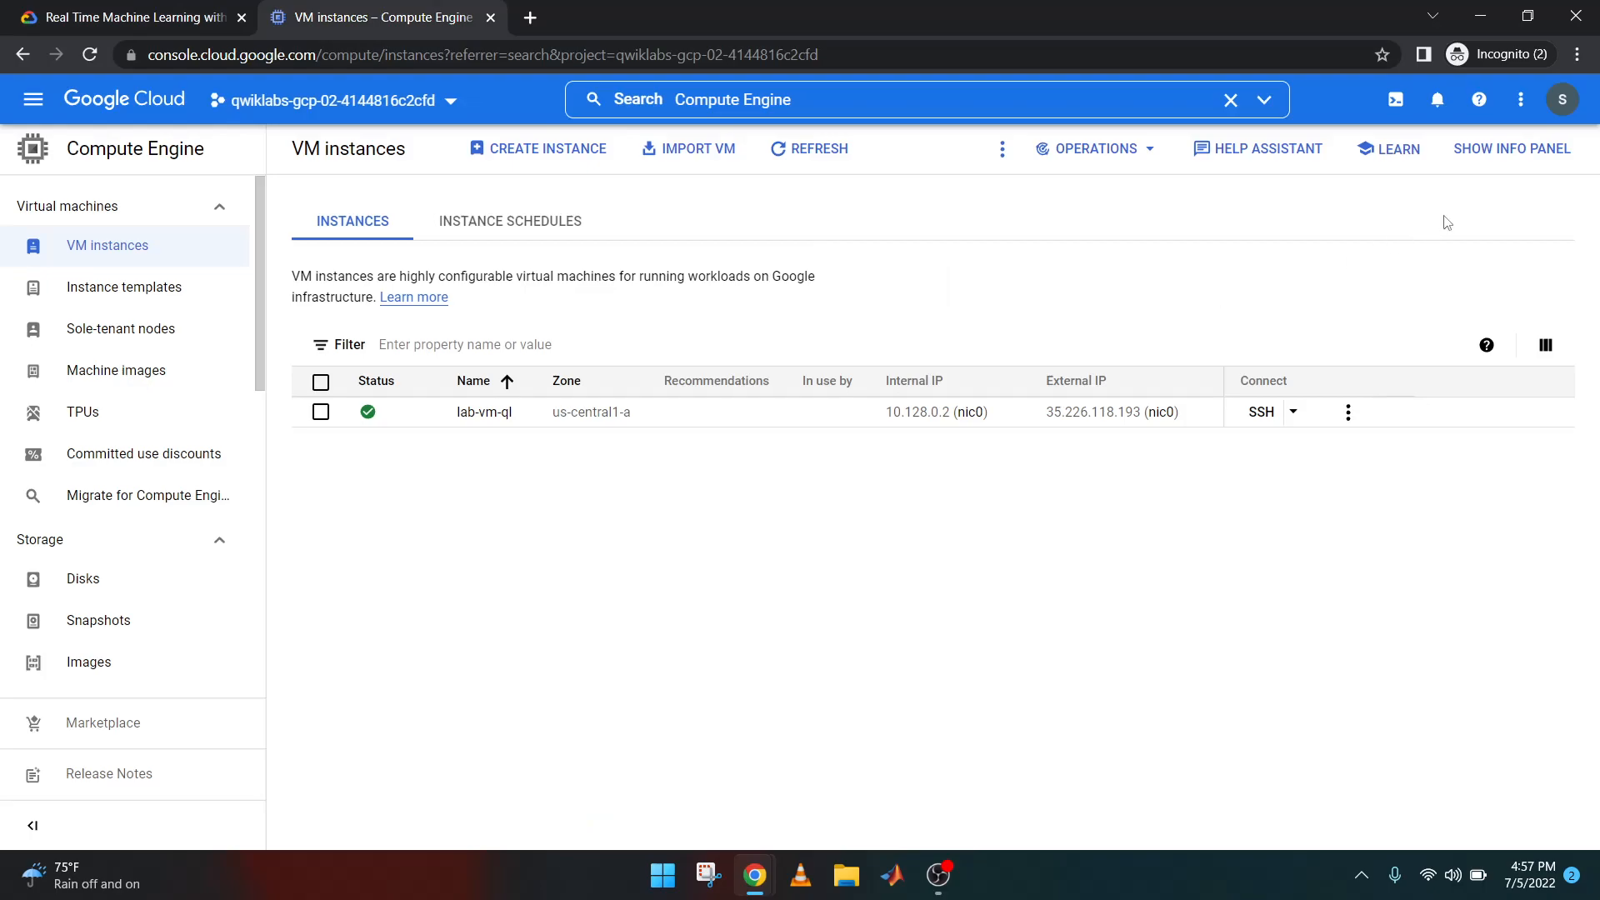
click(1561, 99)
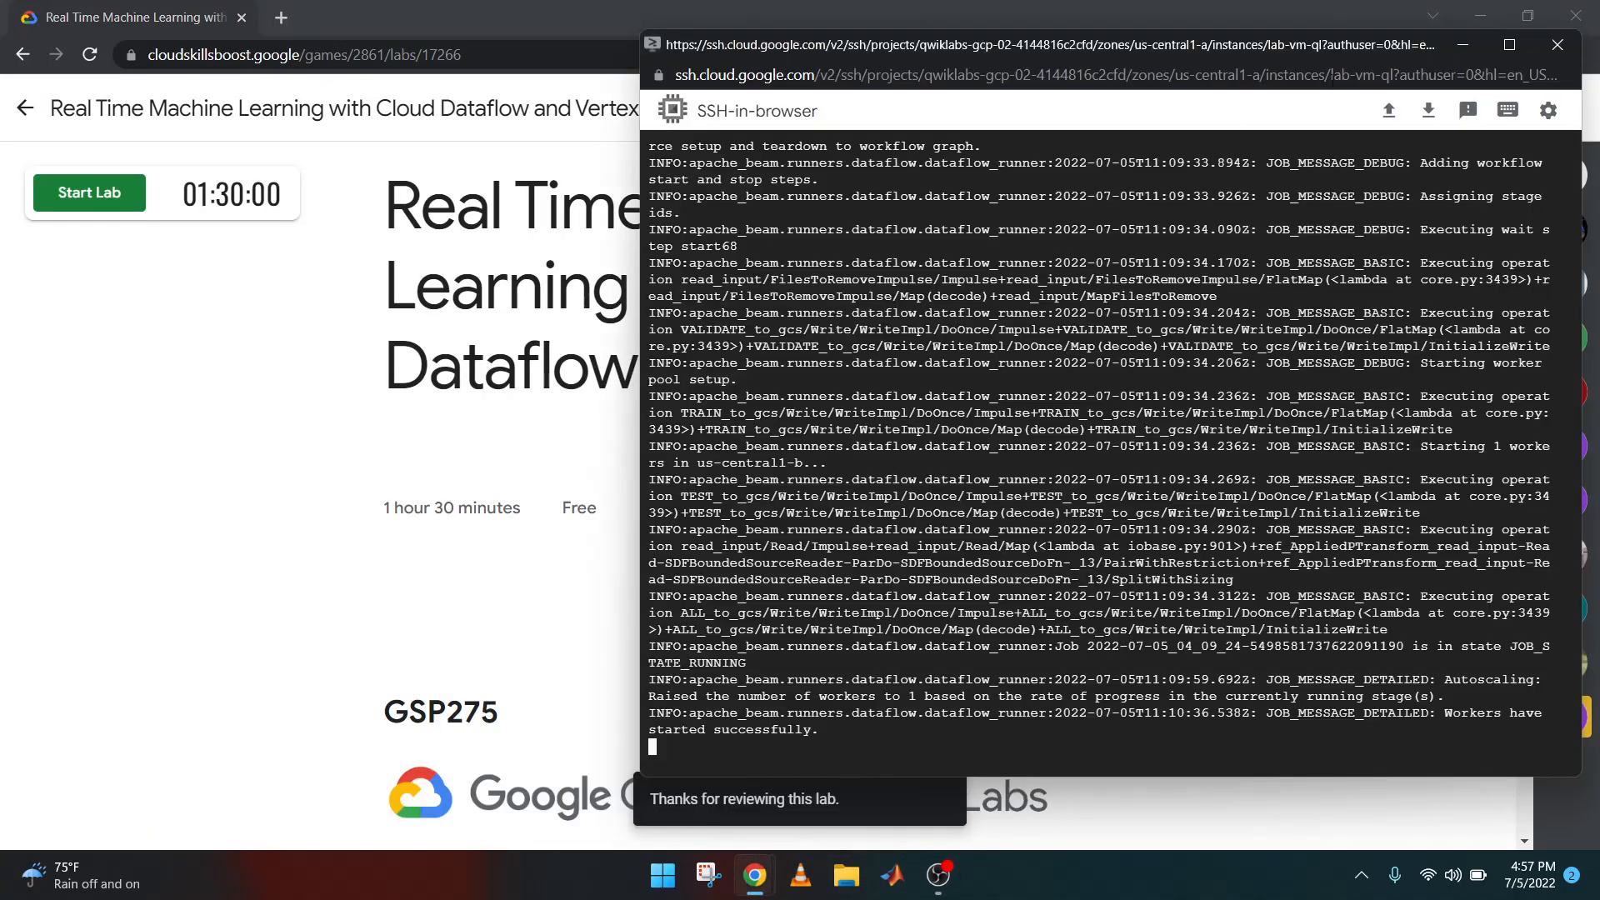
click(1559, 45)
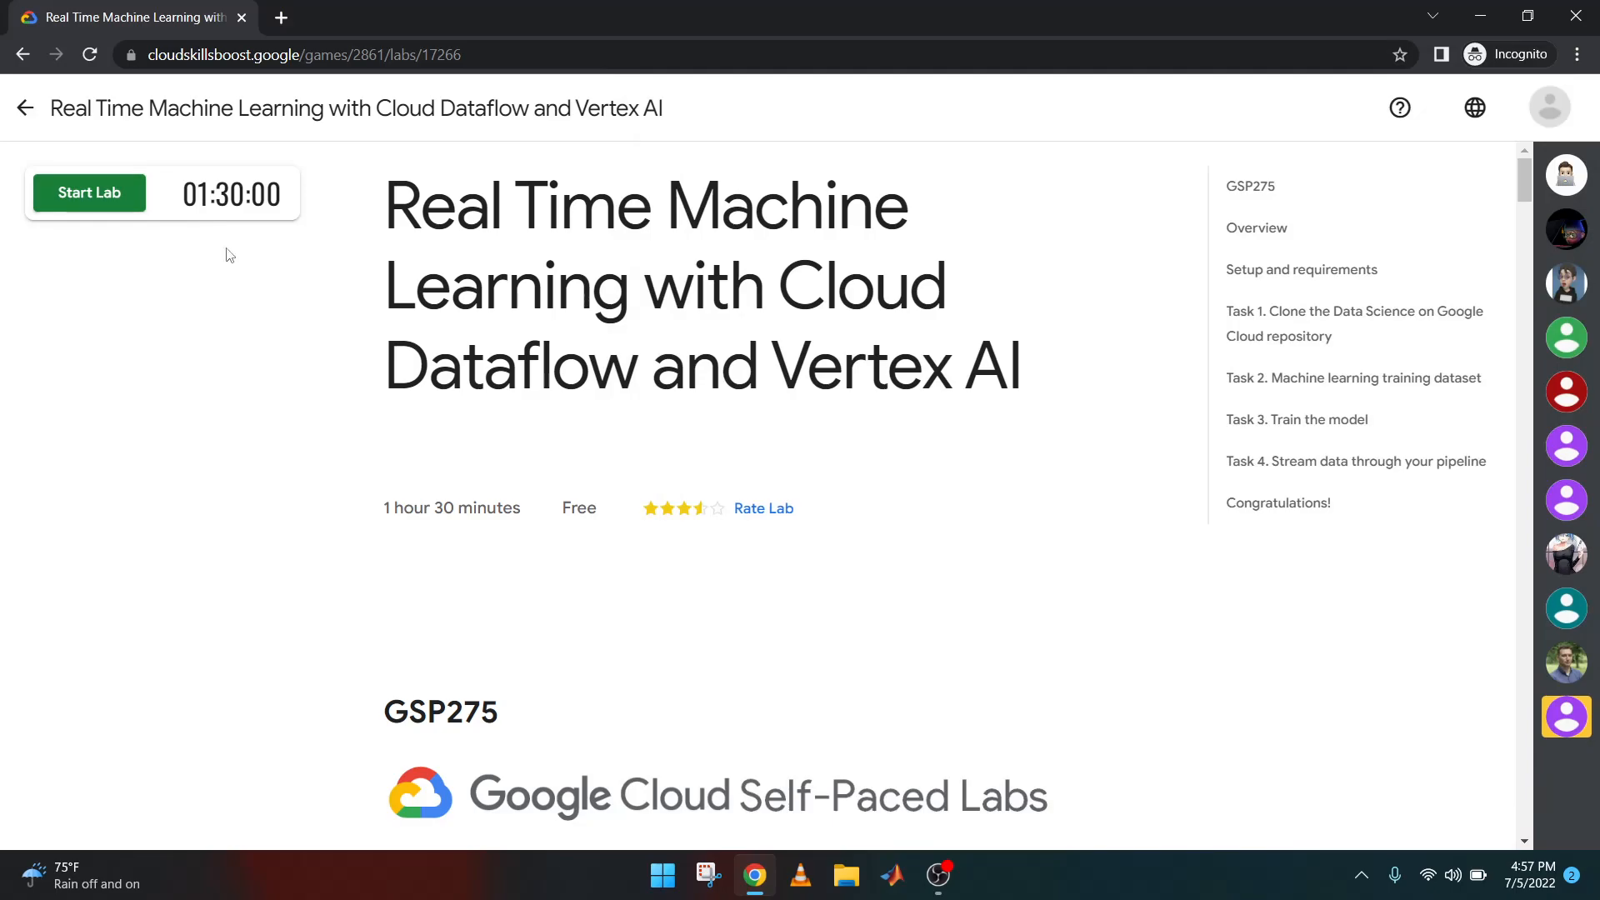
mouse_move(515, 619)
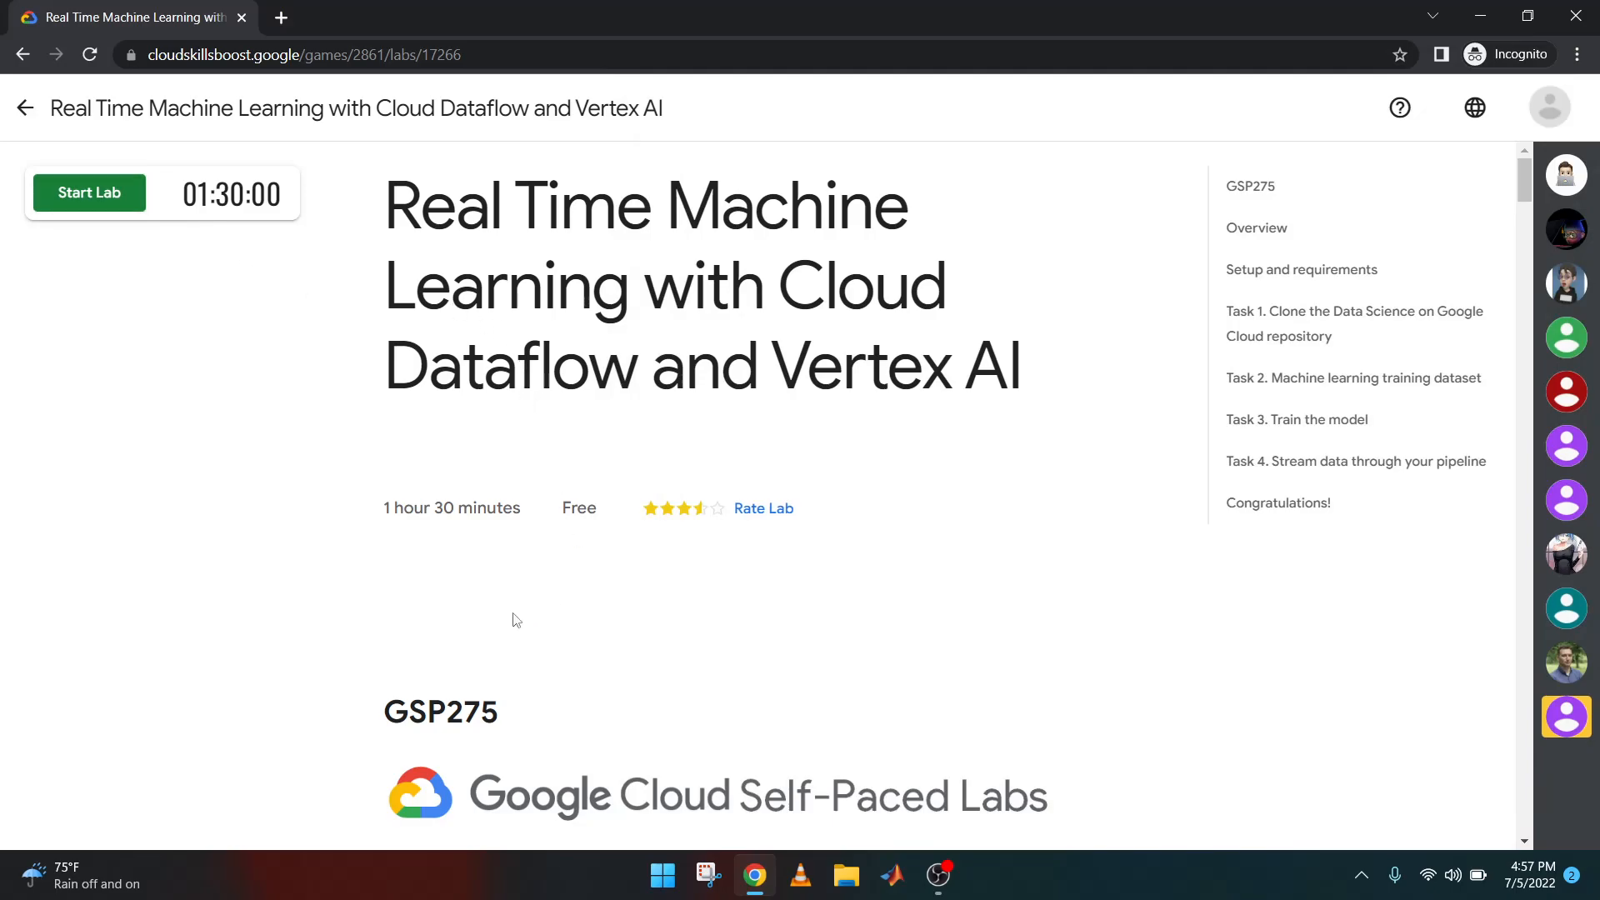
scroll(down, 3)
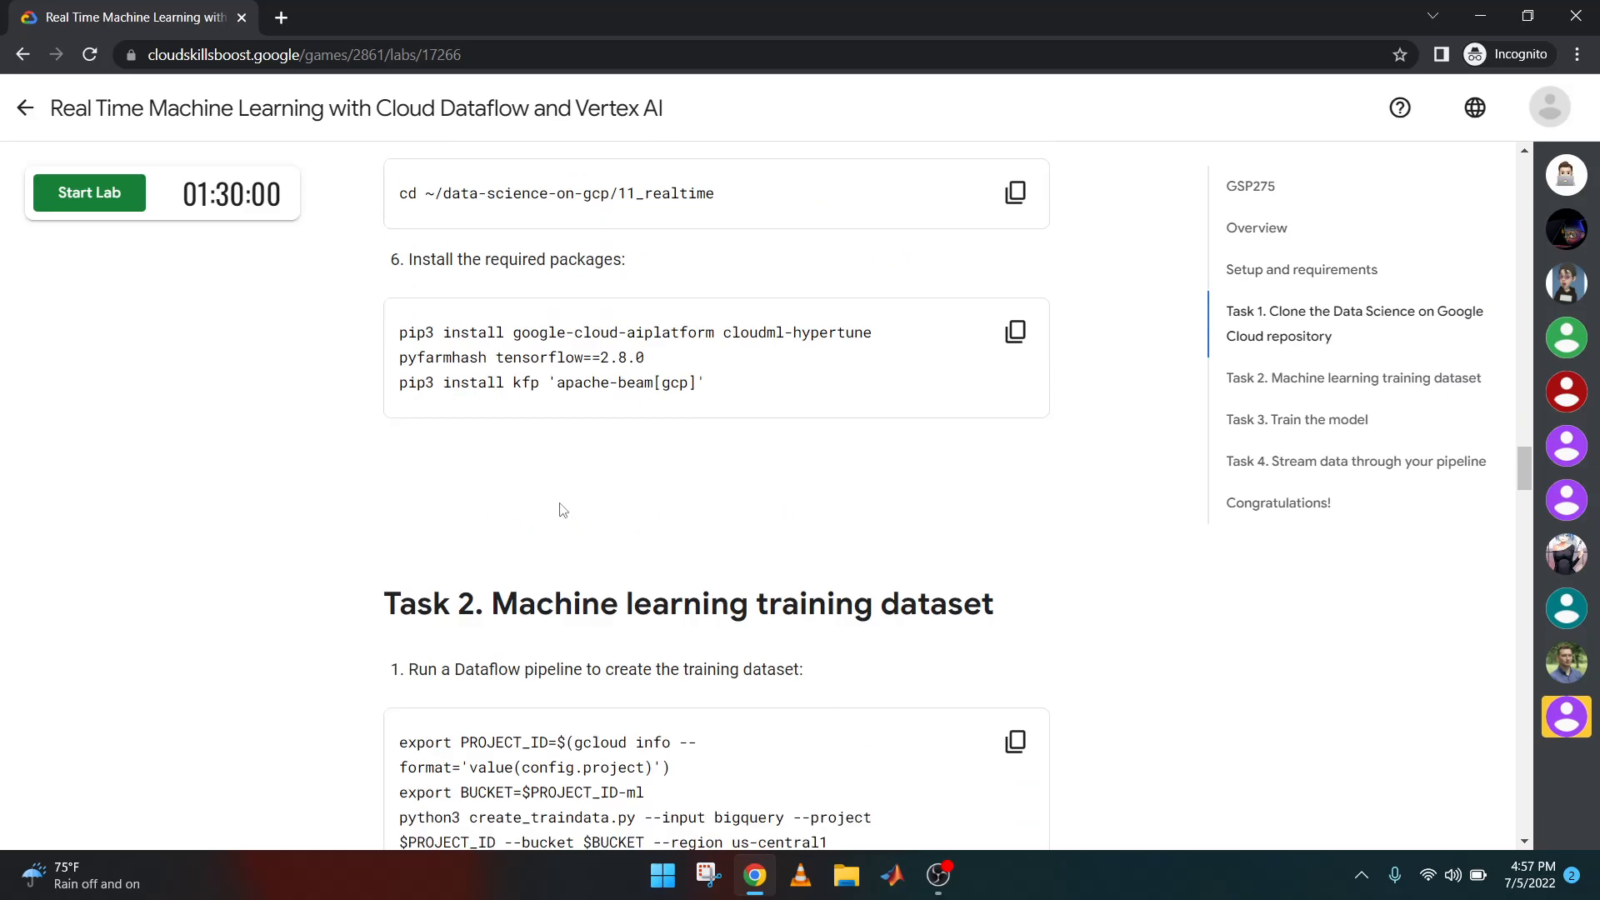
scroll(down, 3)
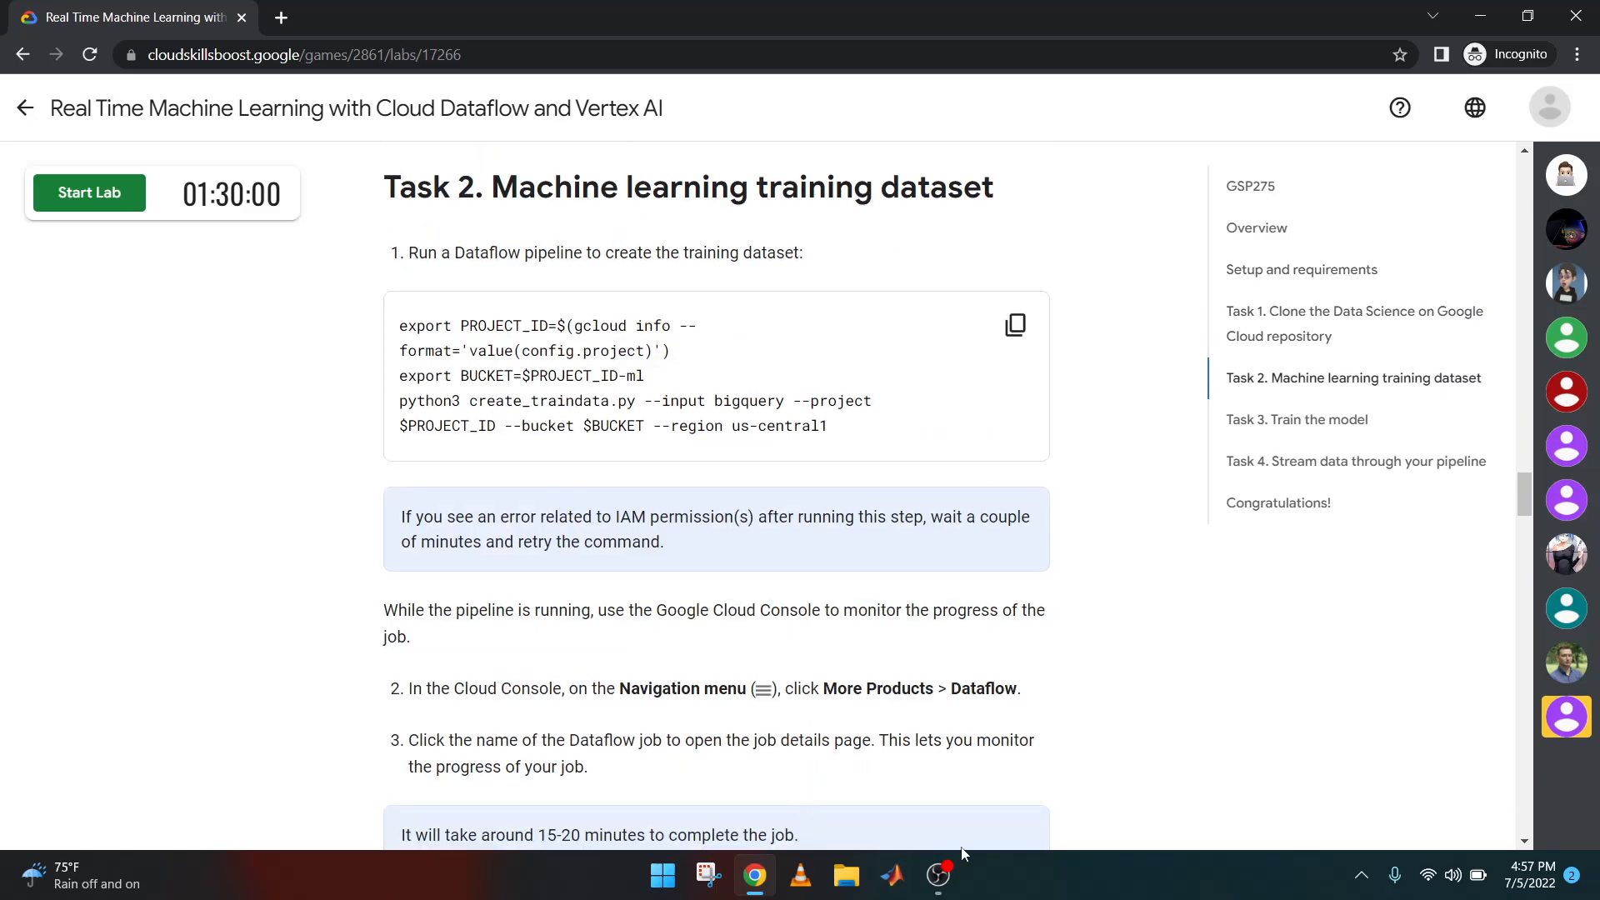